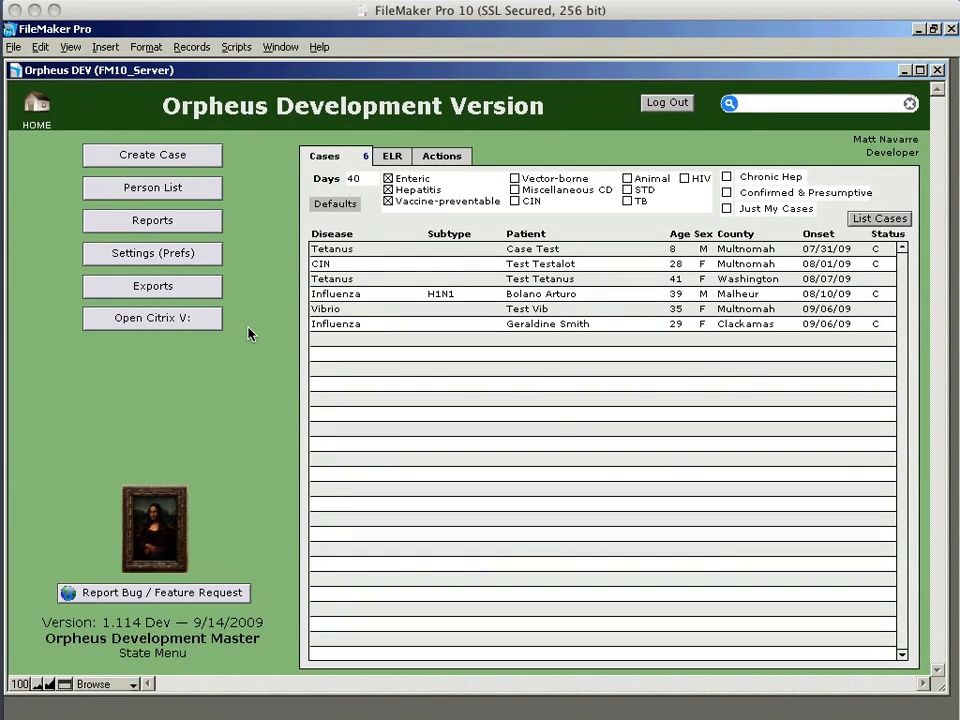
mouse_move(164, 156)
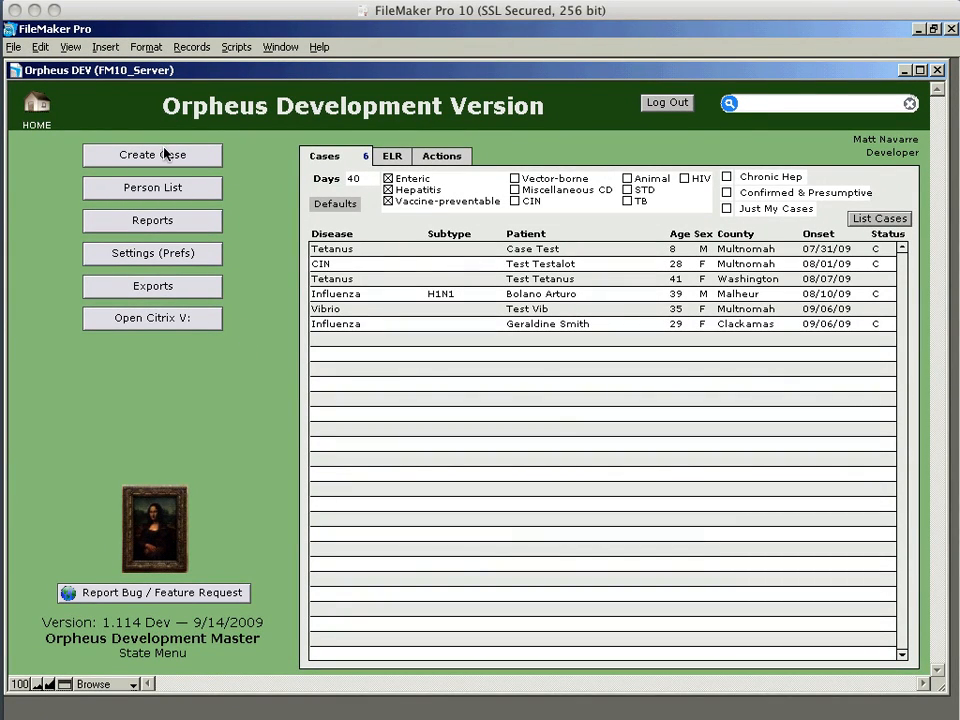
mouse_move(204, 162)
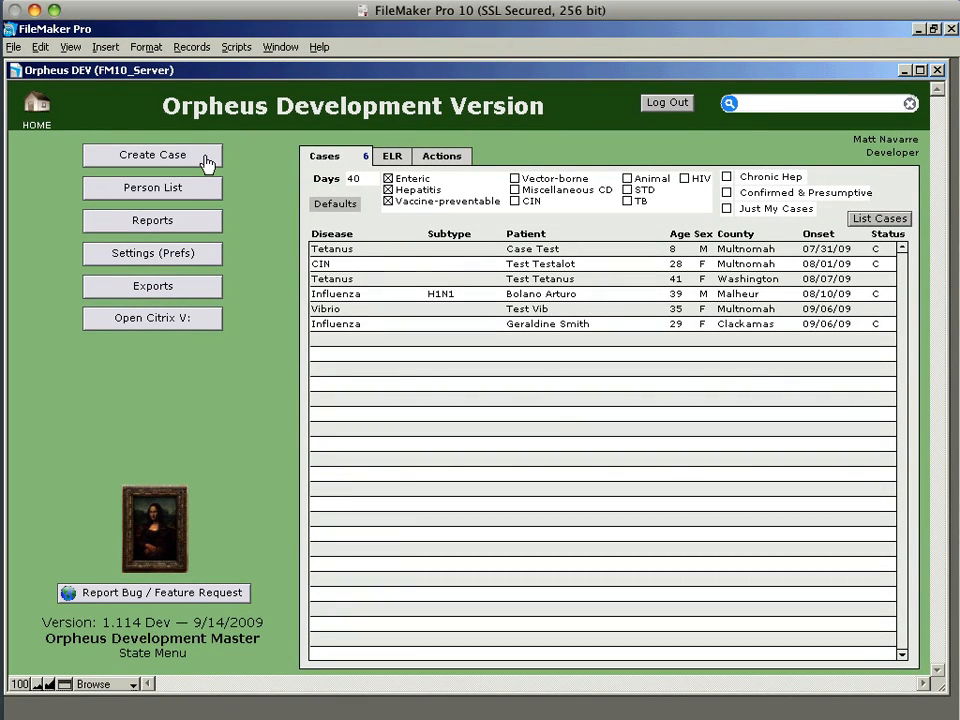
click(152, 156)
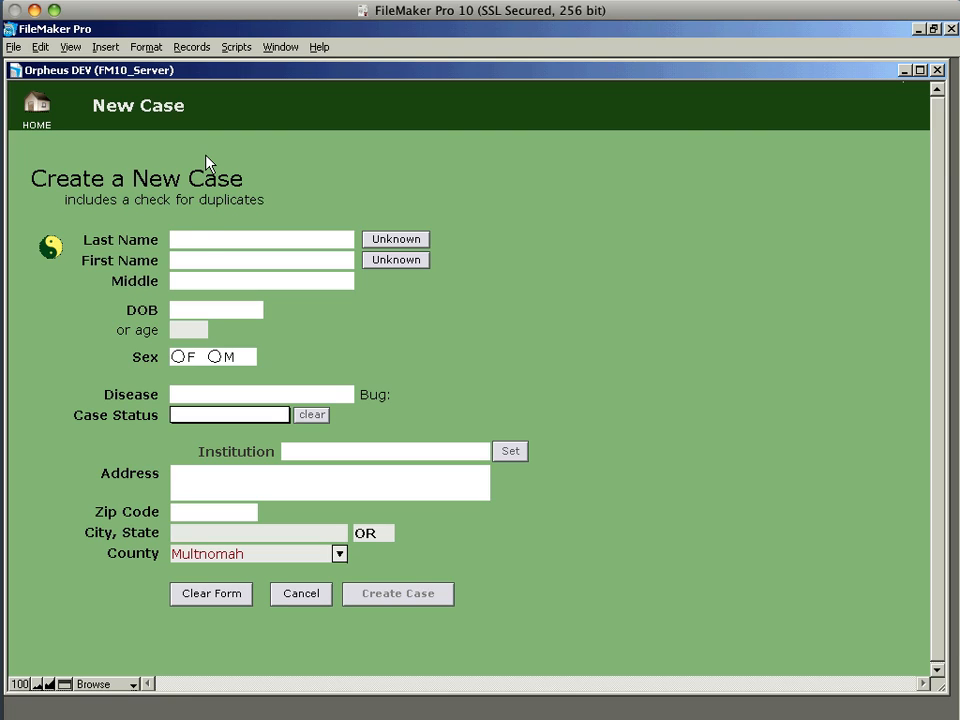
mouse_move(298, 292)
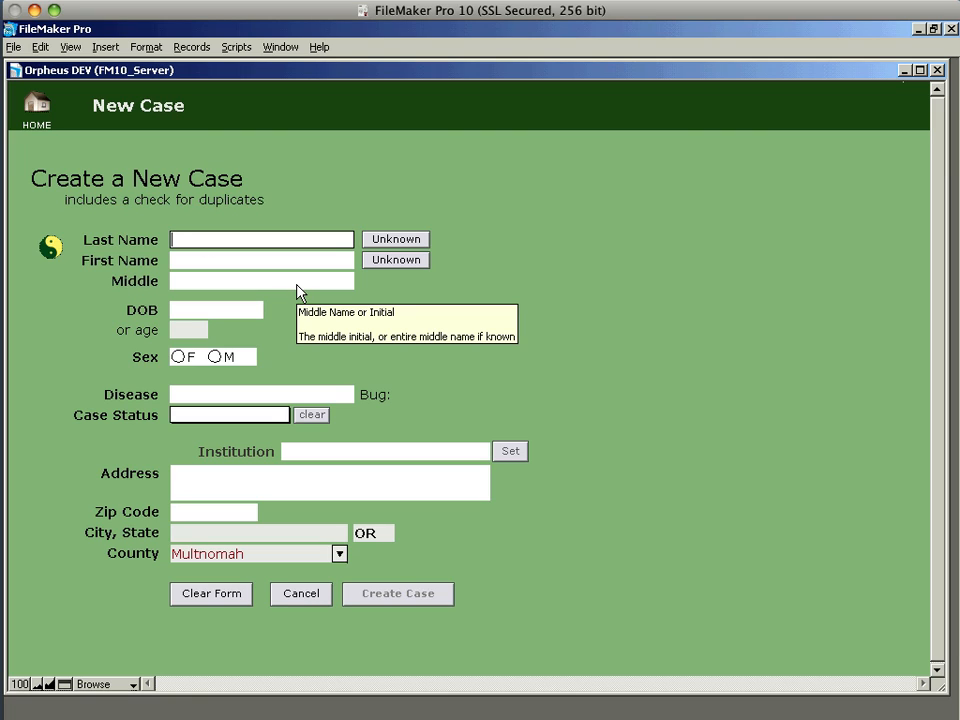
mouse_move(370, 350)
text(Smith)
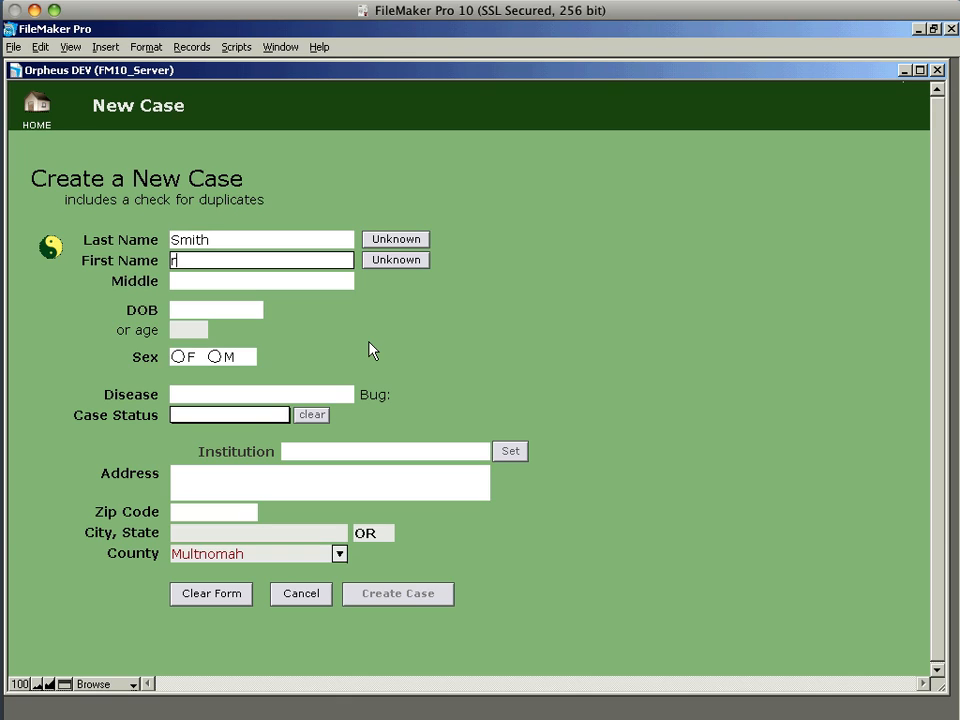
text(obert)
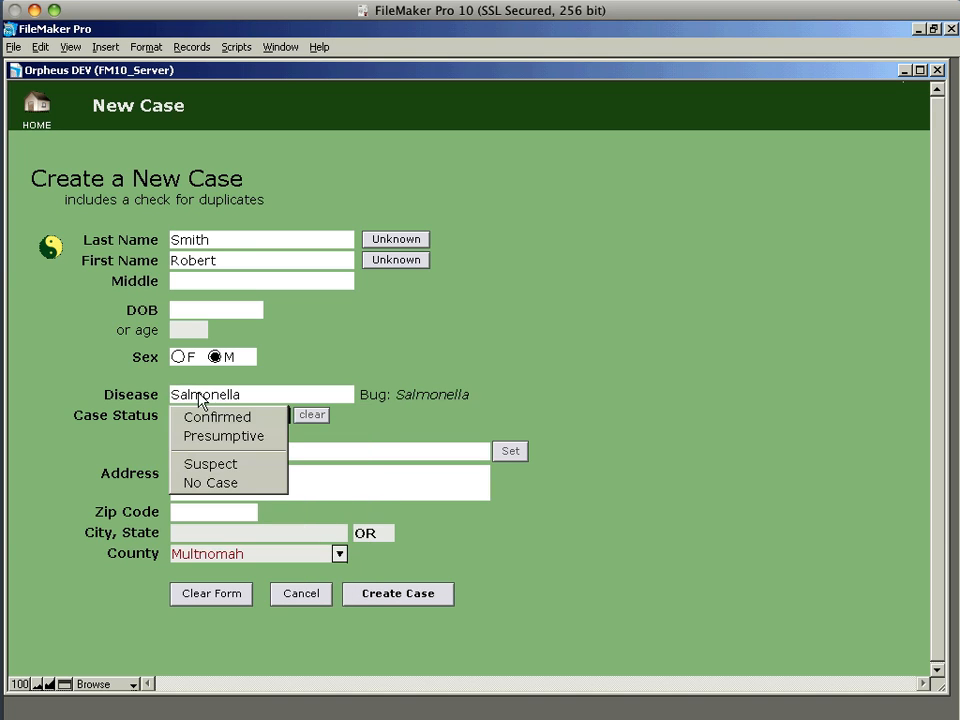
mouse_move(220, 432)
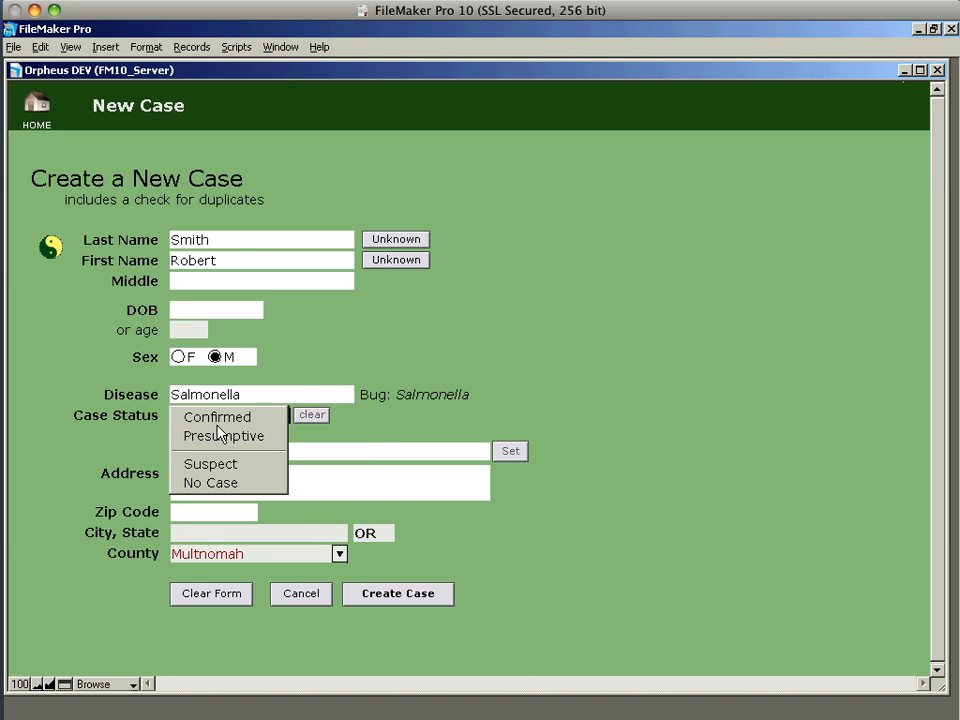
click(216, 418)
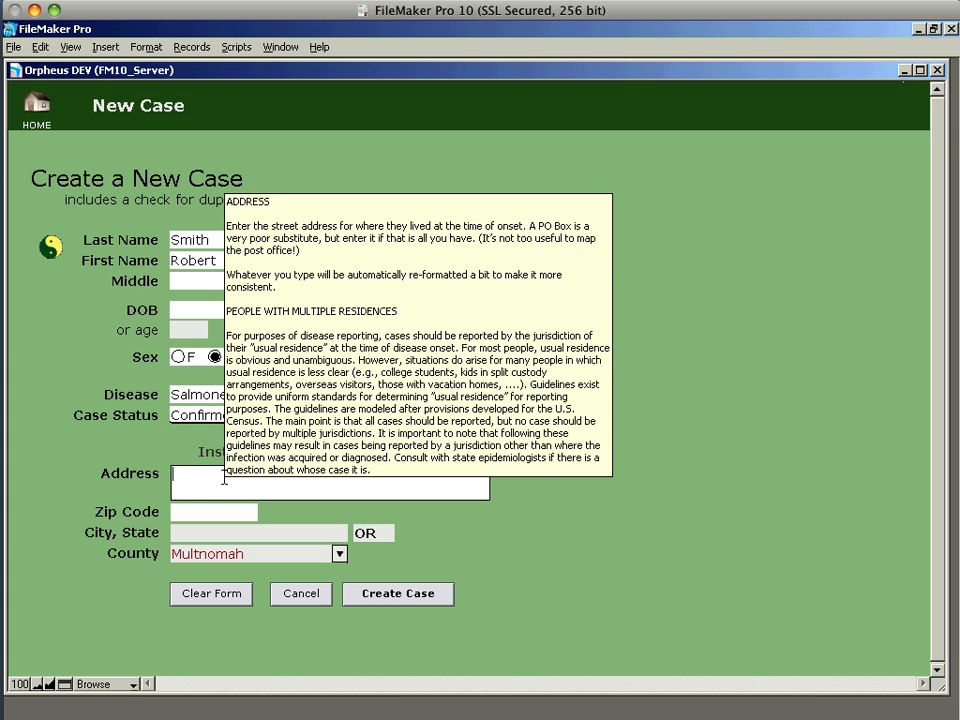
Enter address 123 S Main St, Portland 97201 and submit, acknowledging the missing birth date warning
text(123 S Main St)
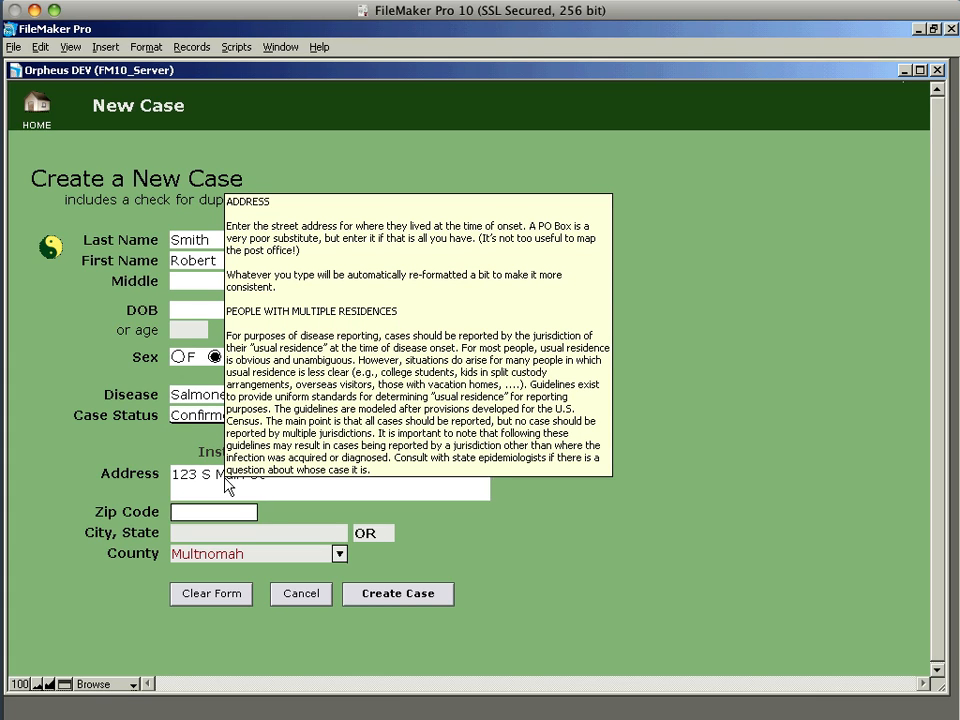
text(97201)
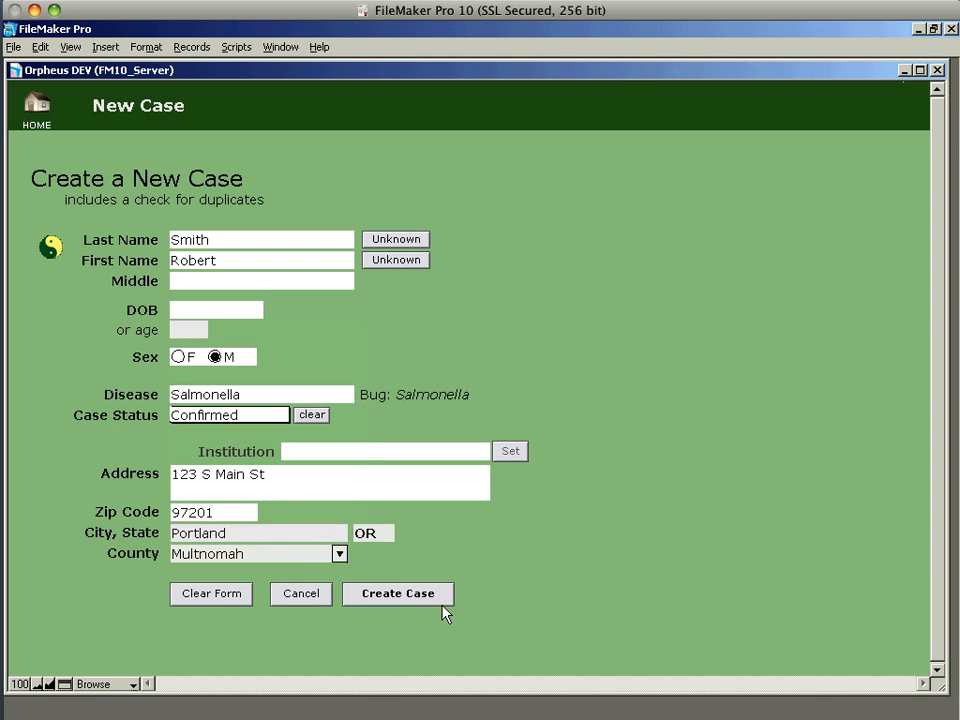
click(398, 592)
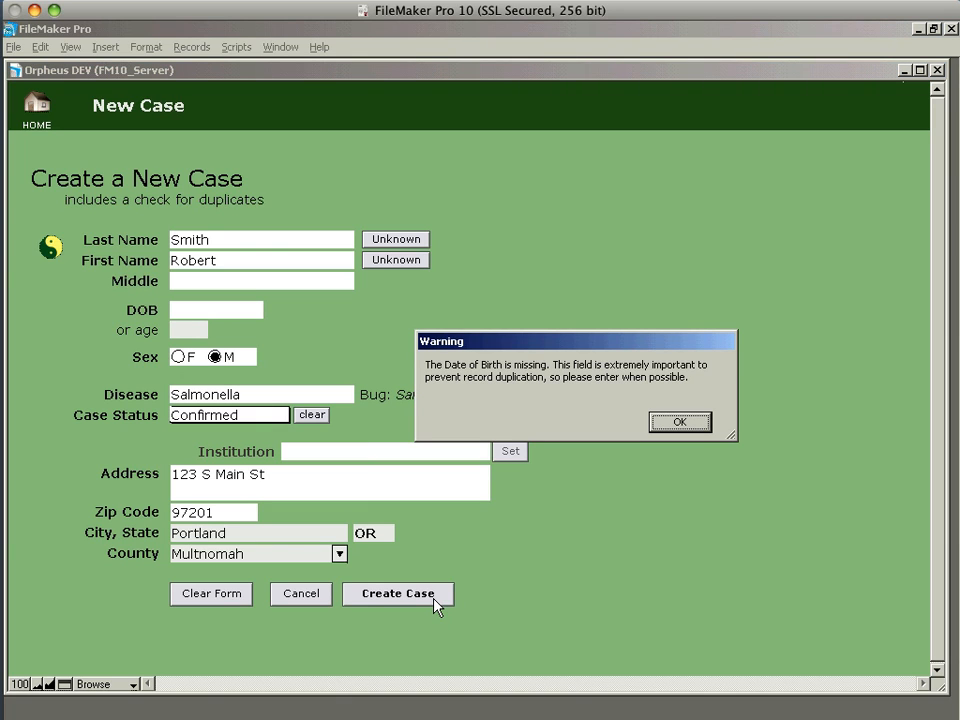
click(680, 420)
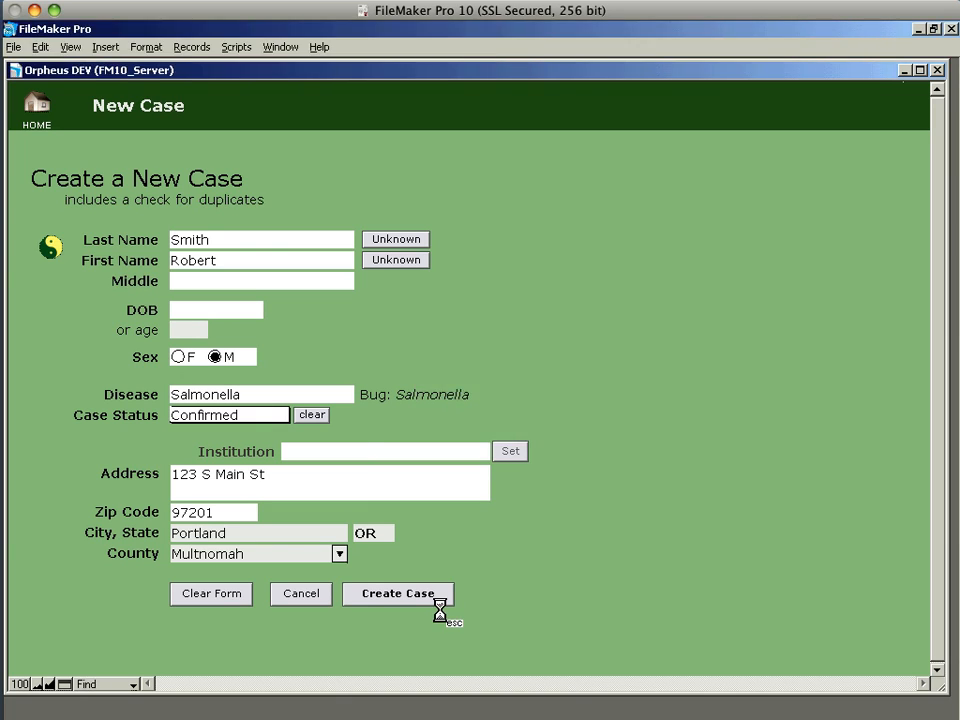
click(398, 592)
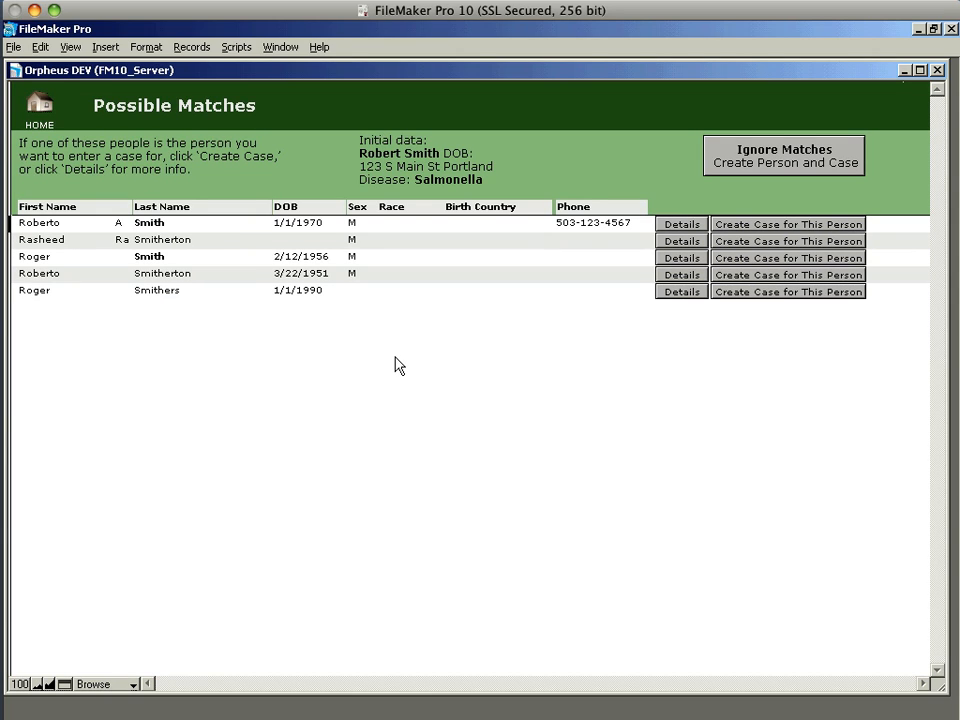
mouse_move(92, 276)
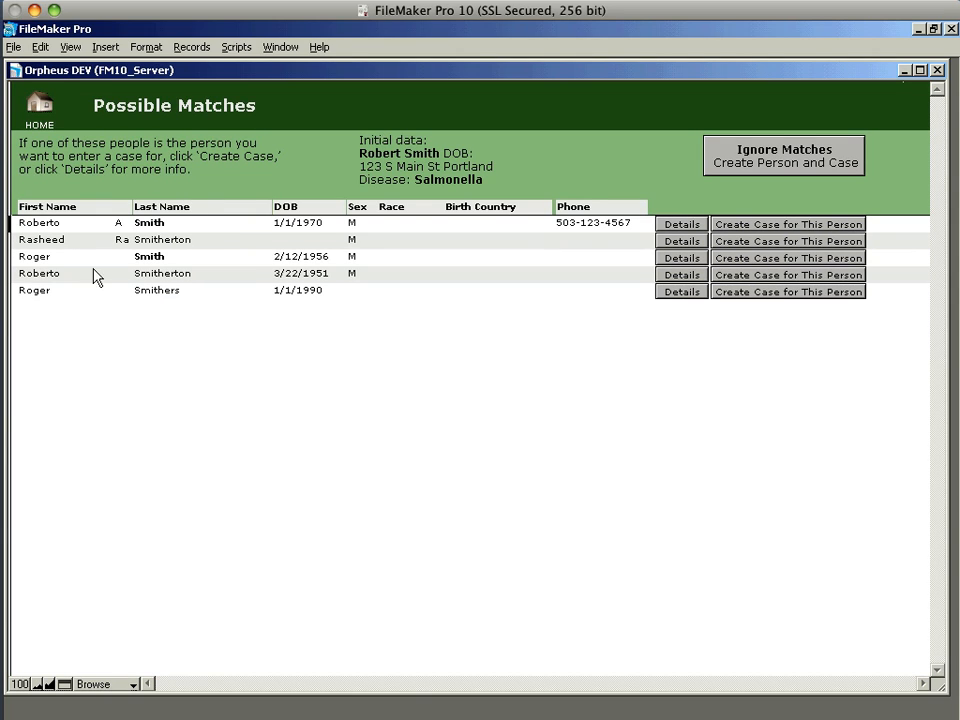
mouse_move(176, 316)
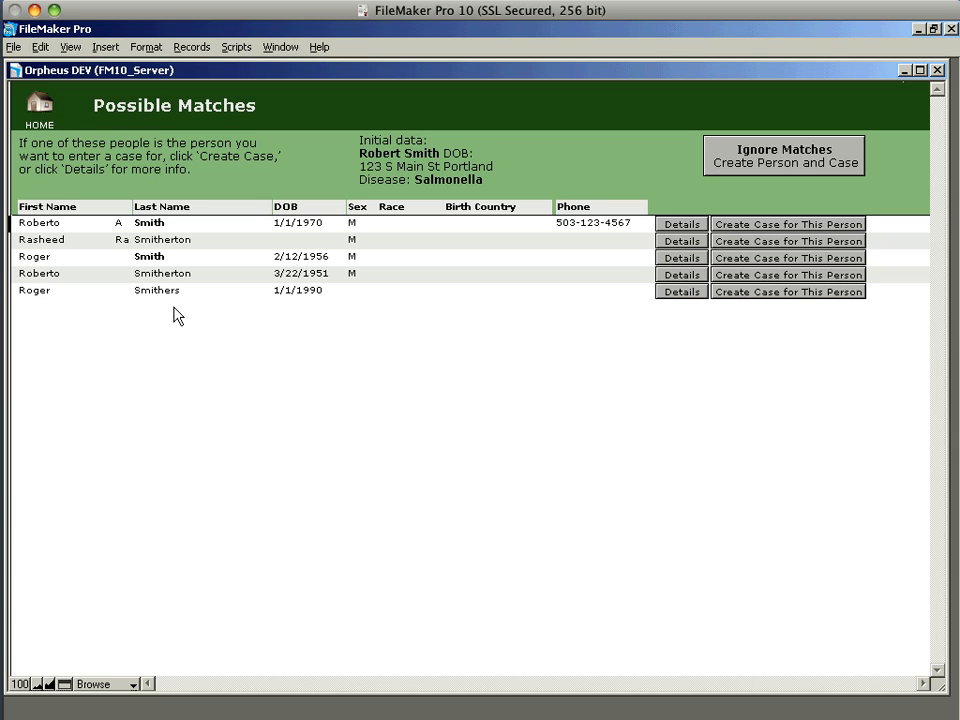
mouse_move(266, 330)
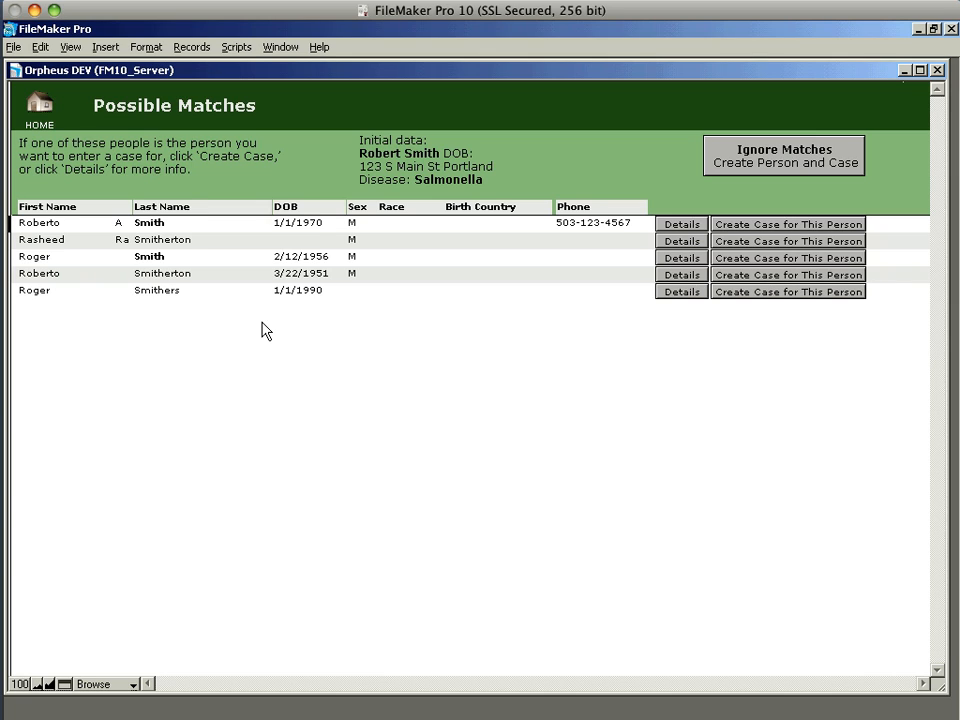
mouse_move(664, 290)
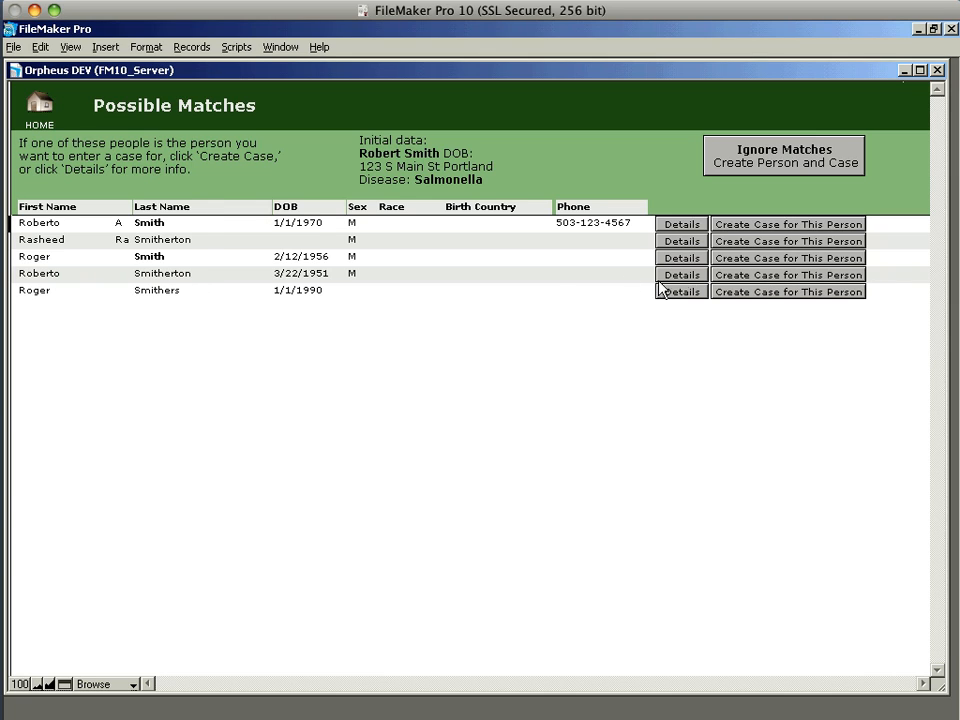
mouse_move(788, 276)
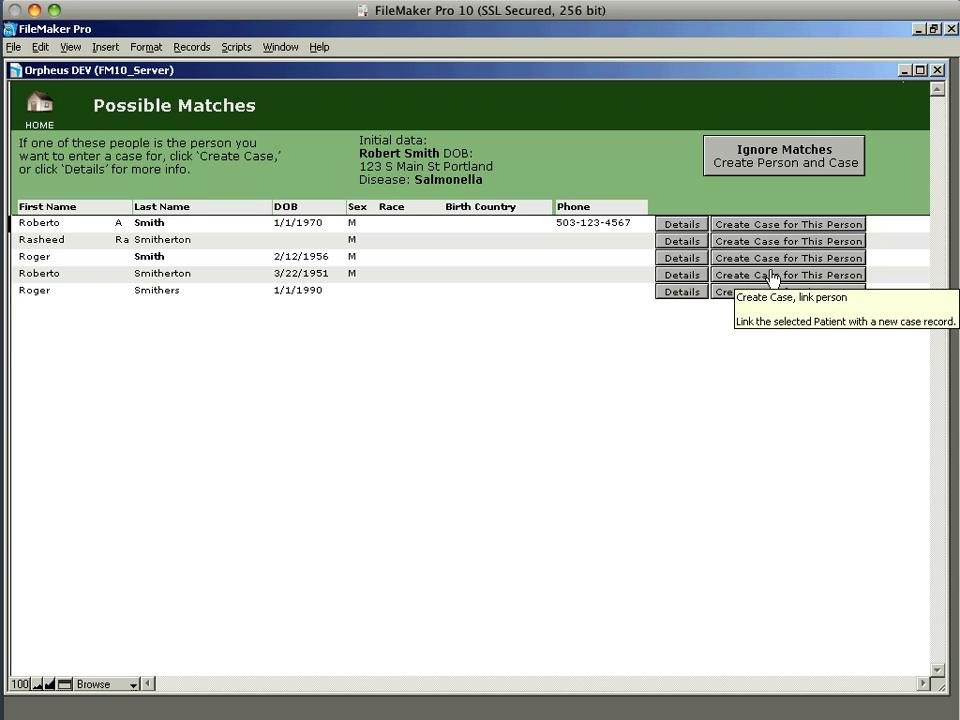
mouse_move(330, 228)
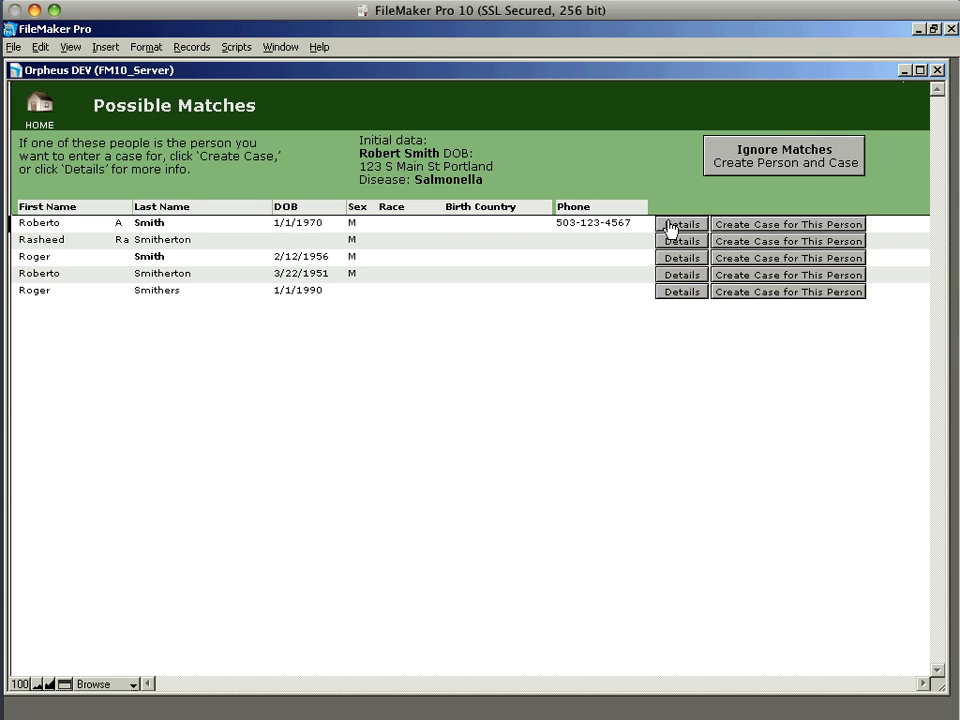
click(680, 224)
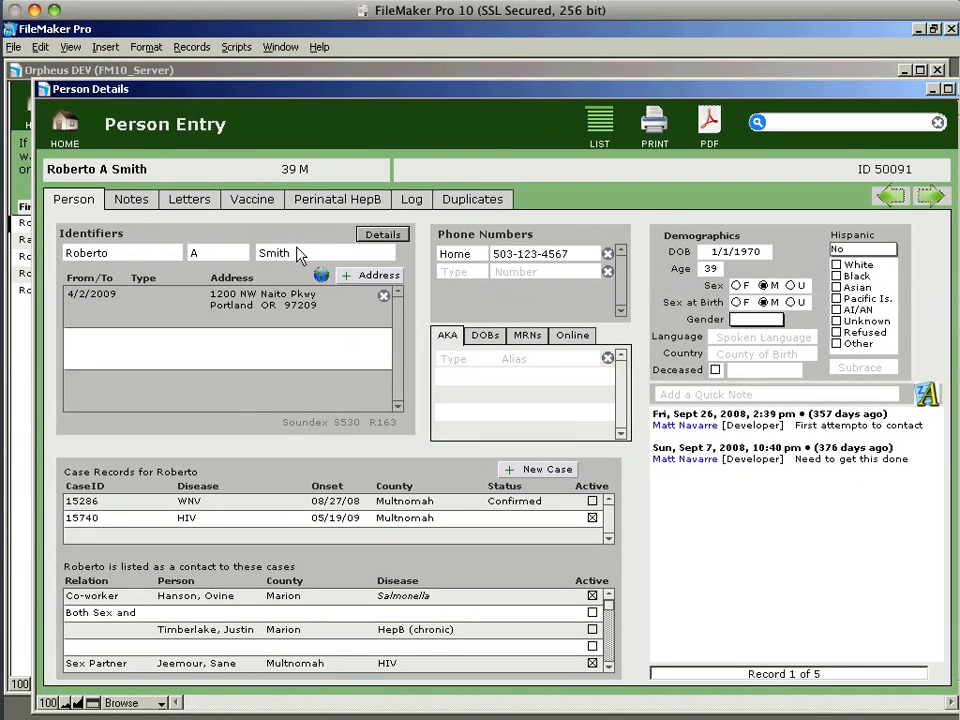
mouse_move(300, 256)
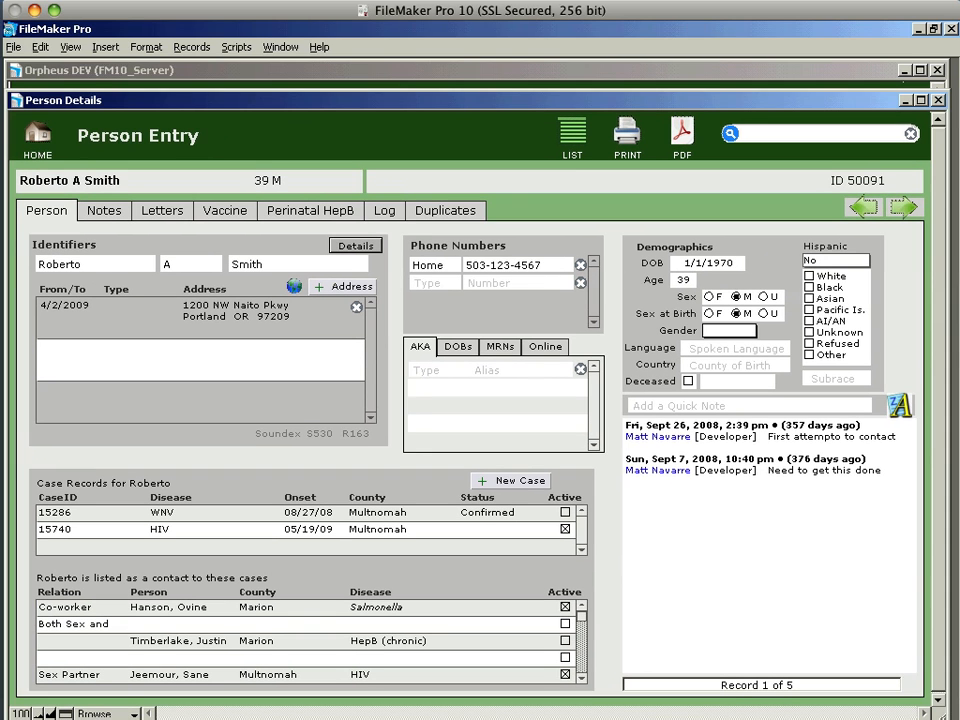
click(510, 480)
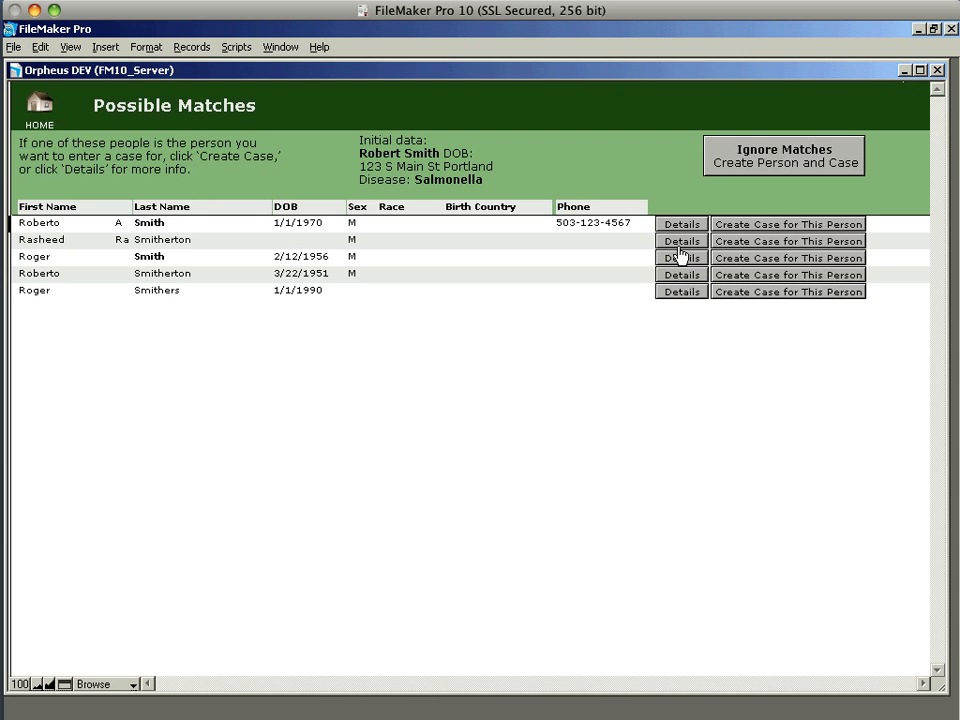
mouse_move(796, 156)
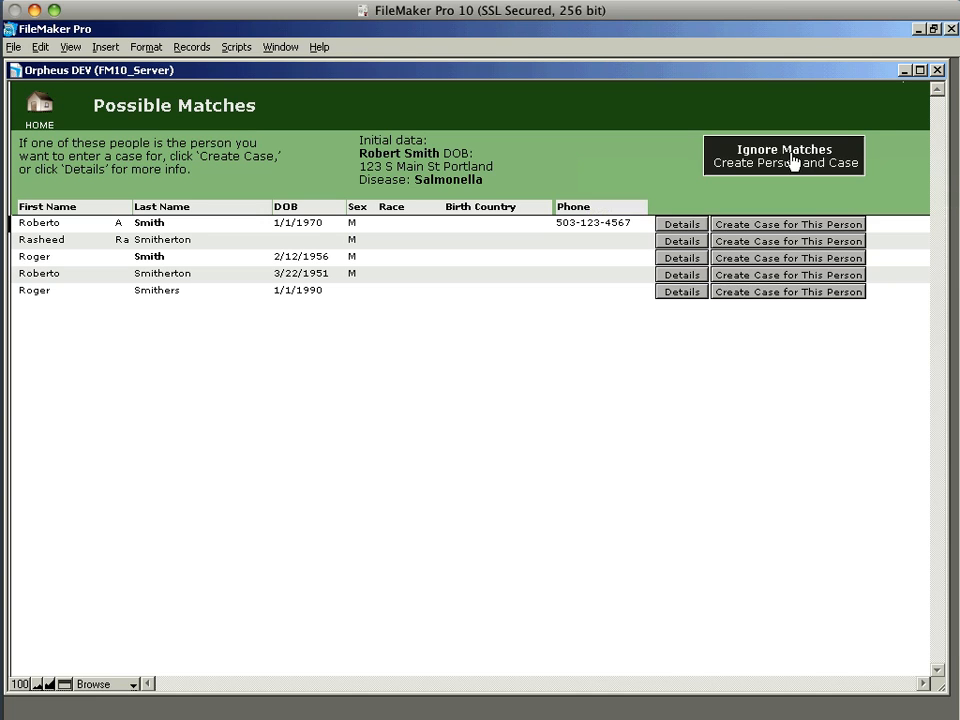
click(784, 164)
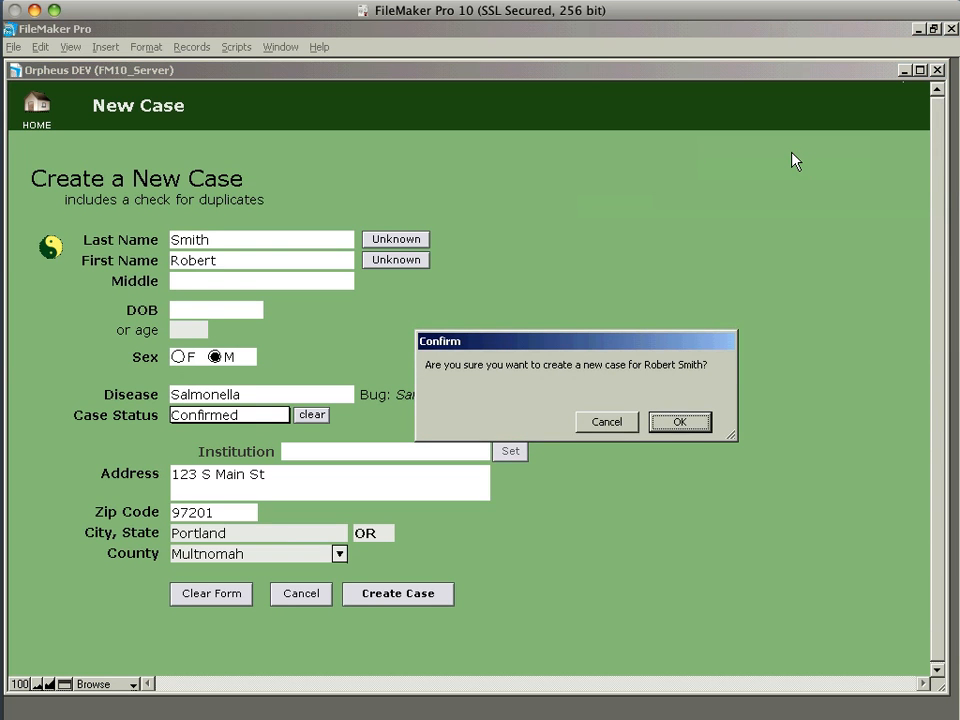
click(680, 420)
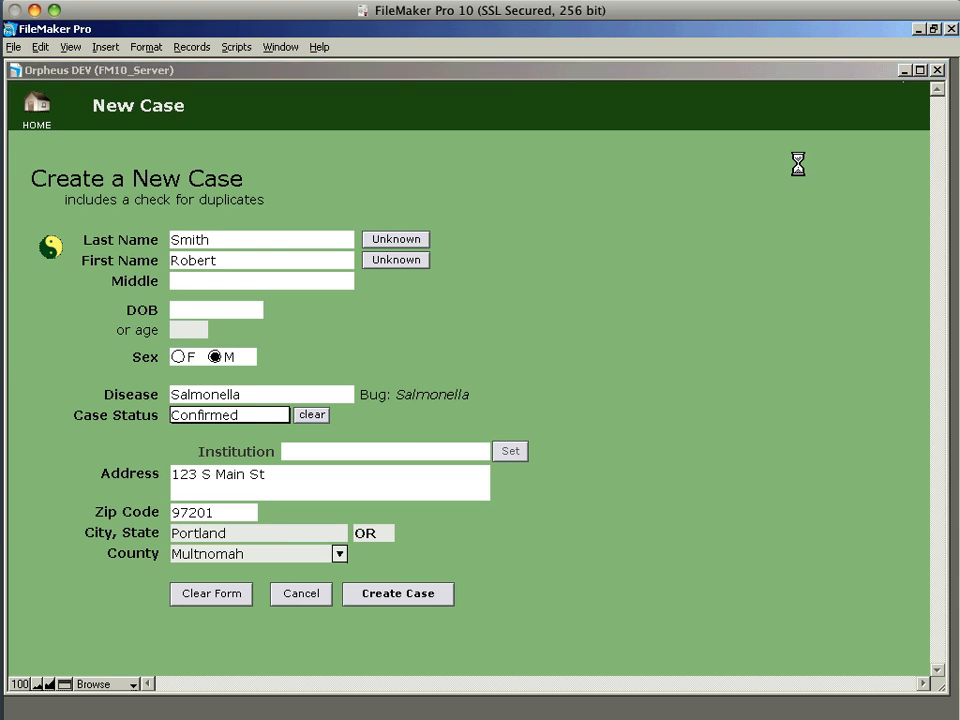
click(396, 594)
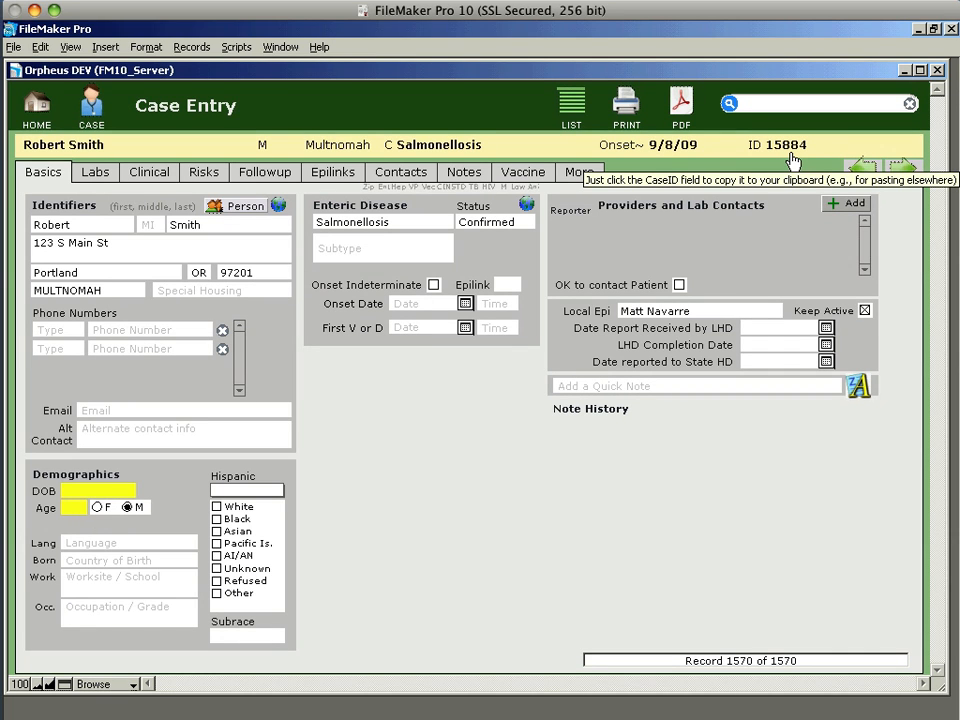
mouse_move(168, 408)
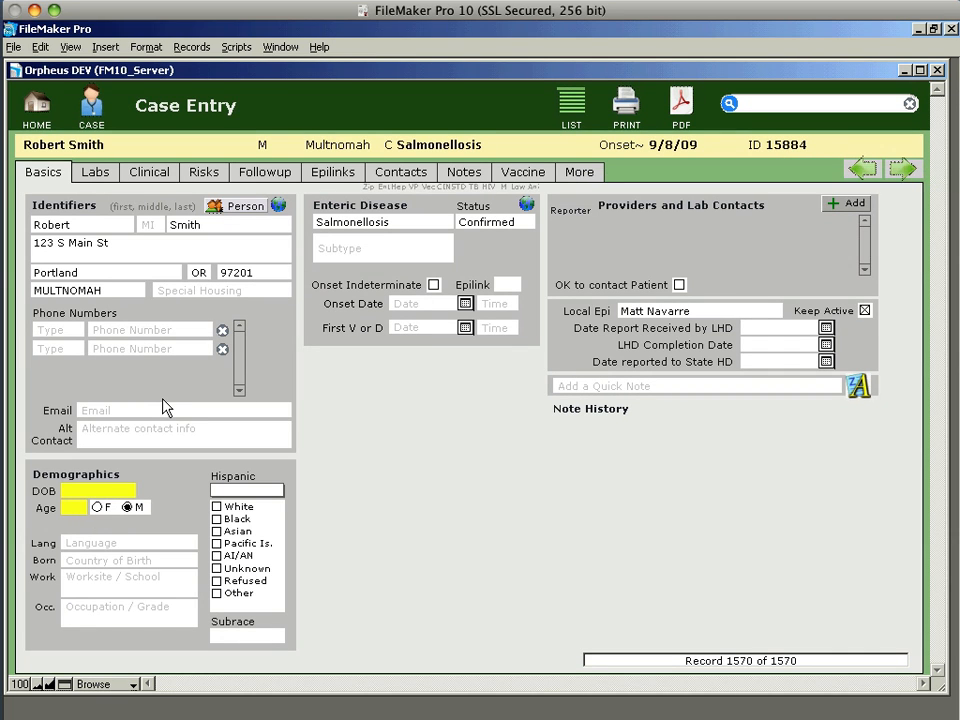
mouse_move(140, 498)
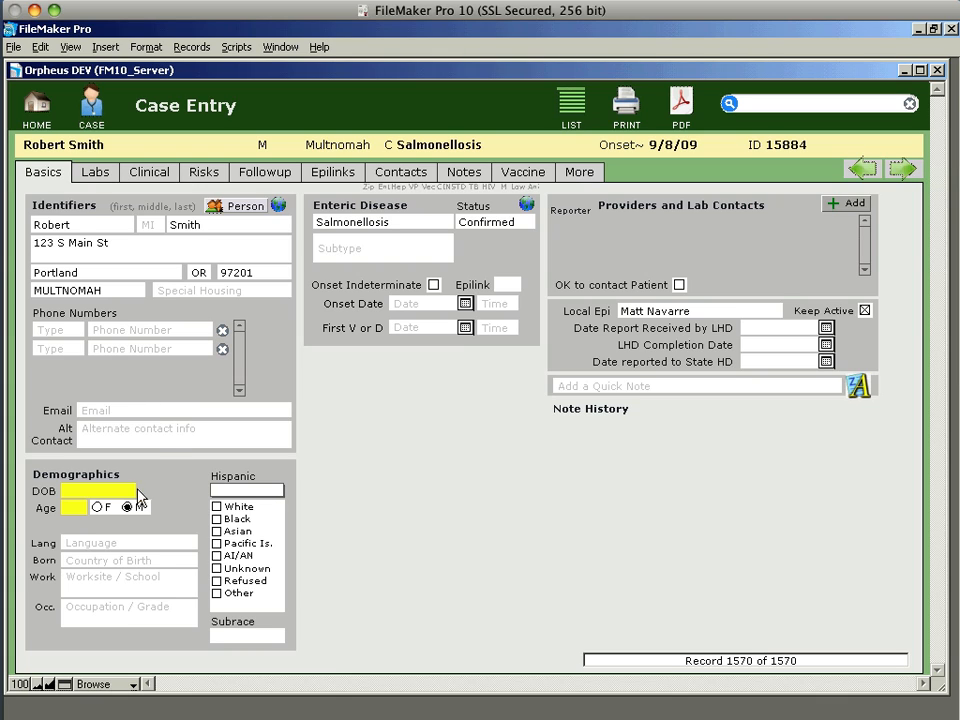
Enter date of birth 1/15/70 so the age shows as 39
click(98, 492)
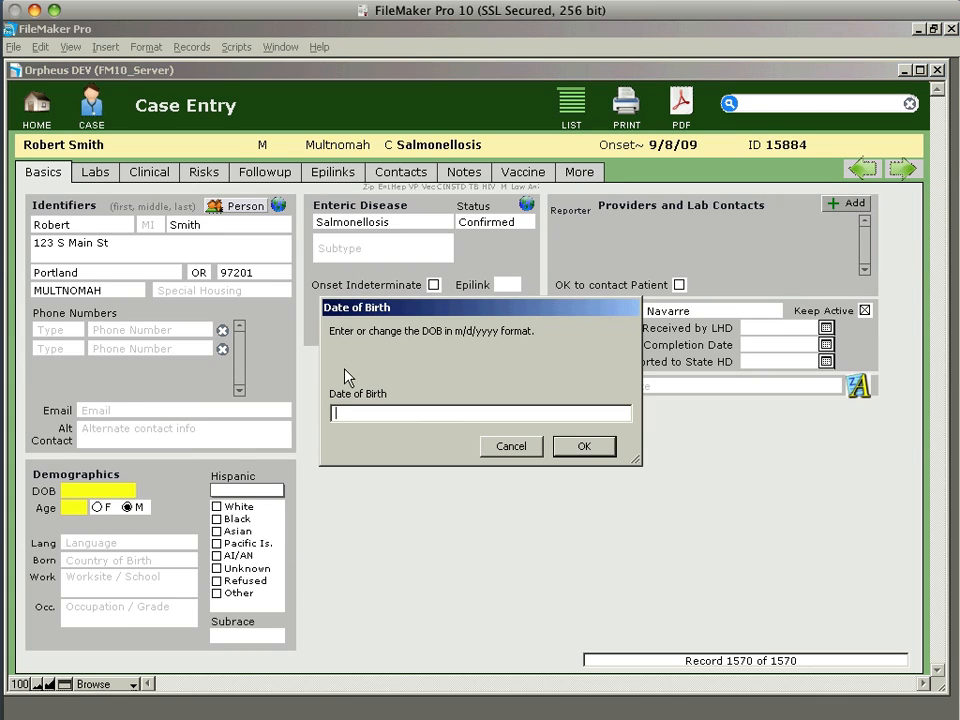
text(1)
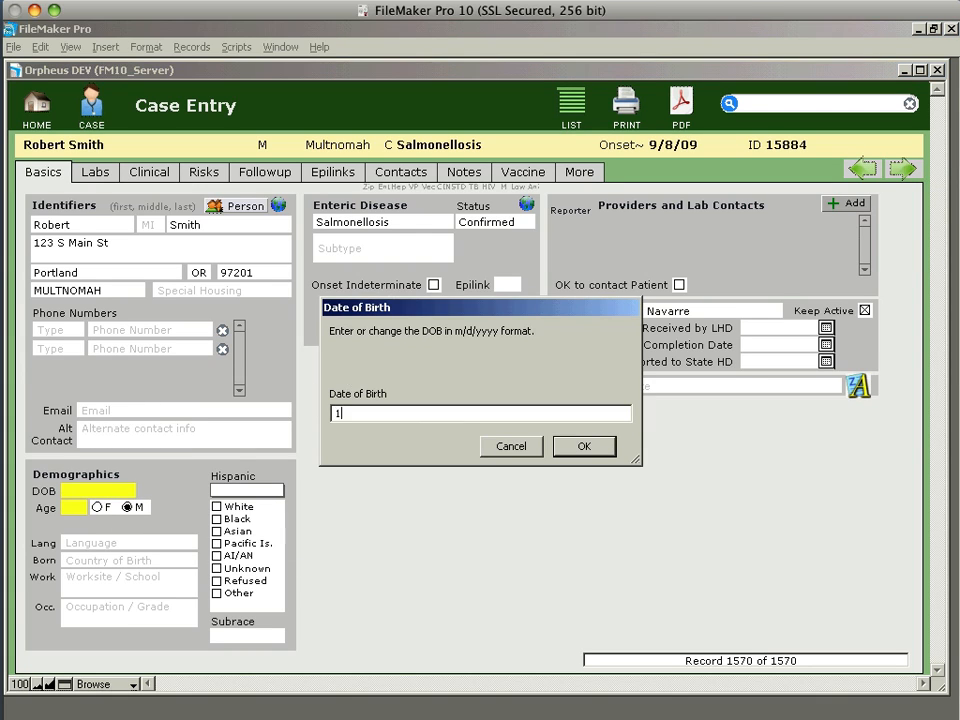
text(/15/70)
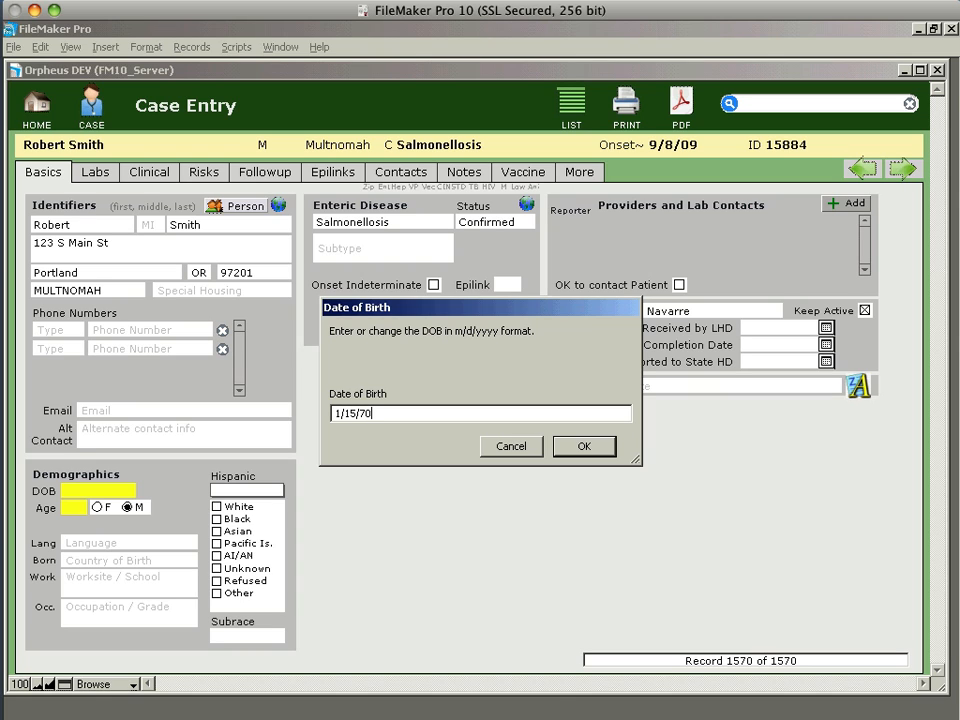
click(584, 446)
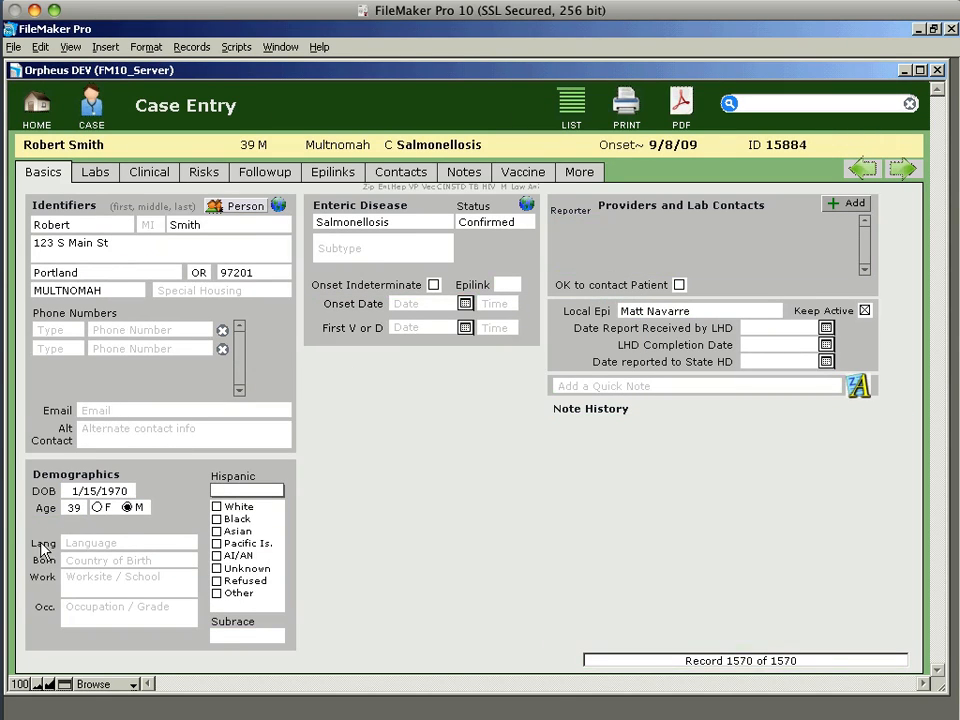
mouse_move(210, 476)
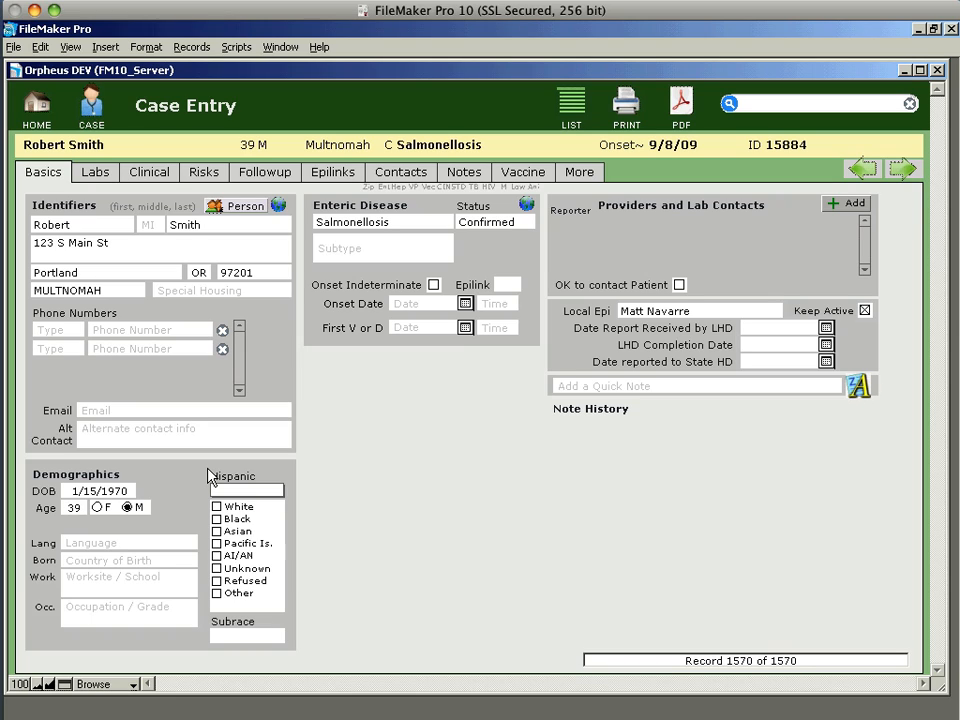
mouse_move(120, 144)
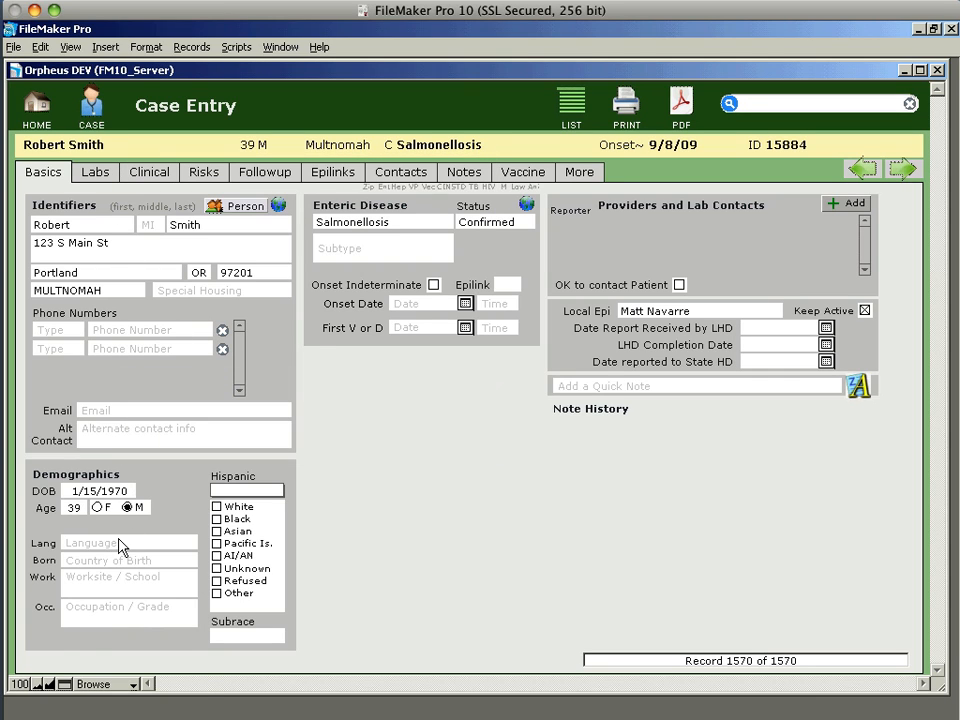
Set language to English, Hispanic to No and race to White
click(128, 560)
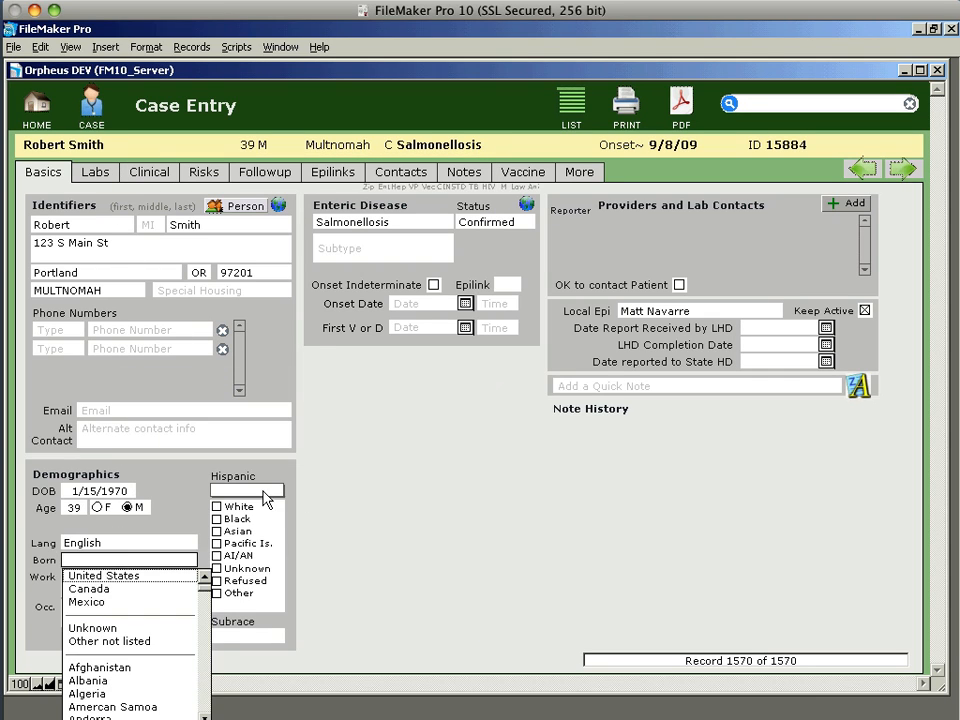
click(244, 490)
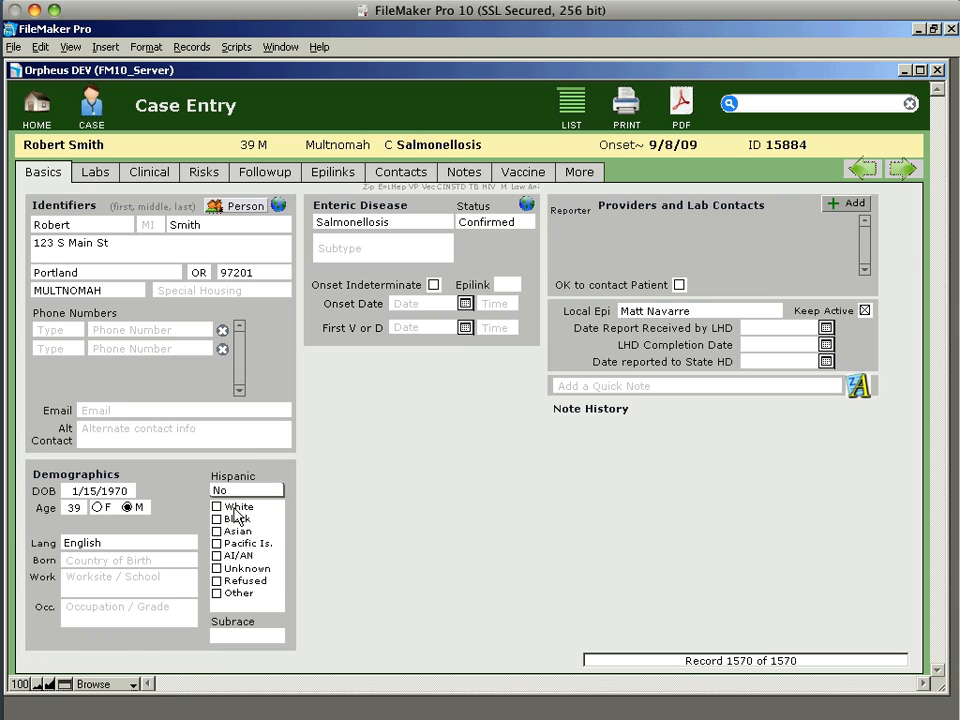
click(218, 506)
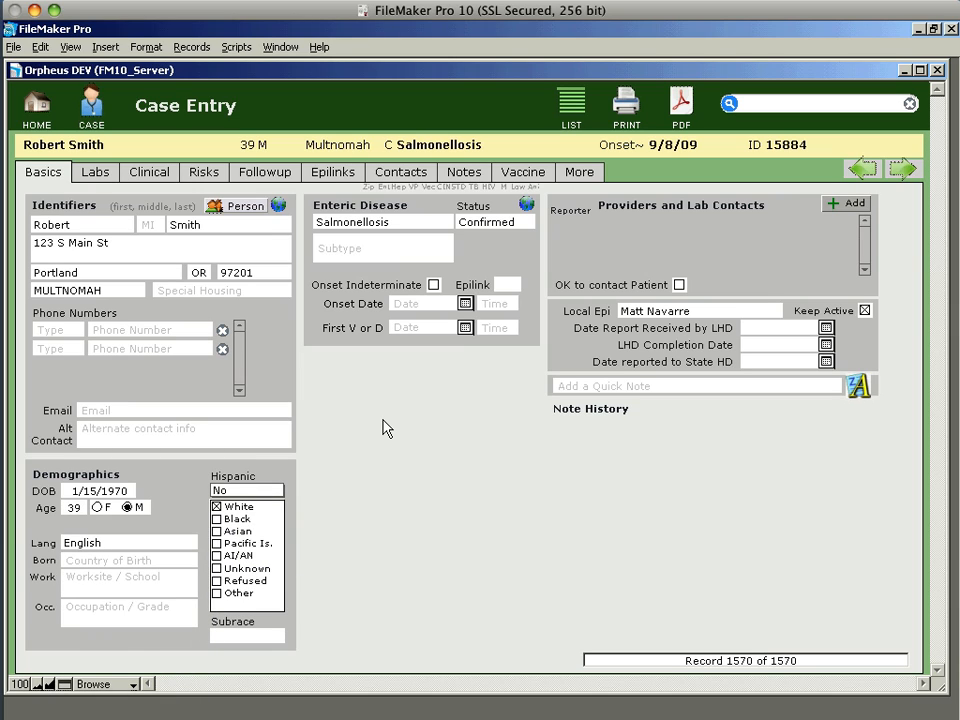
Choose Typhi as the disease subtype
click(382, 248)
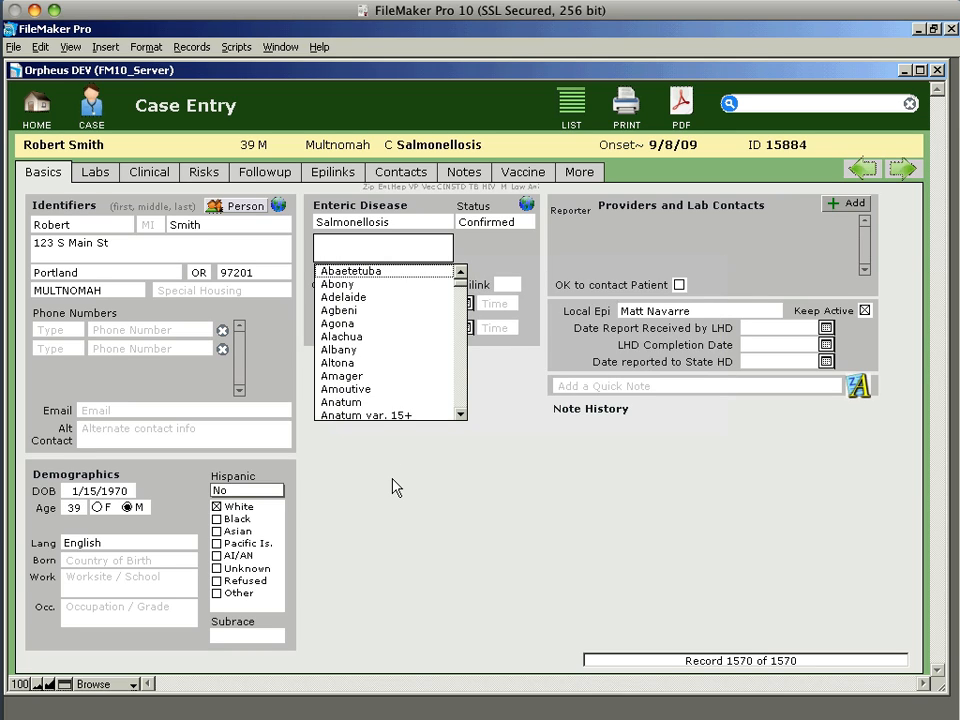
scroll(down, 3)
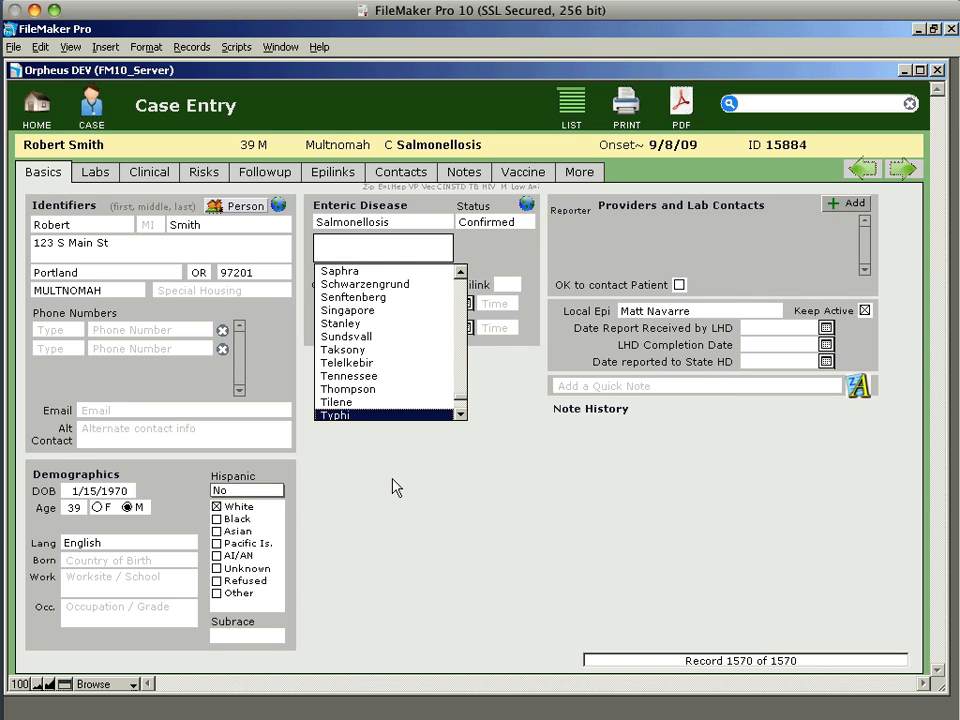
click(334, 414)
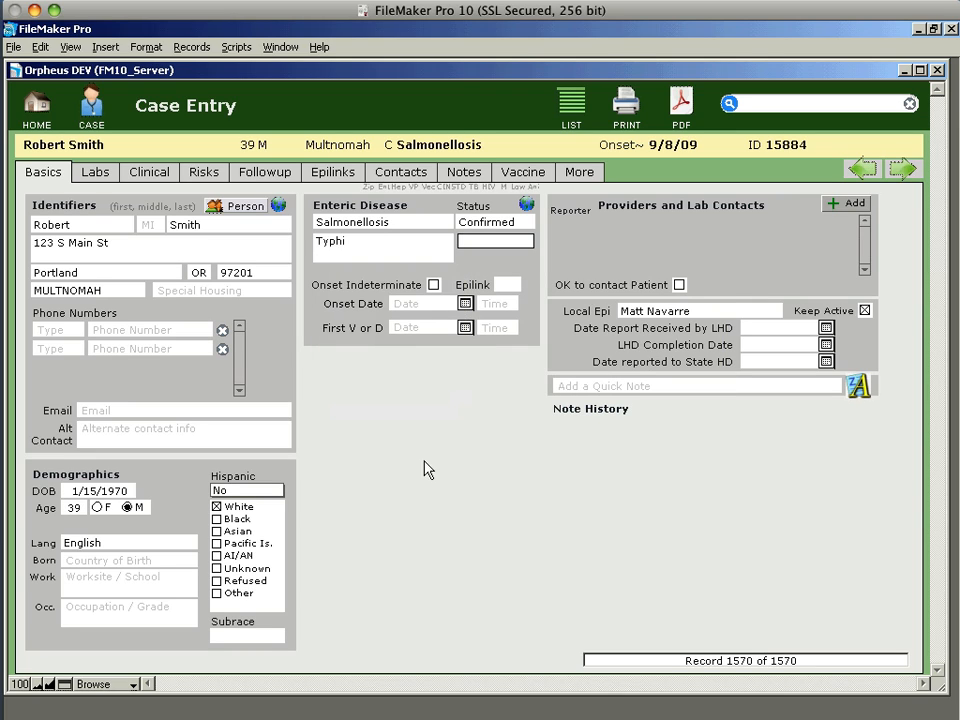
mouse_move(406, 304)
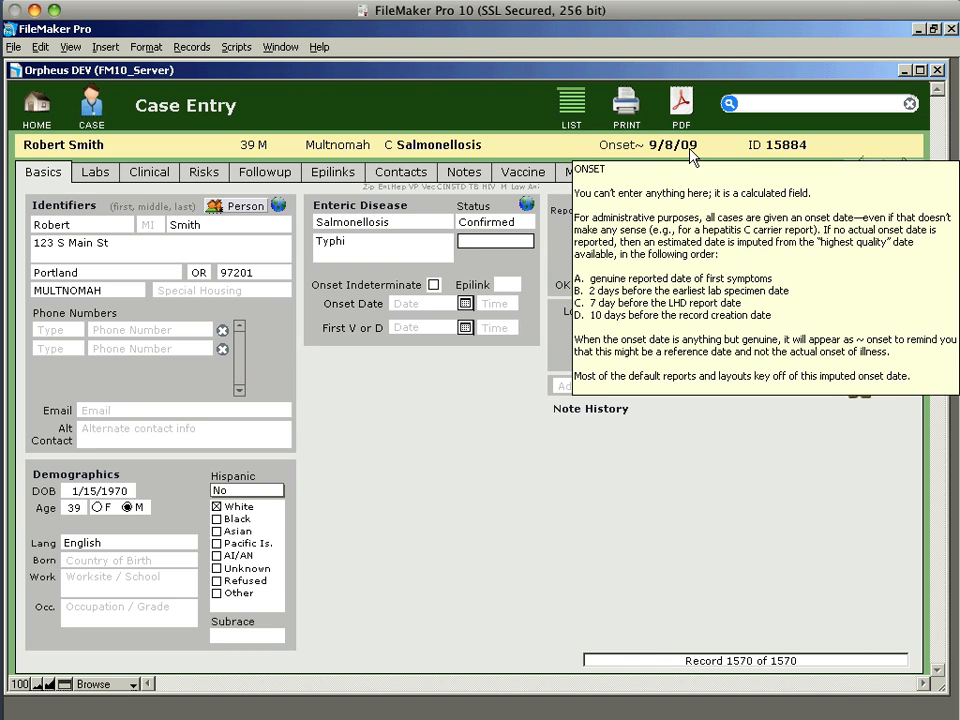
mouse_move(660, 150)
text(6/)
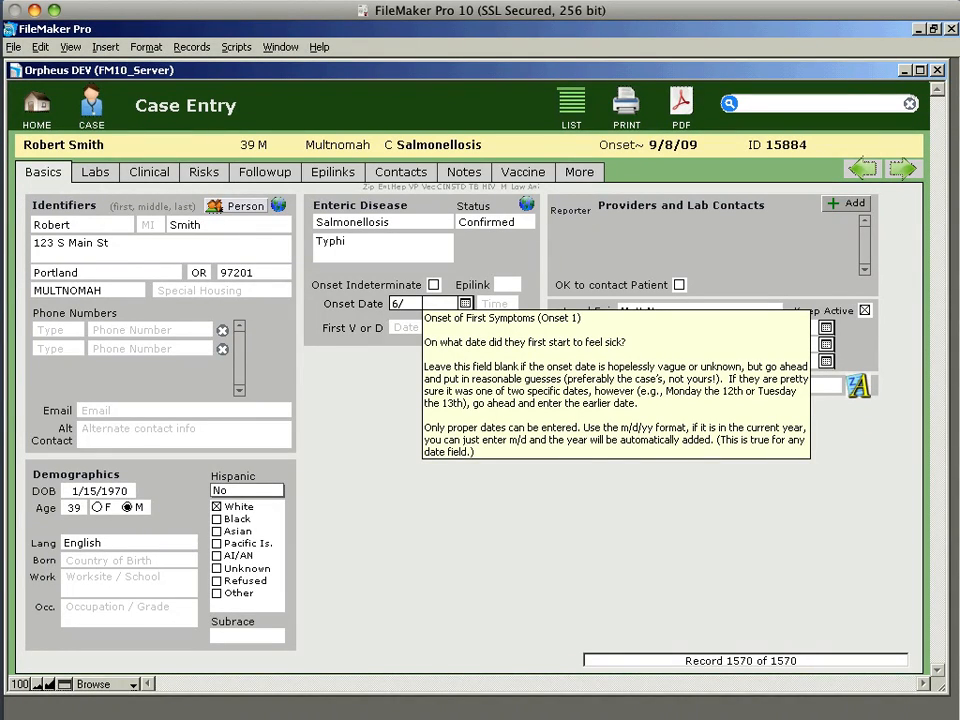
Enter onset date 9/5/2009 and check it on the calendar
text(9)
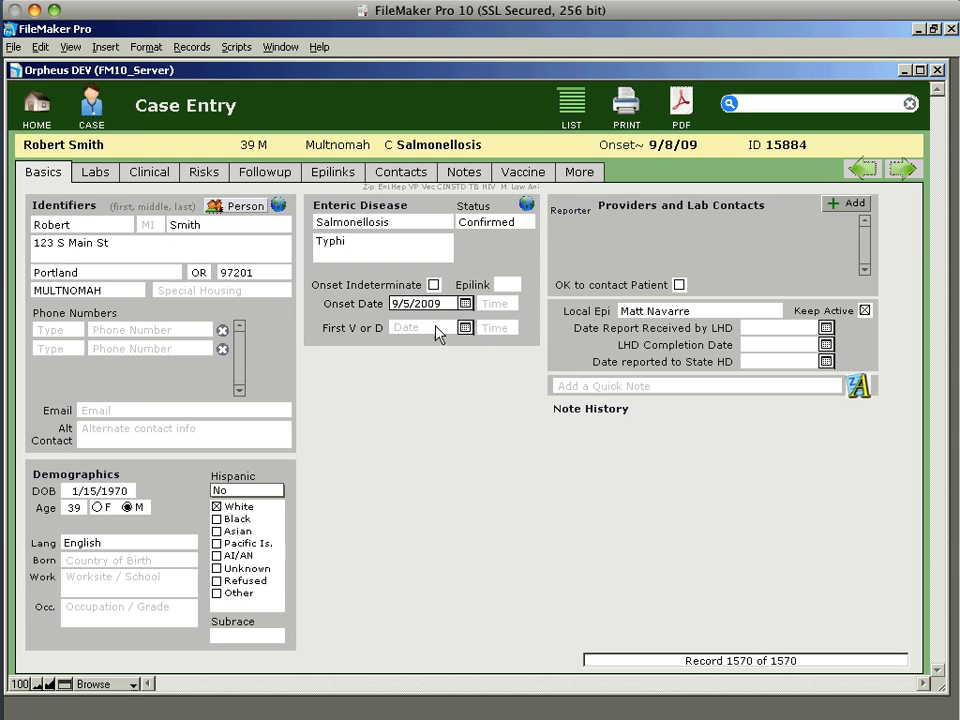
click(464, 304)
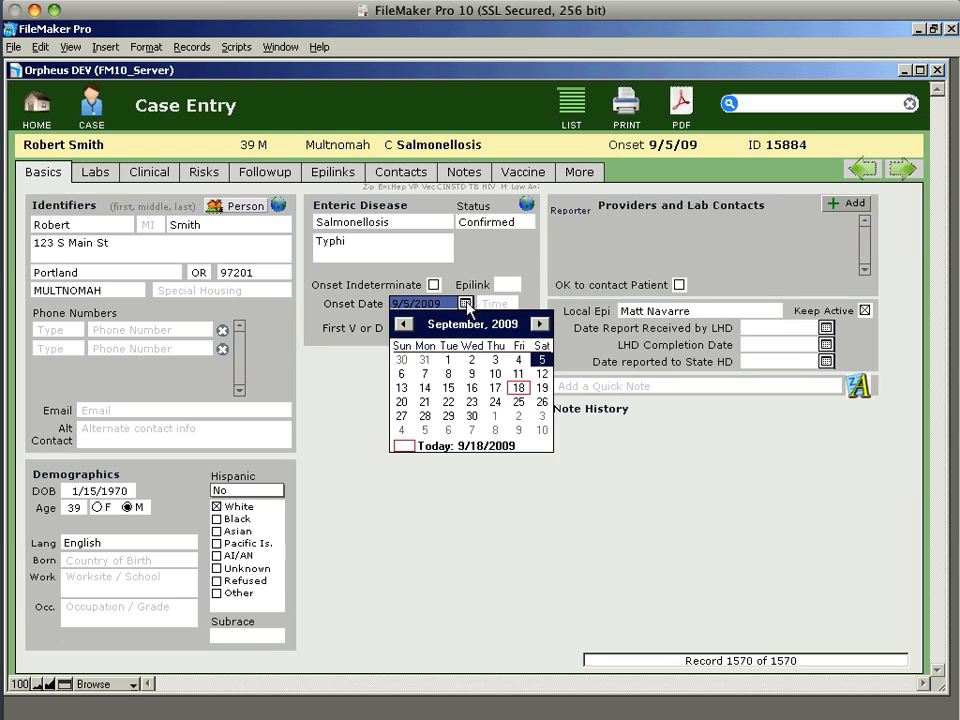
mouse_move(470, 452)
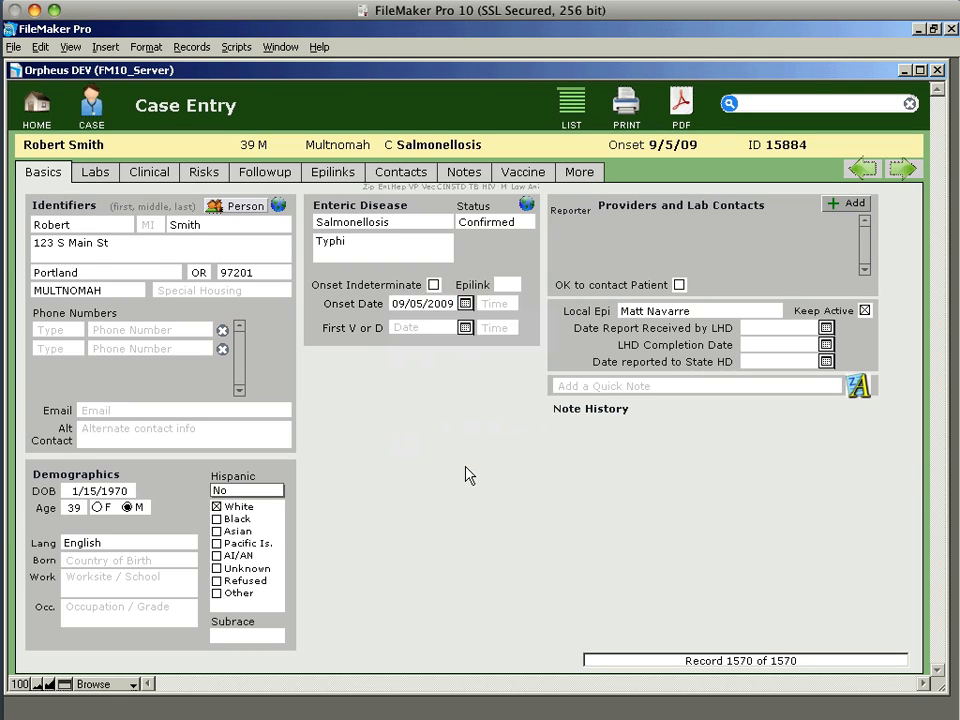
mouse_move(464, 456)
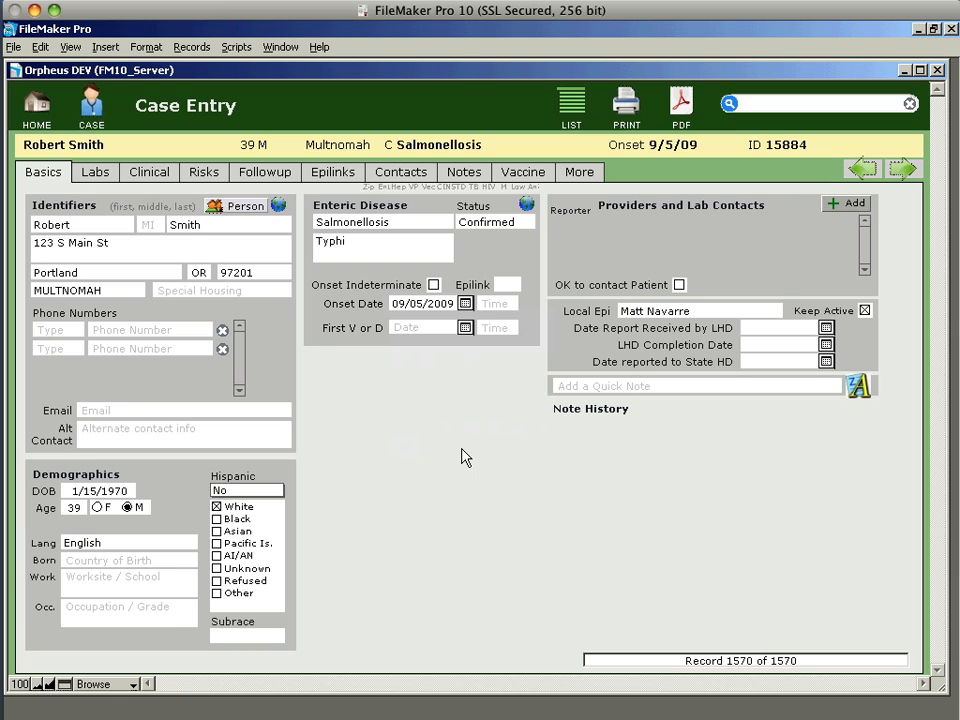
mouse_move(96, 172)
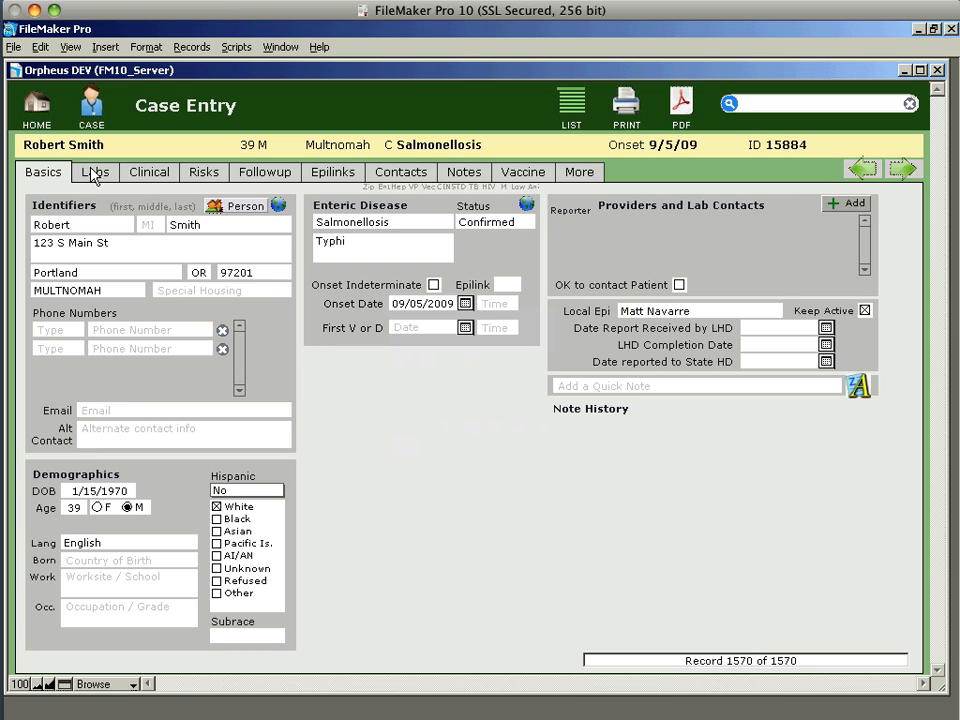
In the Labs section, choose ARUP as the testing lab
click(96, 172)
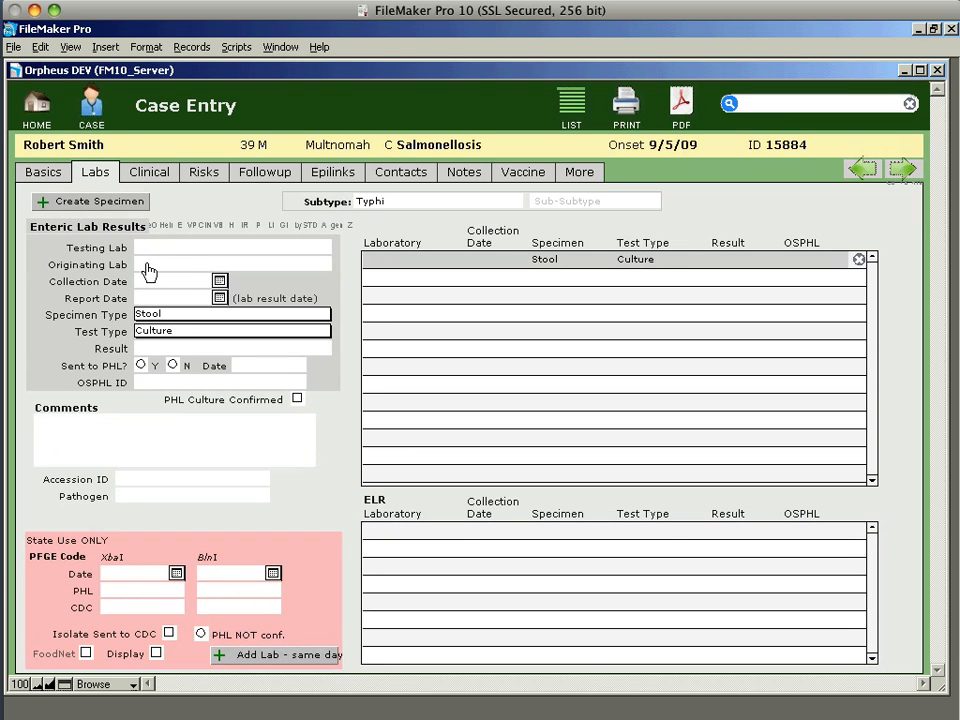
click(232, 248)
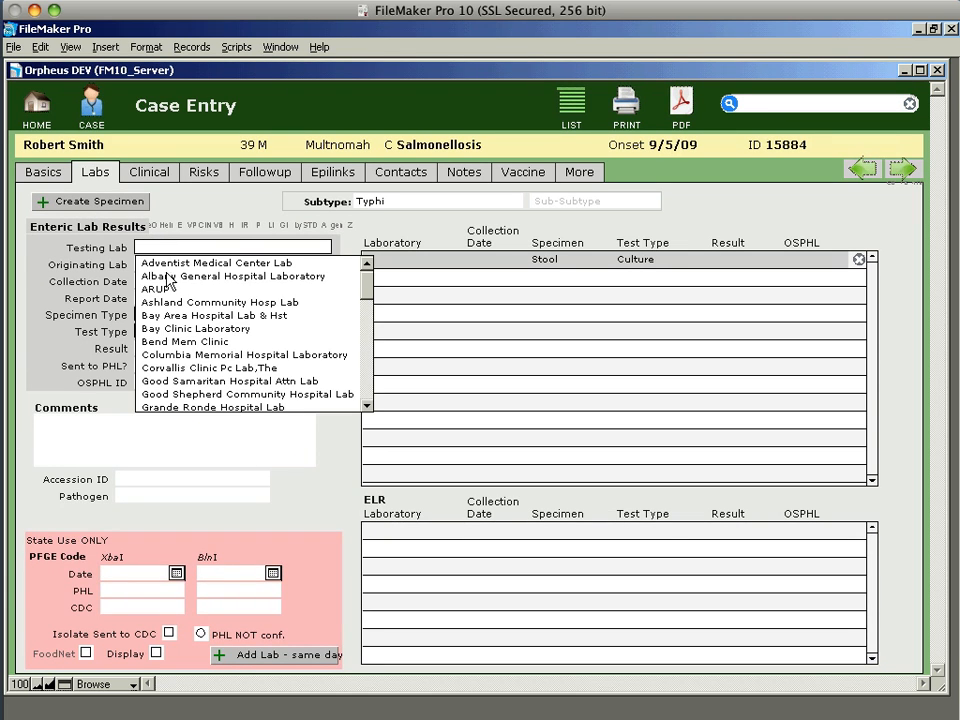
click(158, 288)
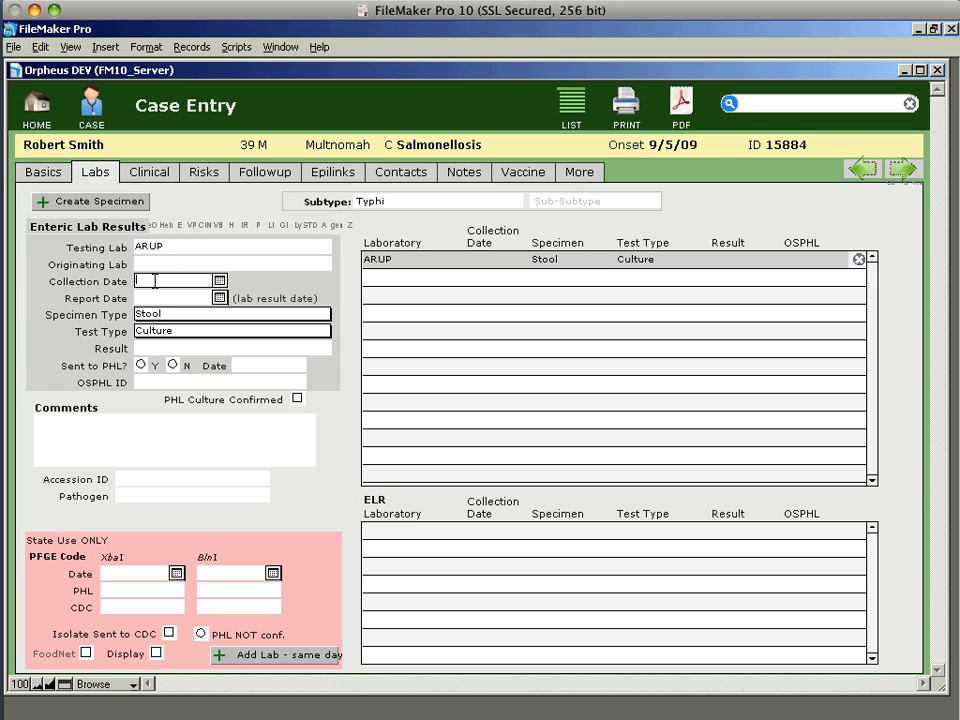
Record collection date 9/5 with a Positive result
text(9/5)
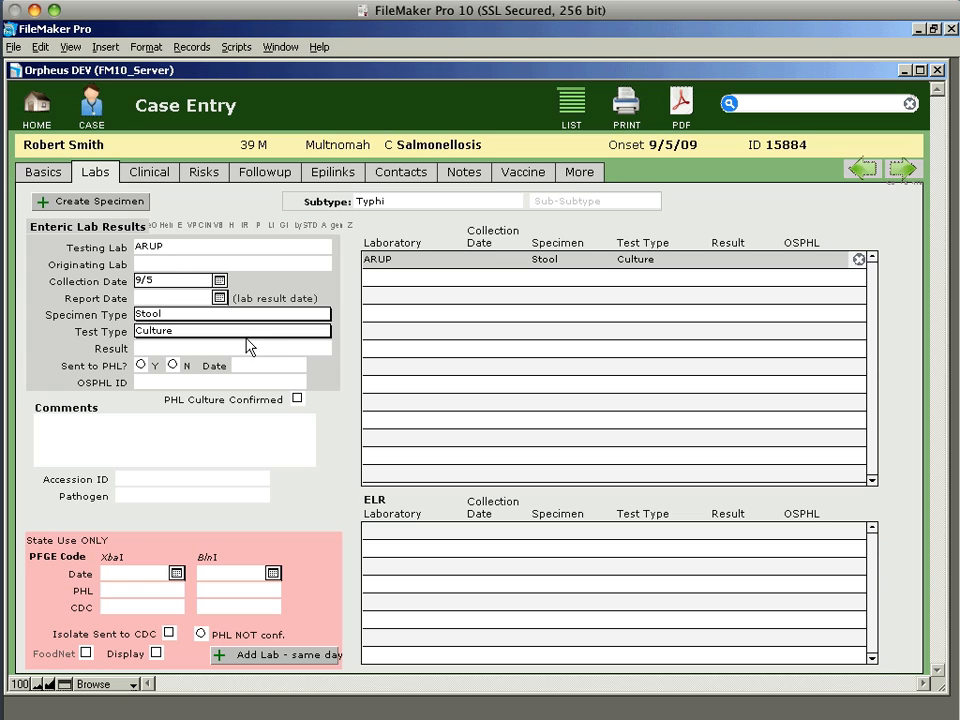
click(232, 348)
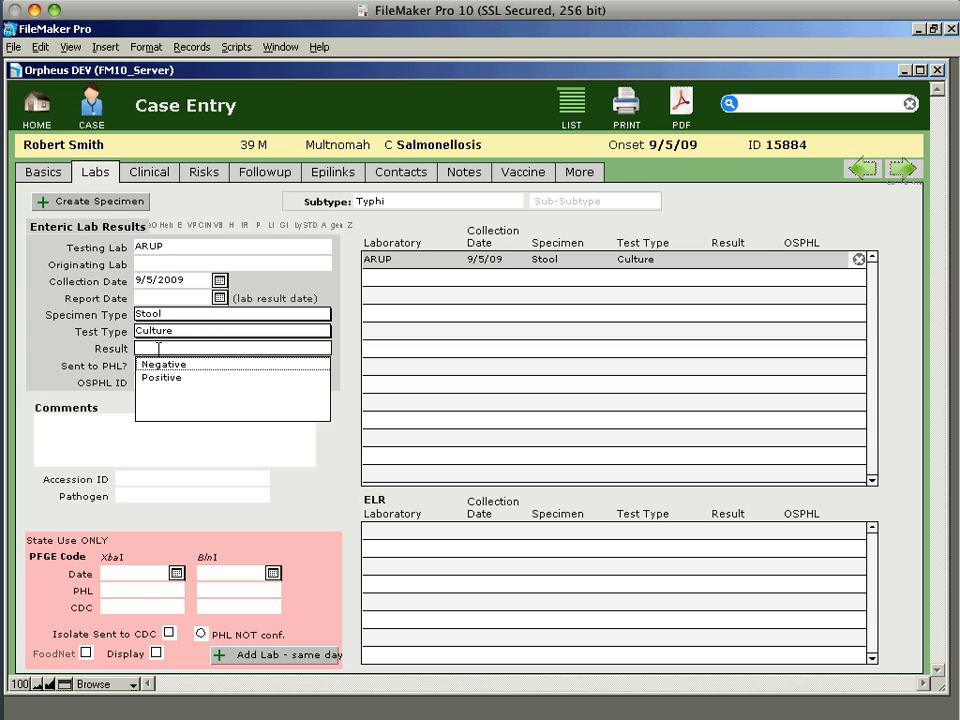
click(160, 376)
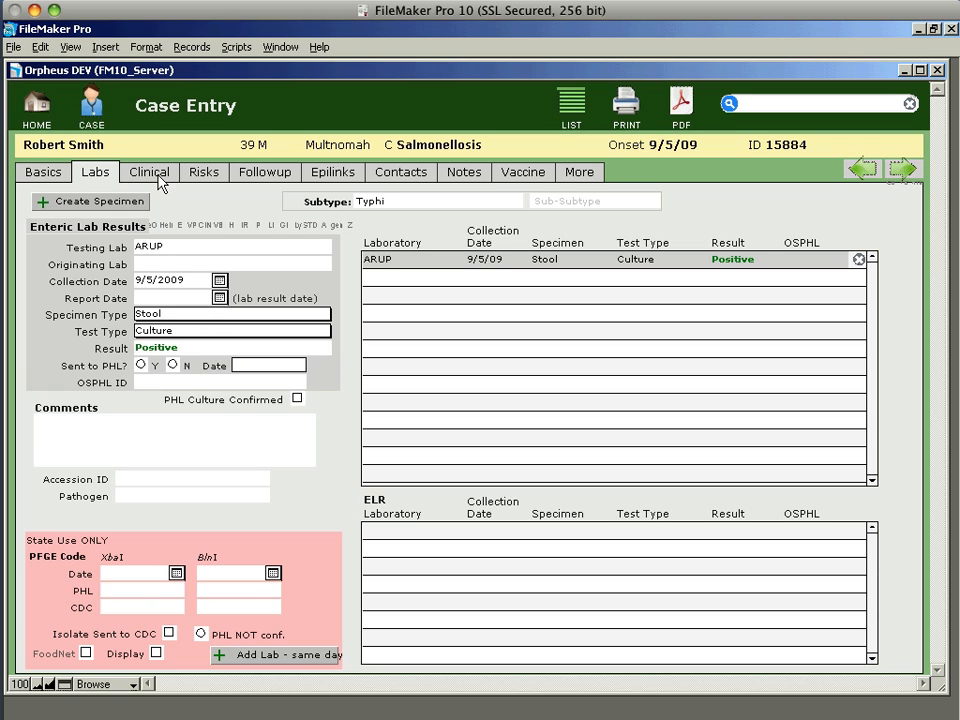
mouse_move(436, 336)
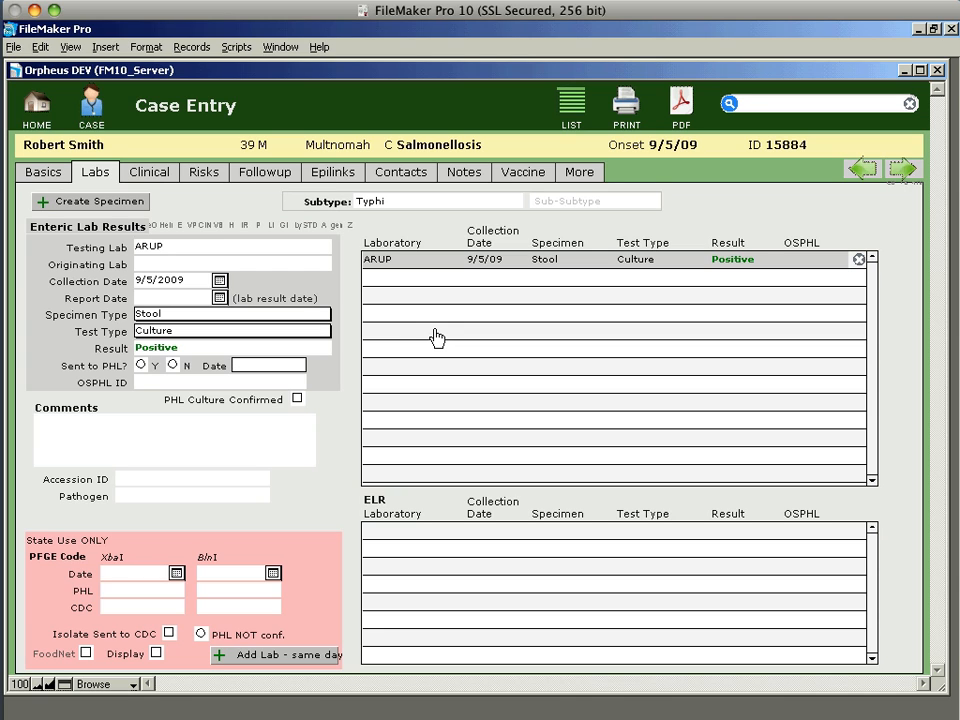
mouse_move(142, 184)
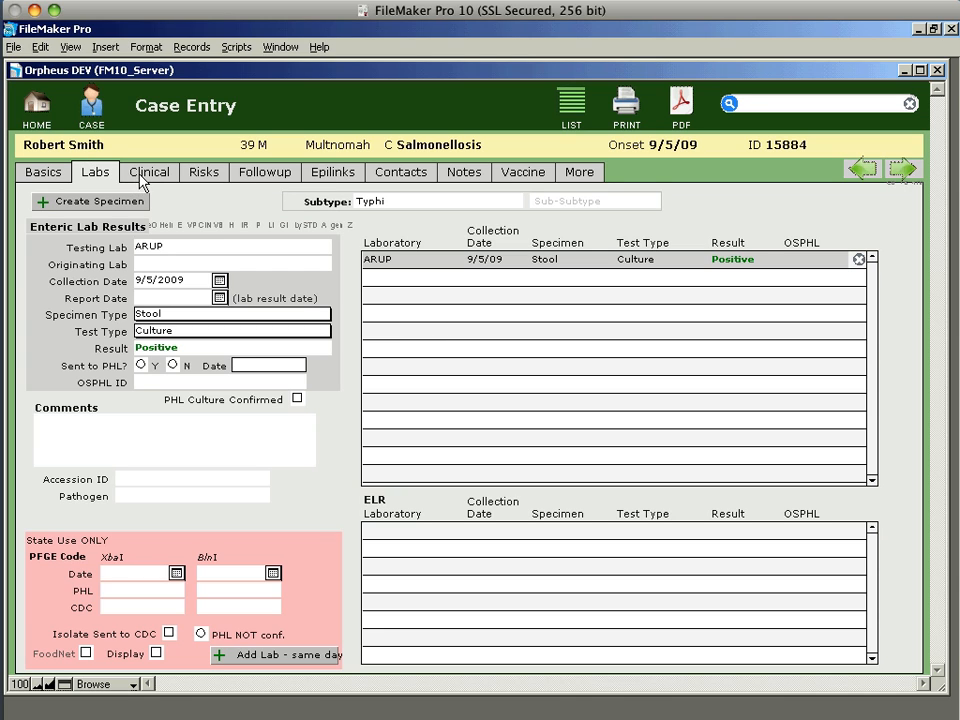
Open the Risk Questionnaire and answer No for poultry contact
click(204, 172)
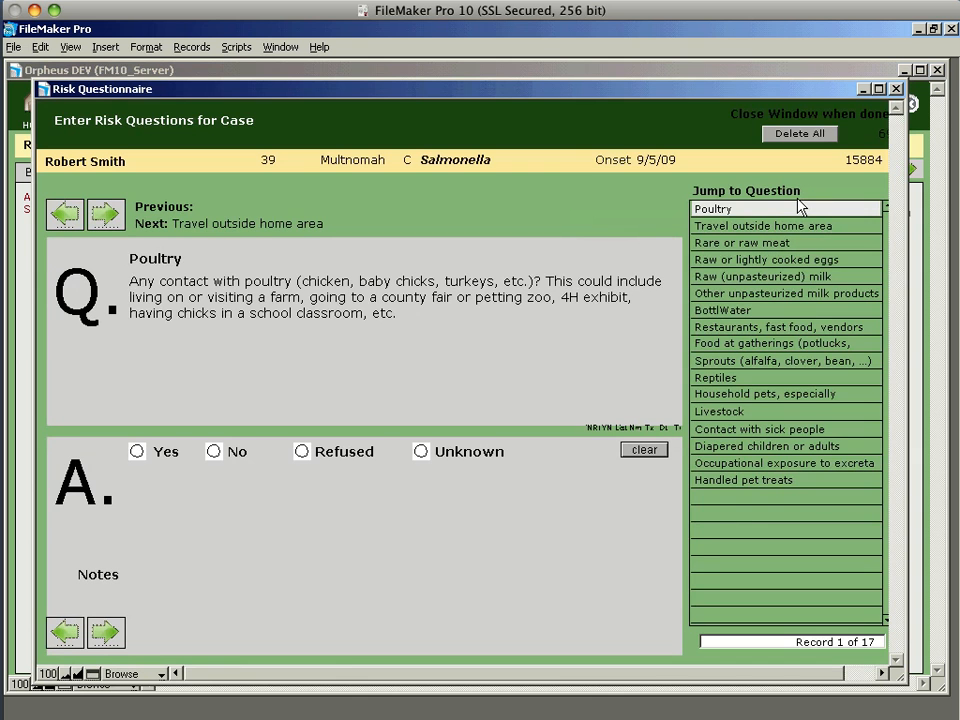
mouse_move(524, 164)
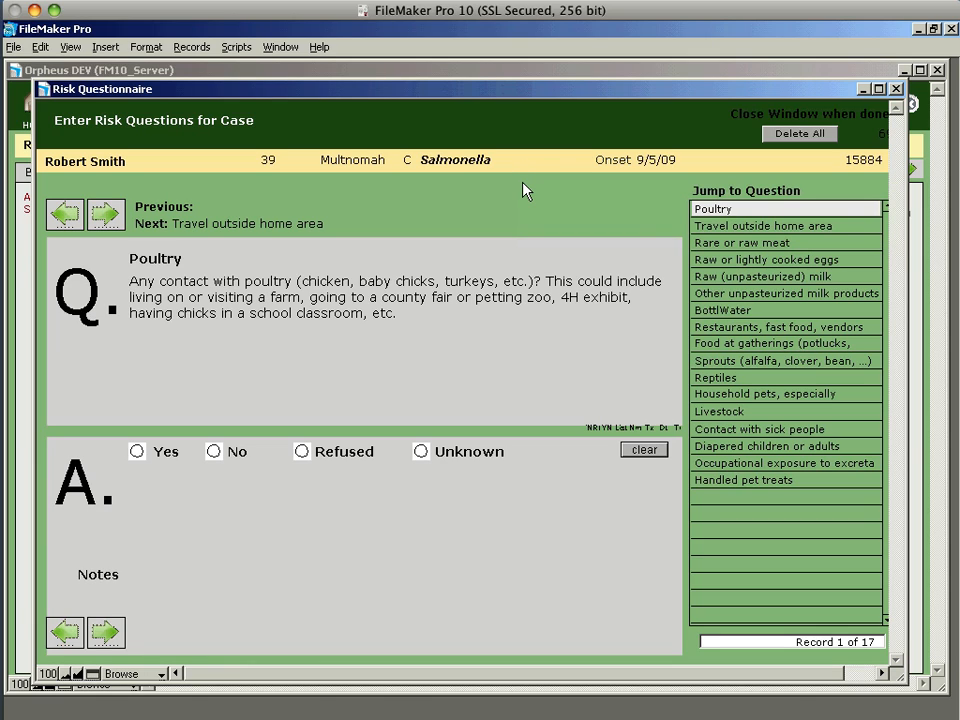
mouse_move(312, 240)
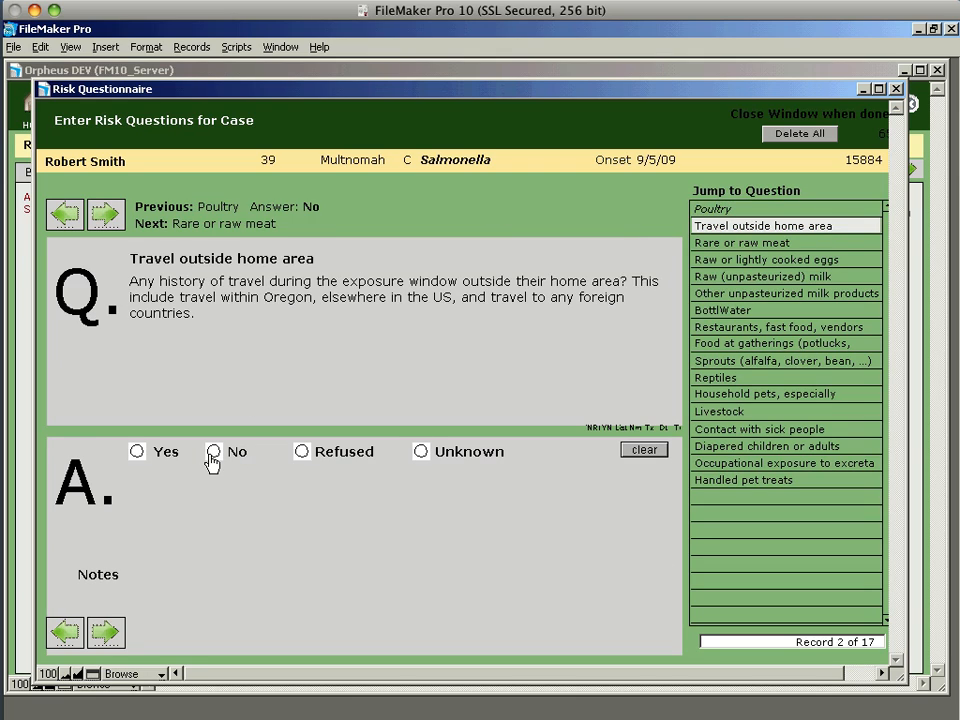
mouse_move(218, 460)
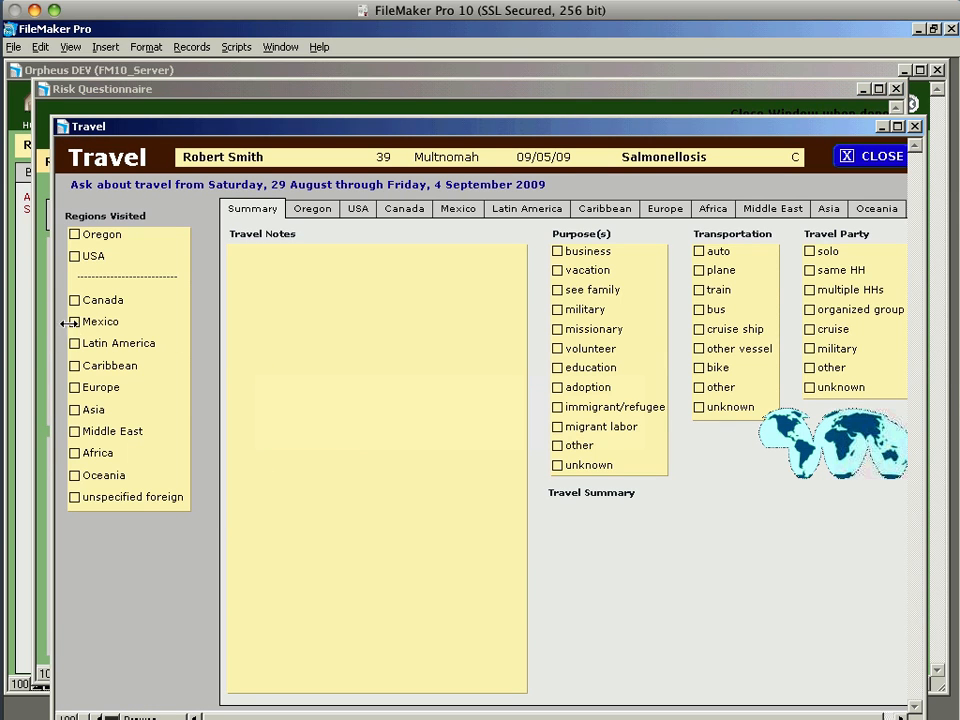
Record travel to Oaxaca, Mexico and close the travel details
click(72, 320)
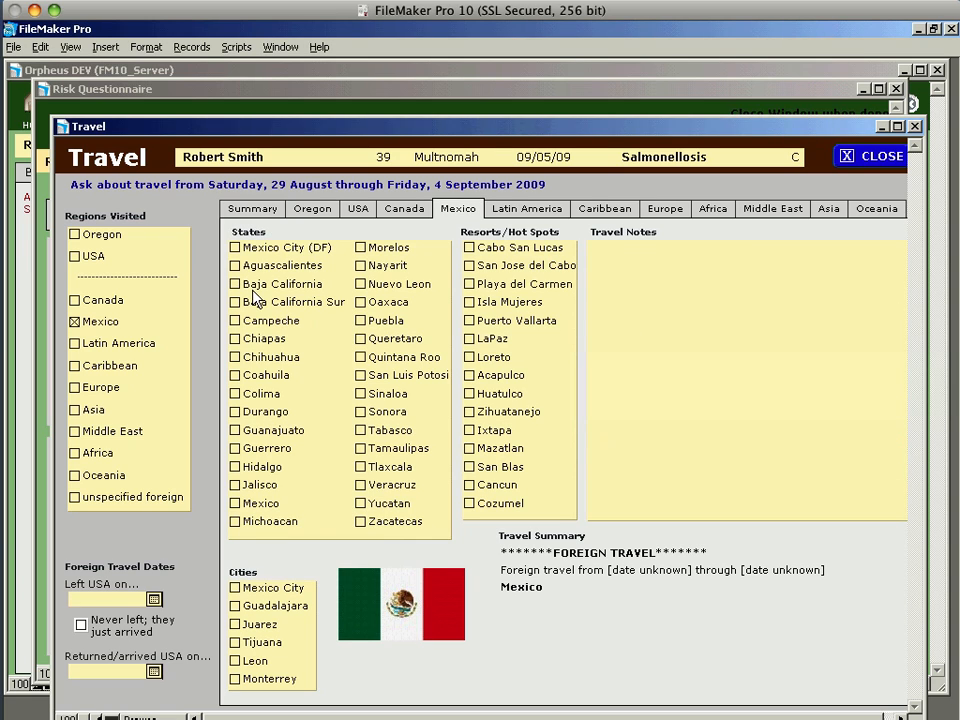
mouse_move(372, 324)
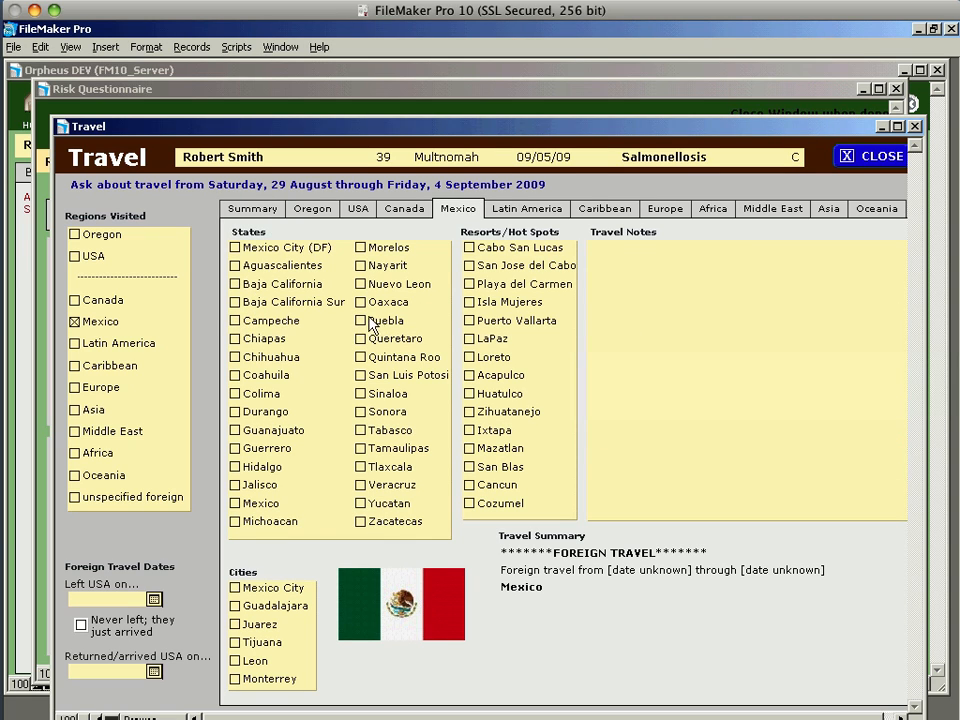
click(362, 302)
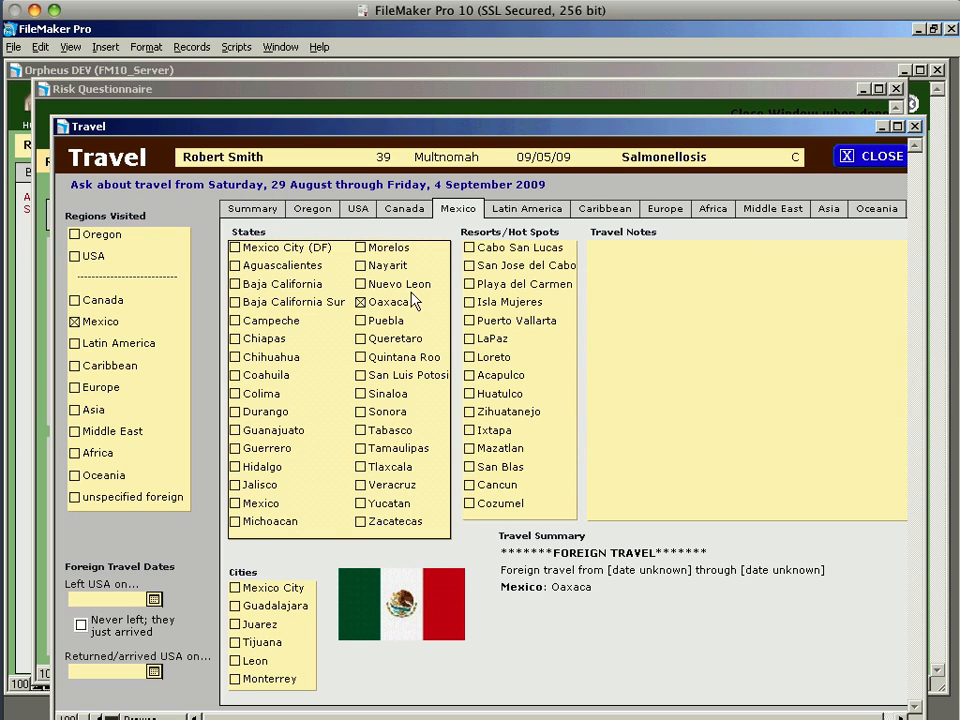
click(868, 156)
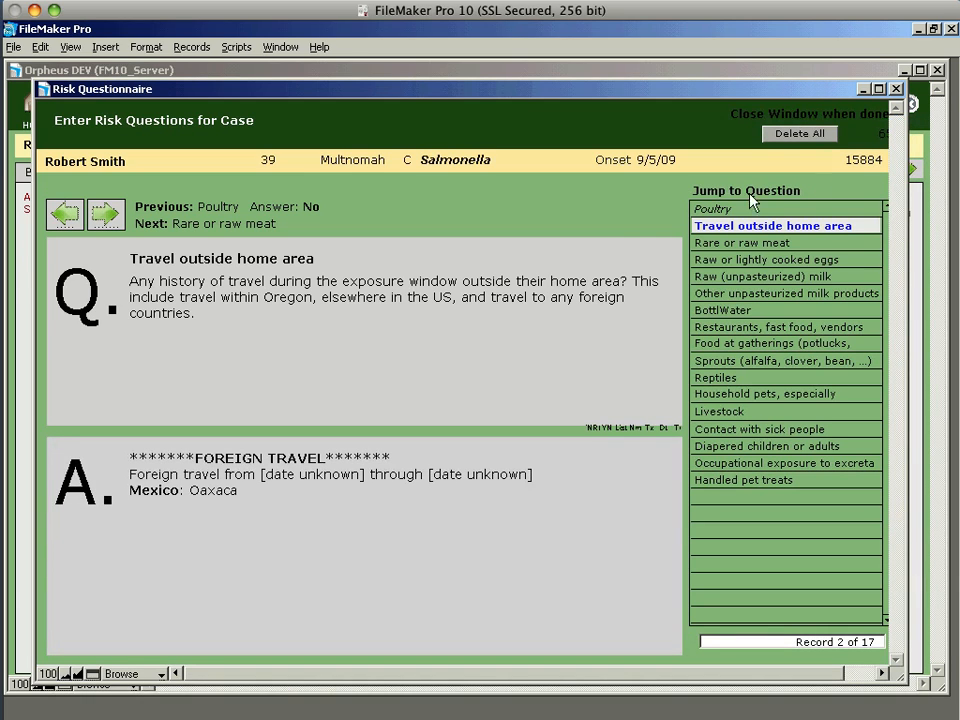
mouse_move(490, 198)
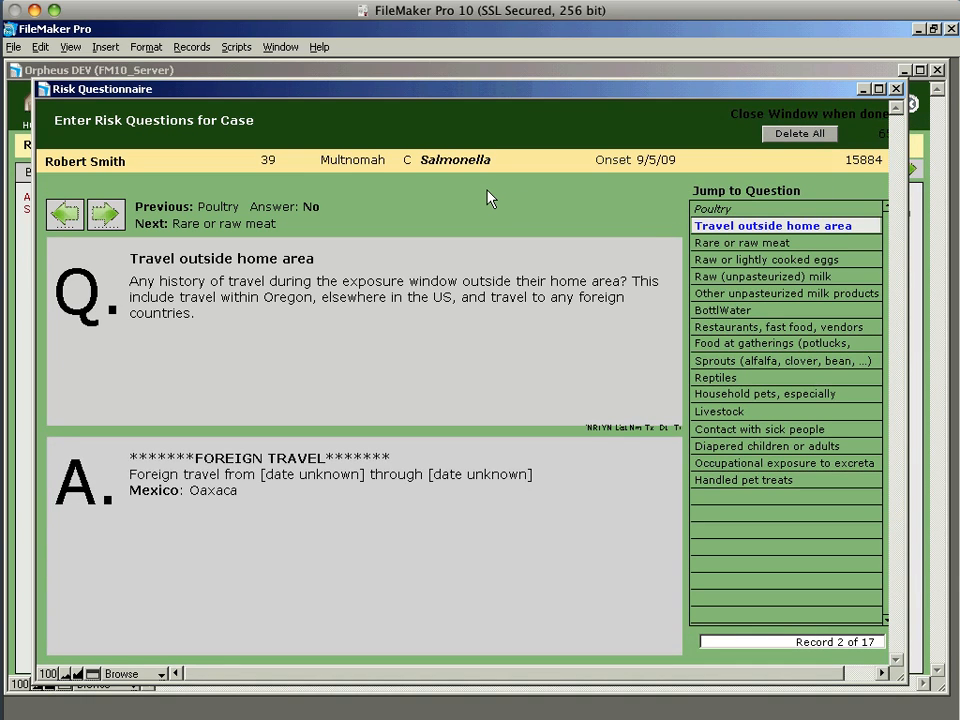
mouse_move(216, 236)
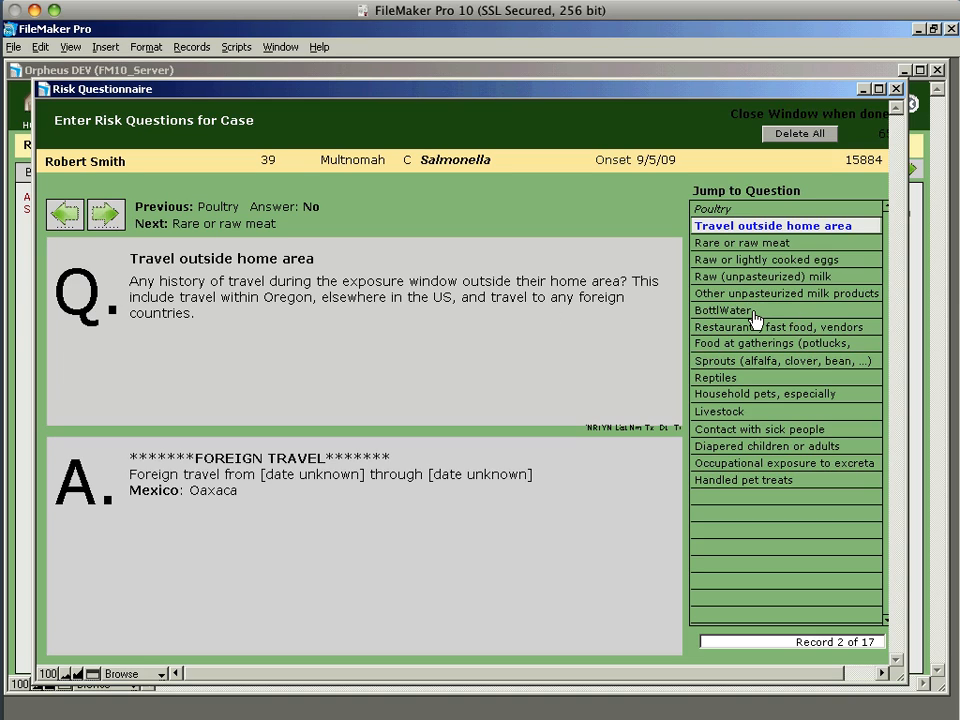
Answer Yes for bottled water with the note 'Preferred brand is x'
click(720, 310)
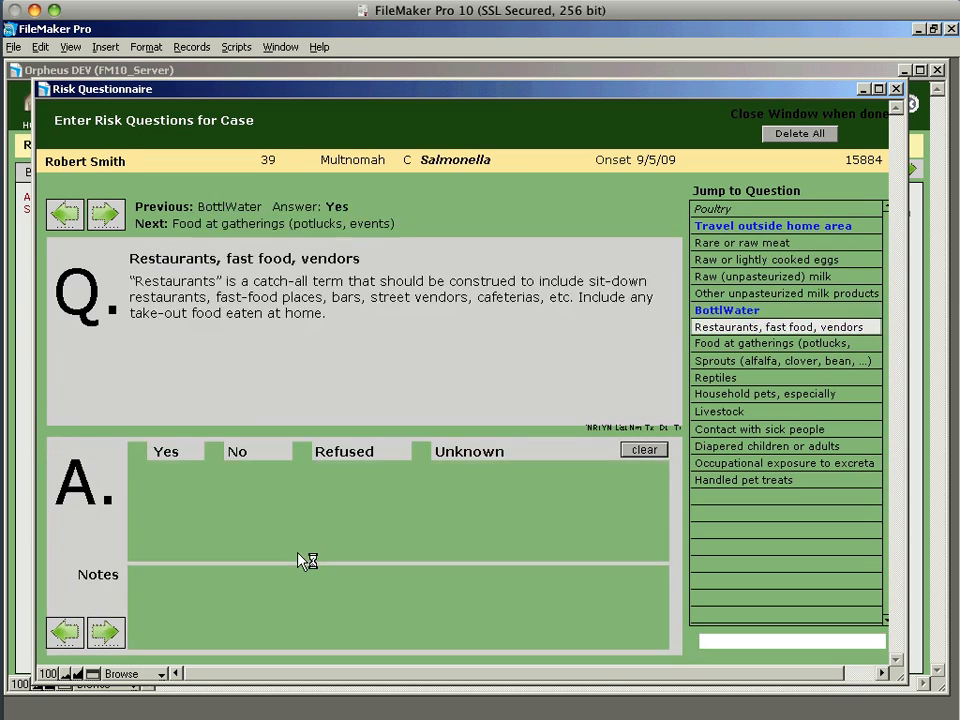
click(780, 328)
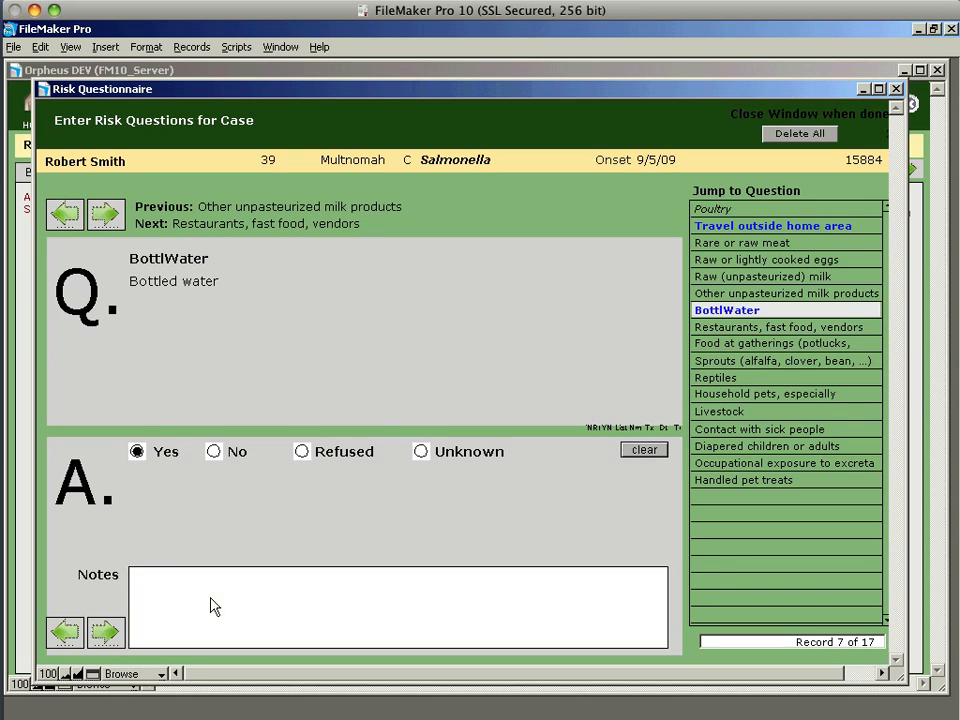
click(242, 576)
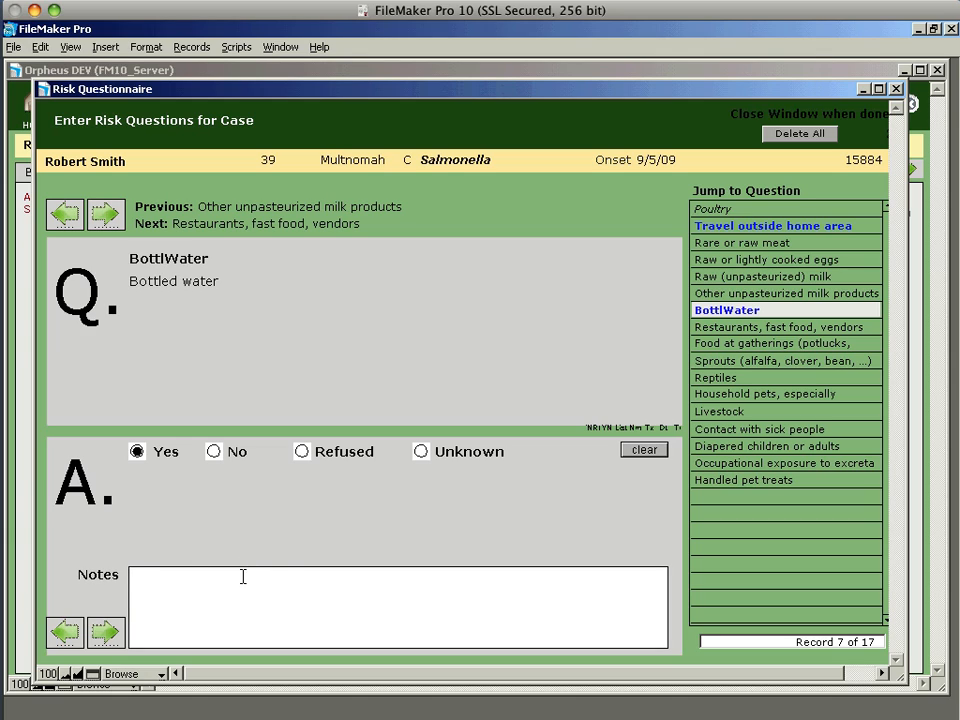
text(Preferred brand)
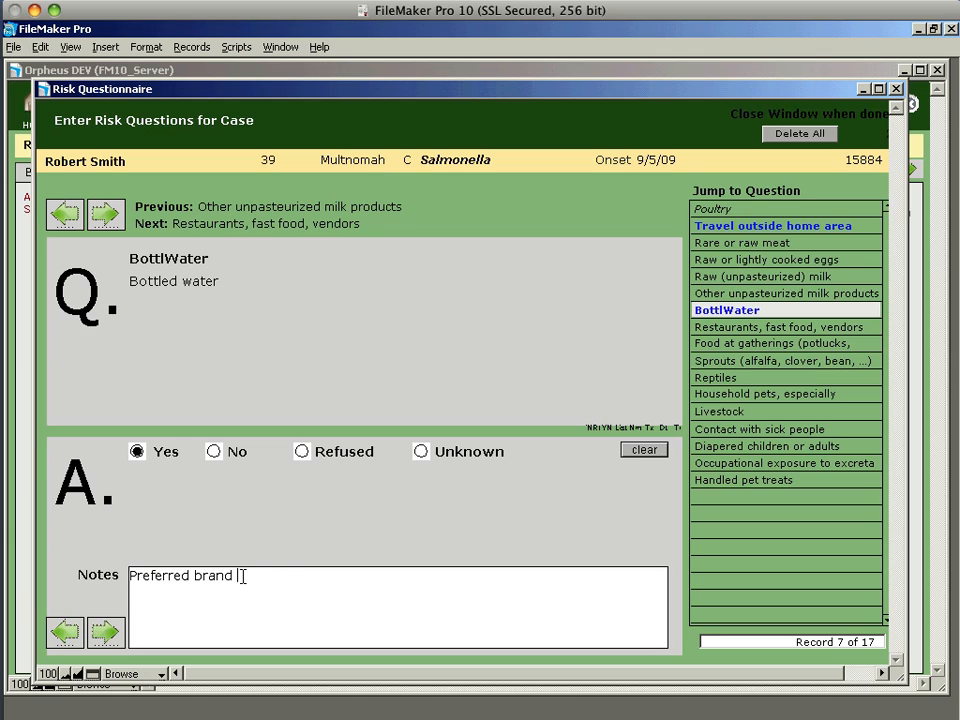
text(is x)
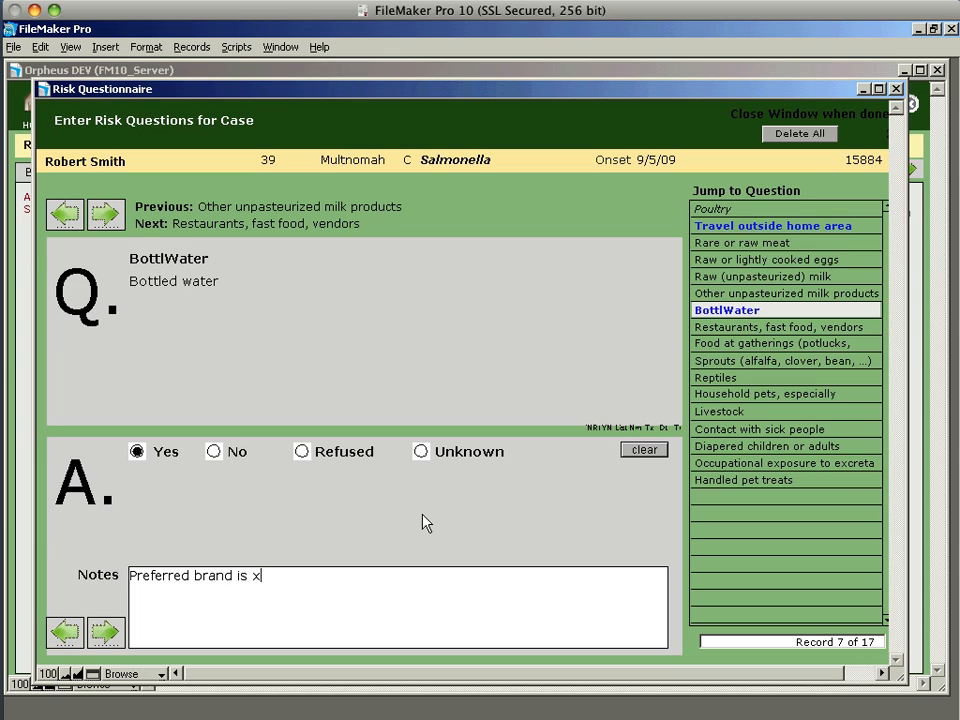
mouse_move(736, 482)
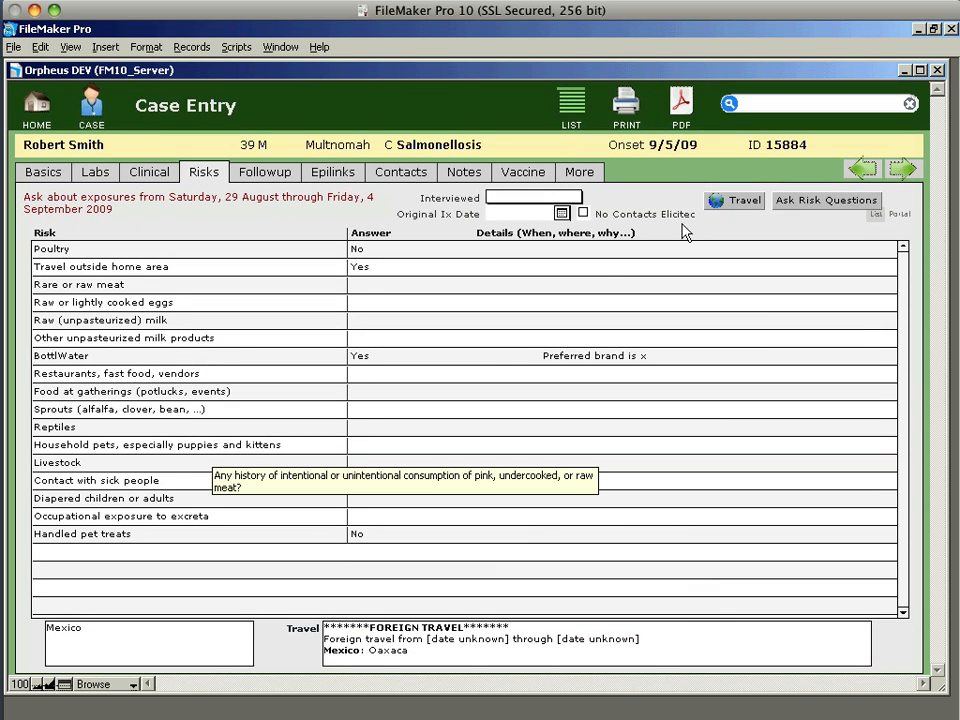
Briefly review the risk questions, then mark the case as Interviewed: Yes
click(826, 200)
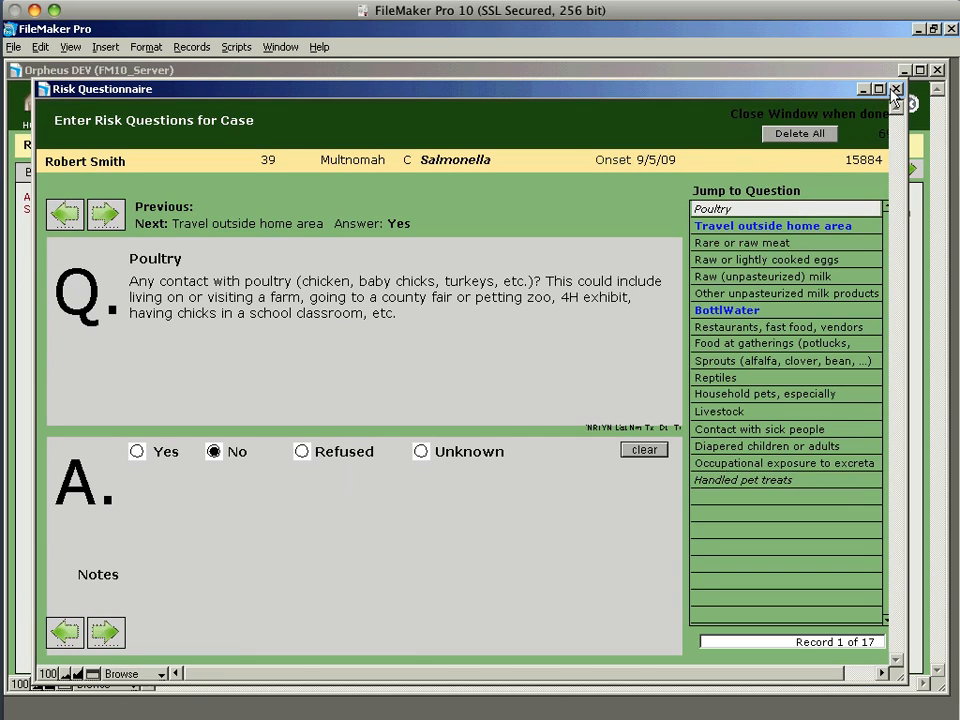
click(896, 90)
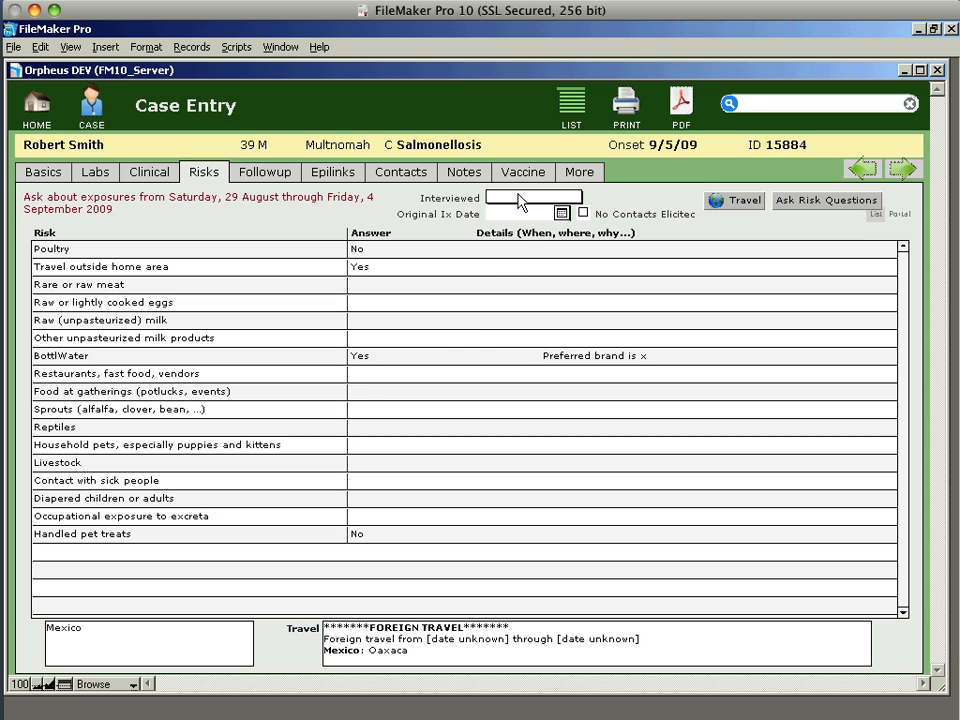
click(532, 198)
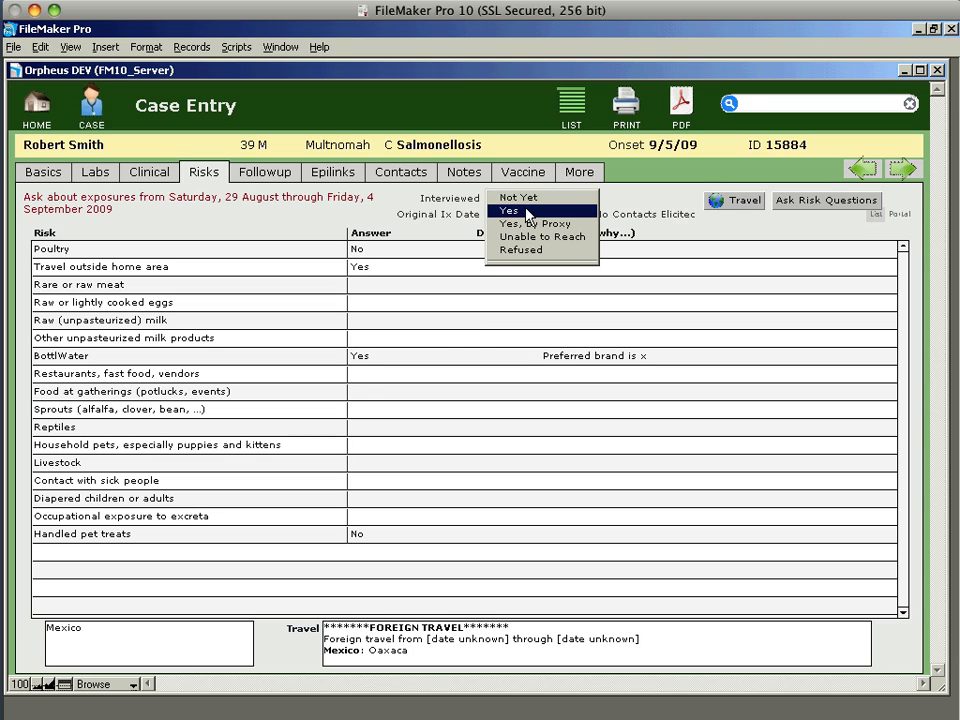
click(510, 210)
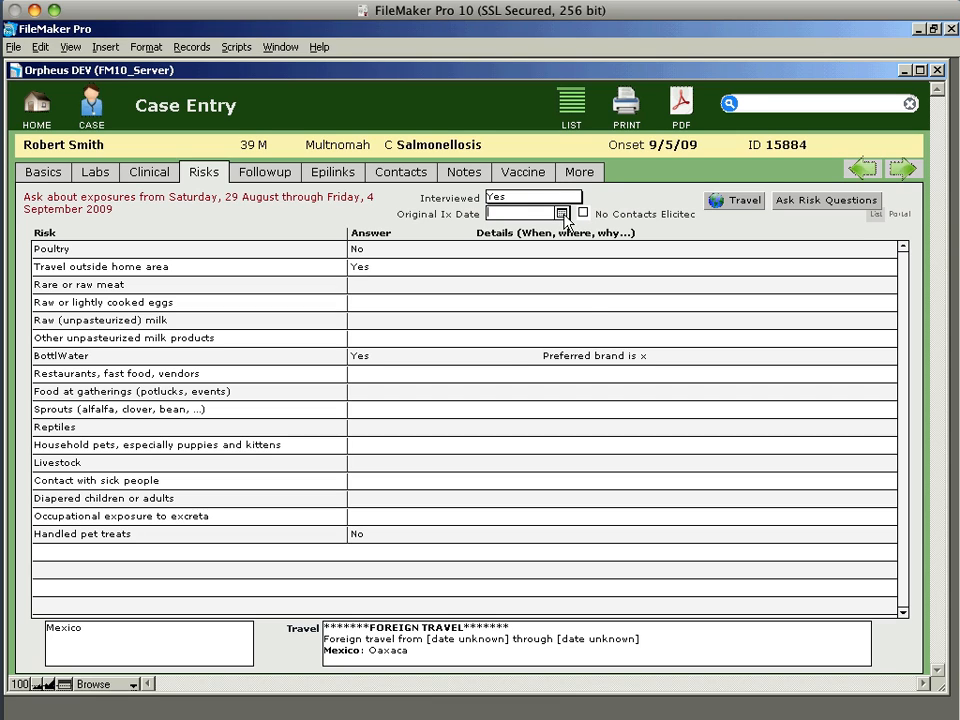
Set the Original Ix Date to 9/18/2009 and move to the clinical details
click(562, 212)
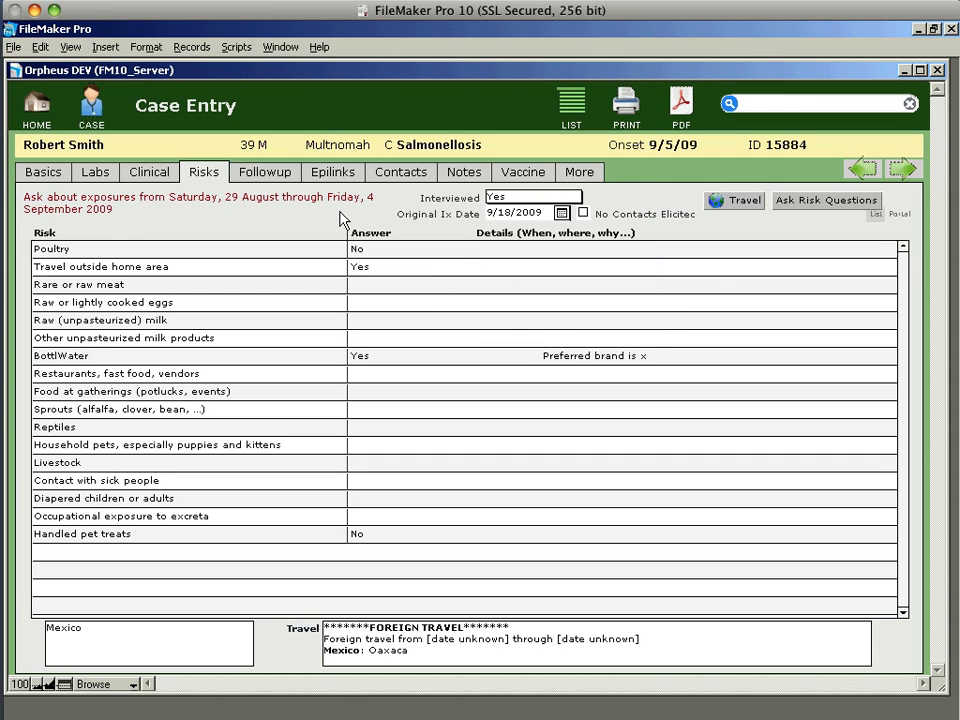
click(148, 172)
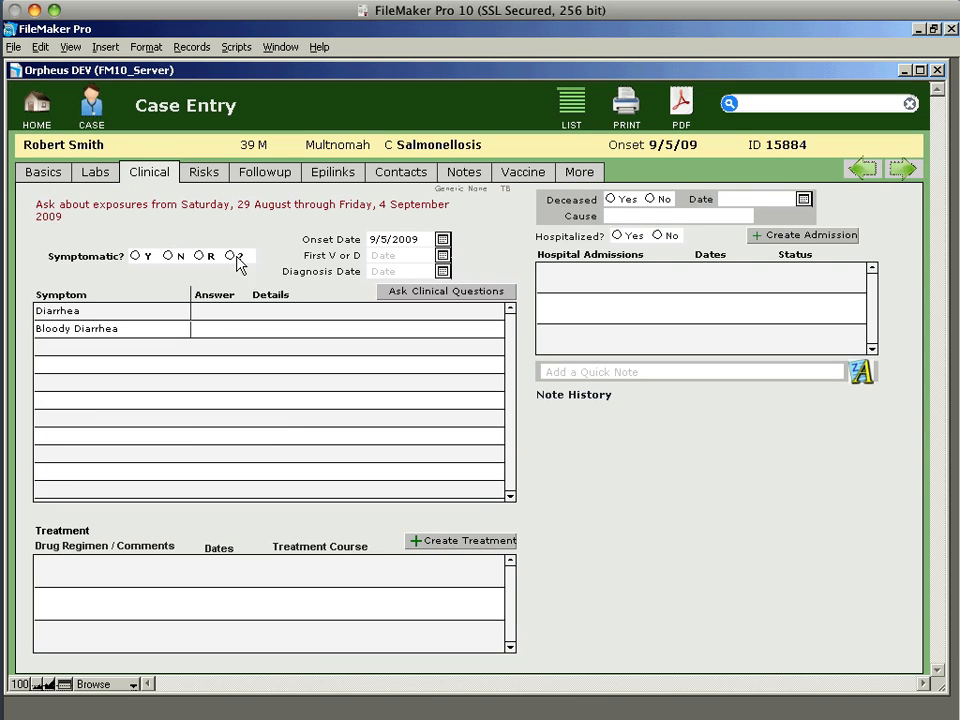
Open and close the follow-up questionnaire, then return to the Basics details
click(264, 172)
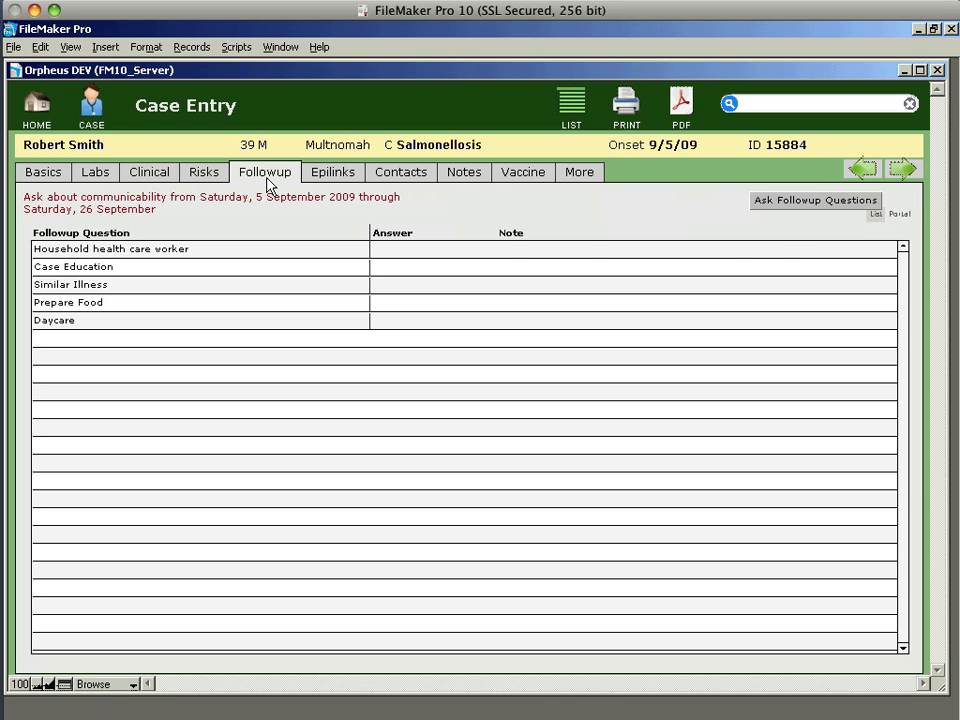
mouse_move(784, 204)
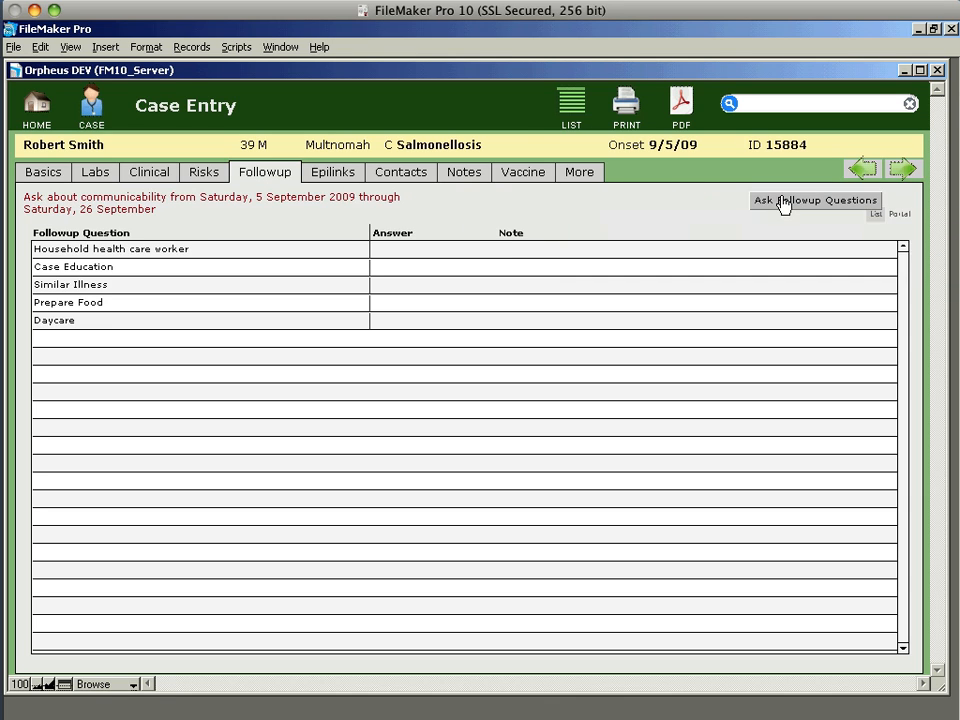
click(816, 200)
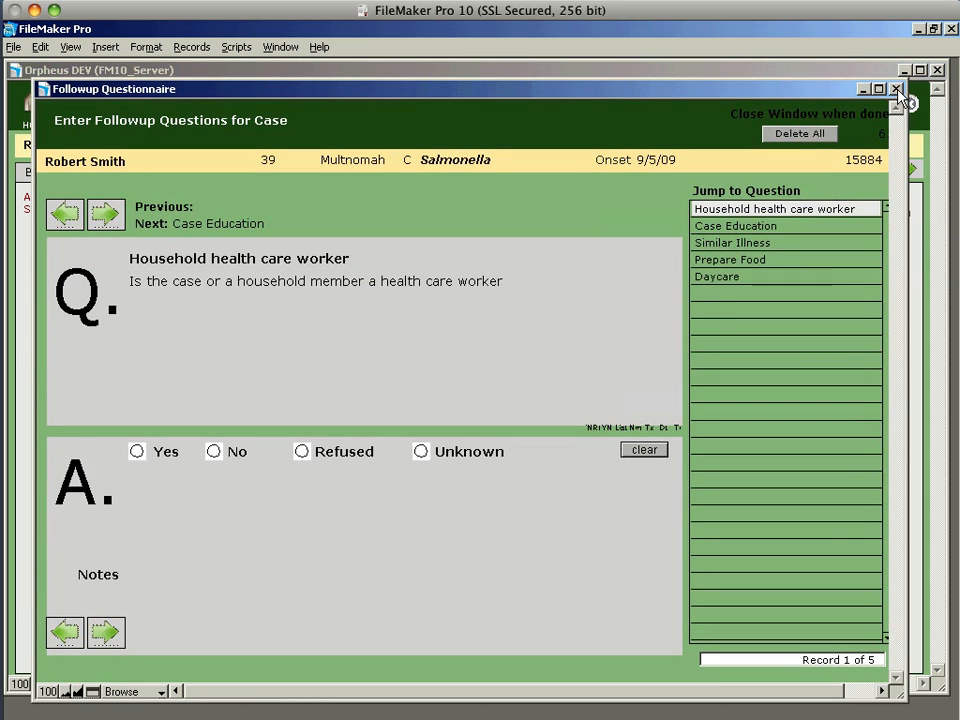
click(898, 90)
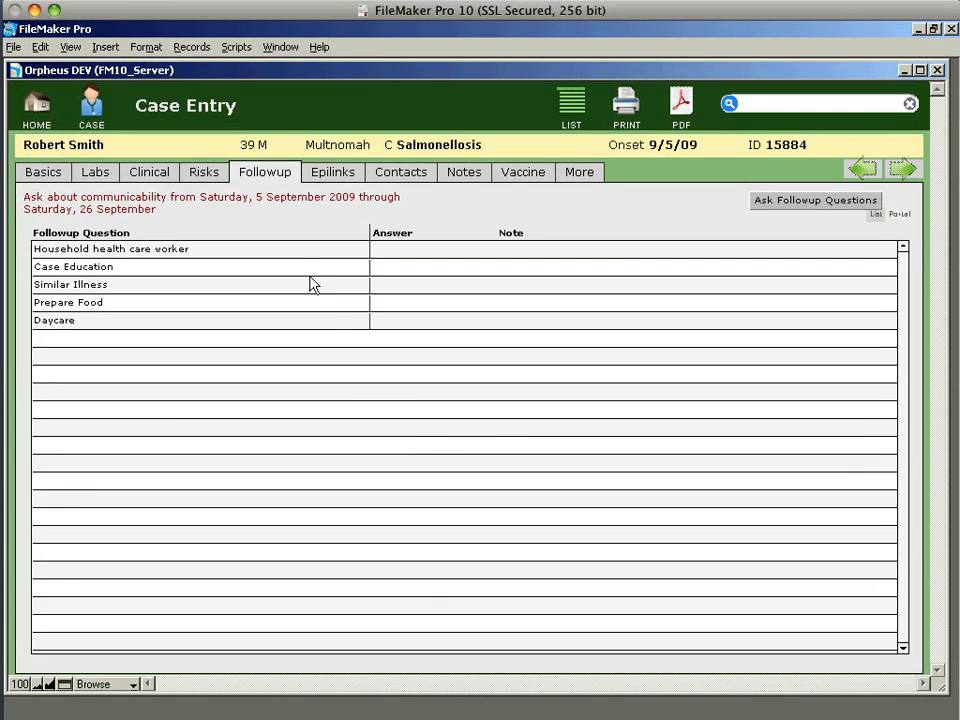
click(42, 172)
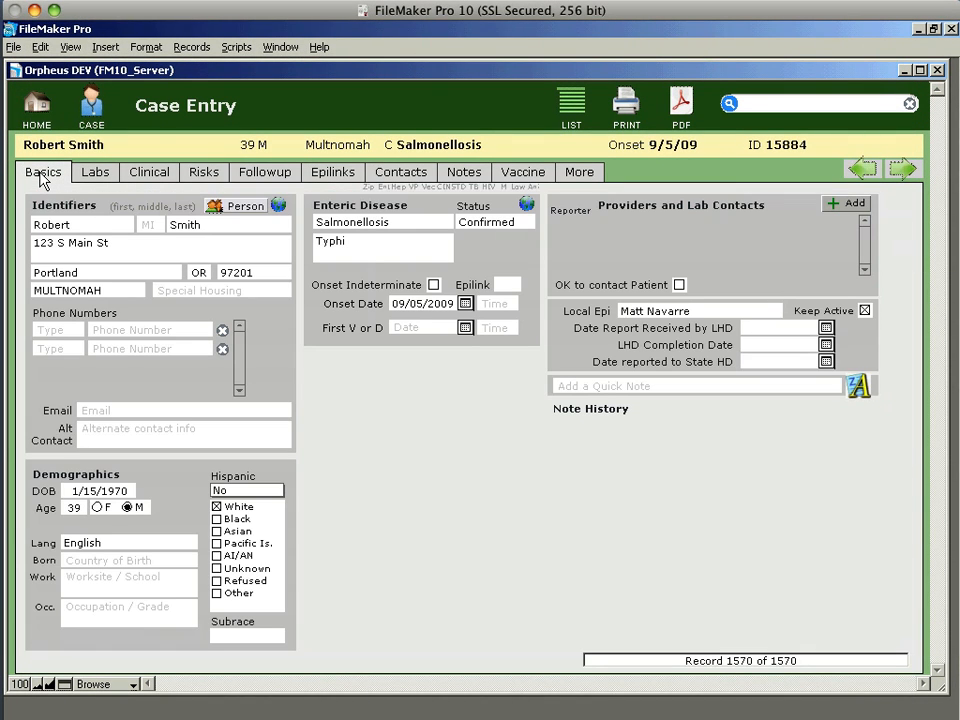
mouse_move(688, 220)
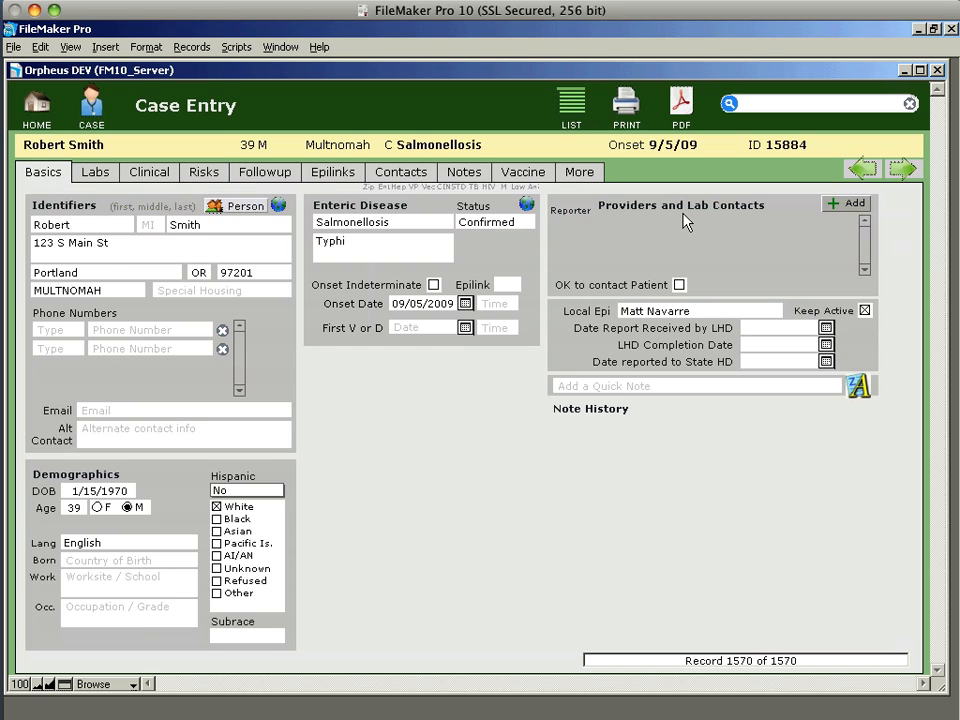
mouse_move(836, 216)
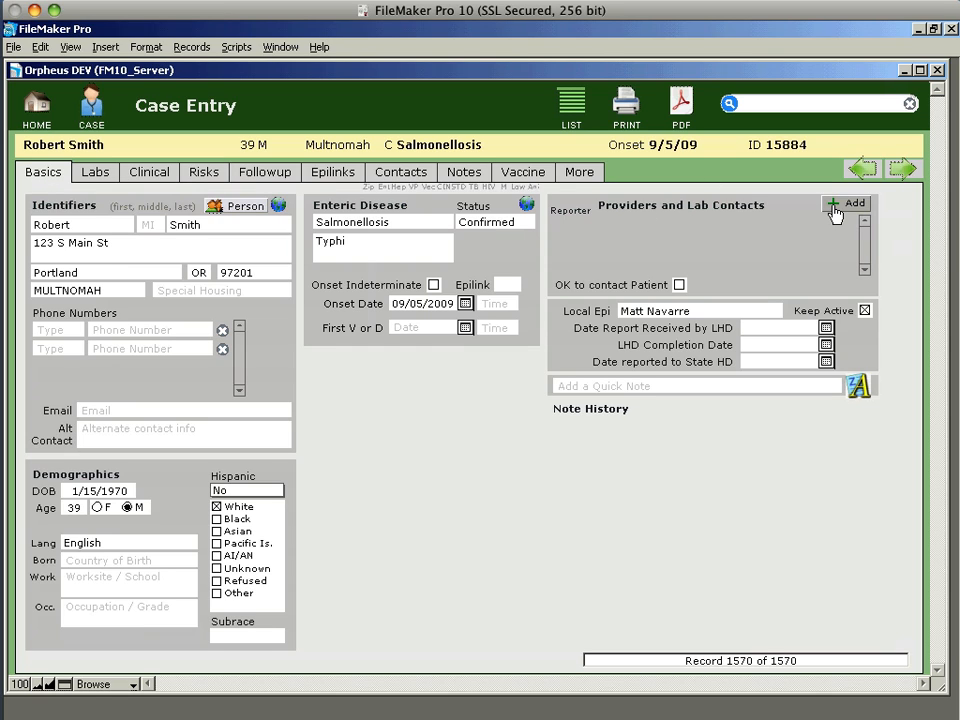
click(856, 204)
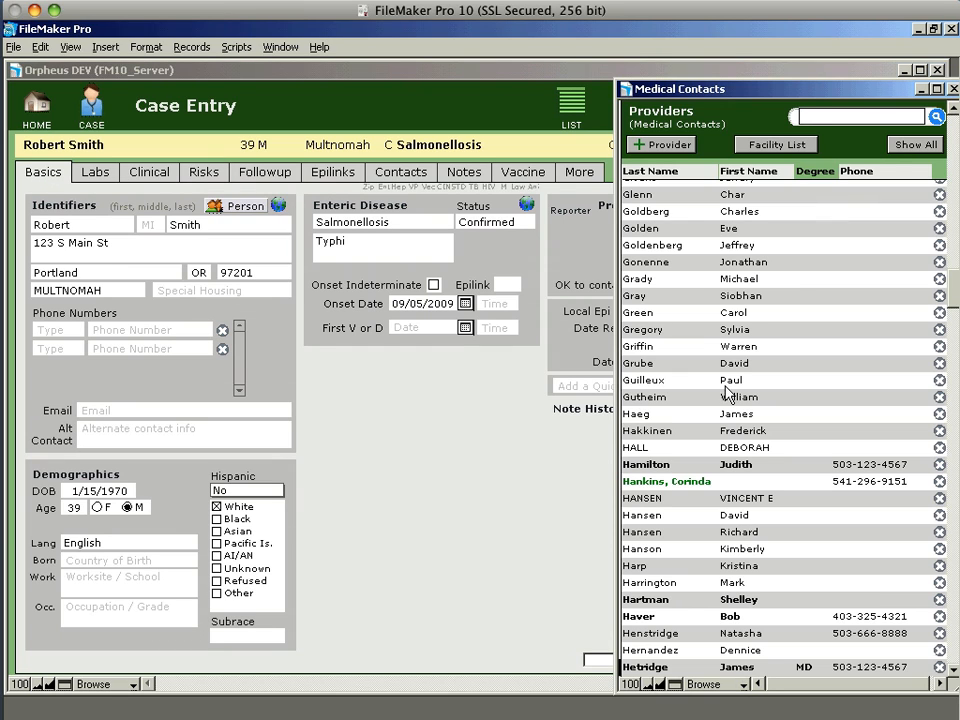
mouse_move(740, 544)
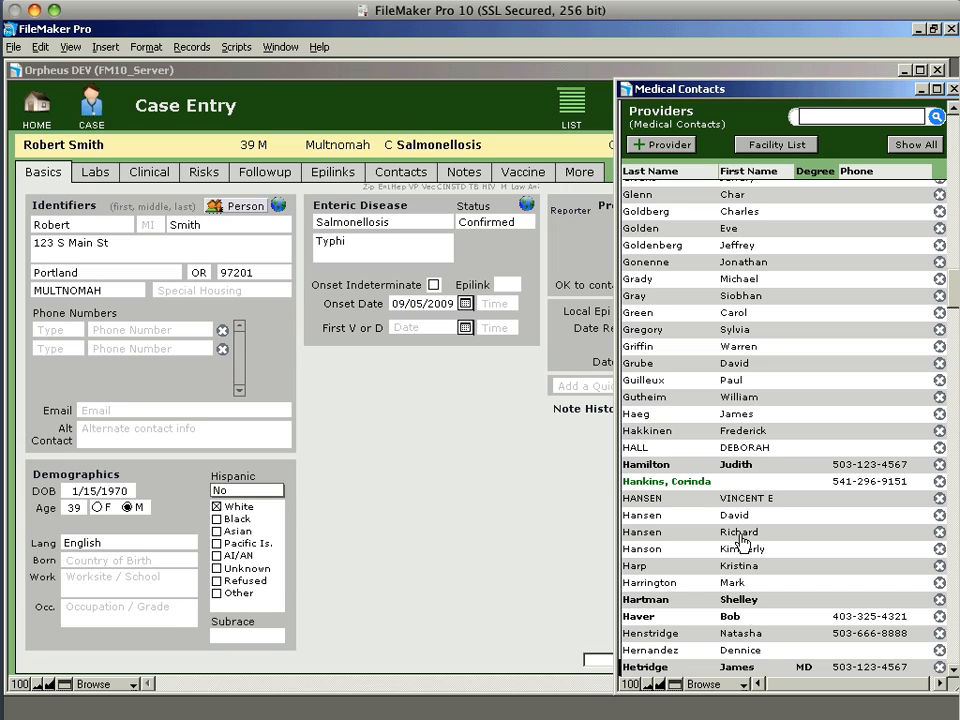
mouse_move(796, 172)
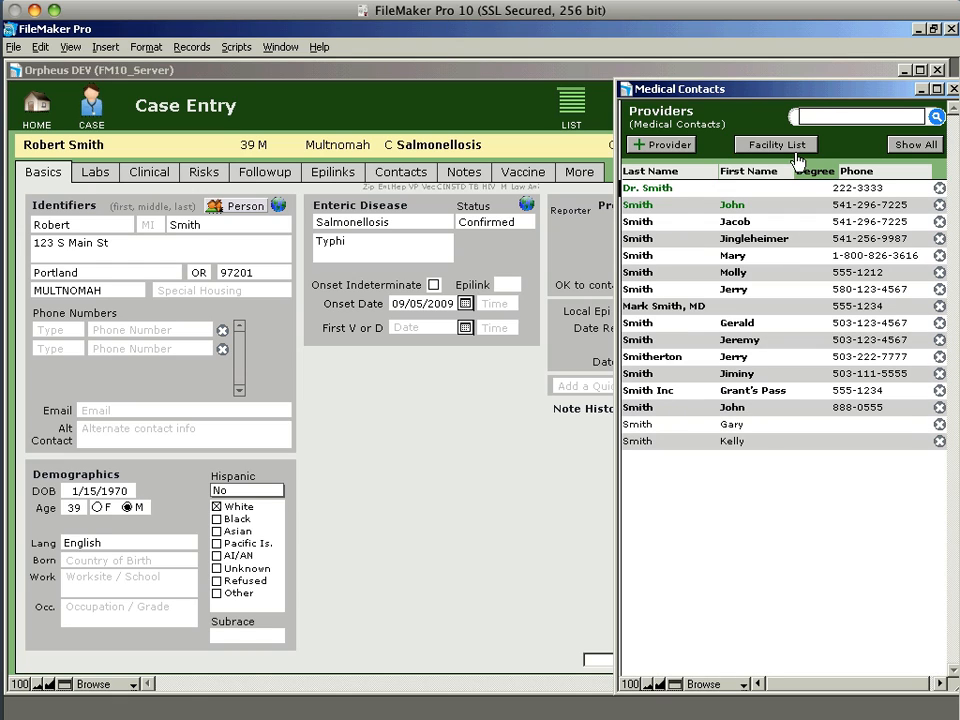
mouse_move(764, 560)
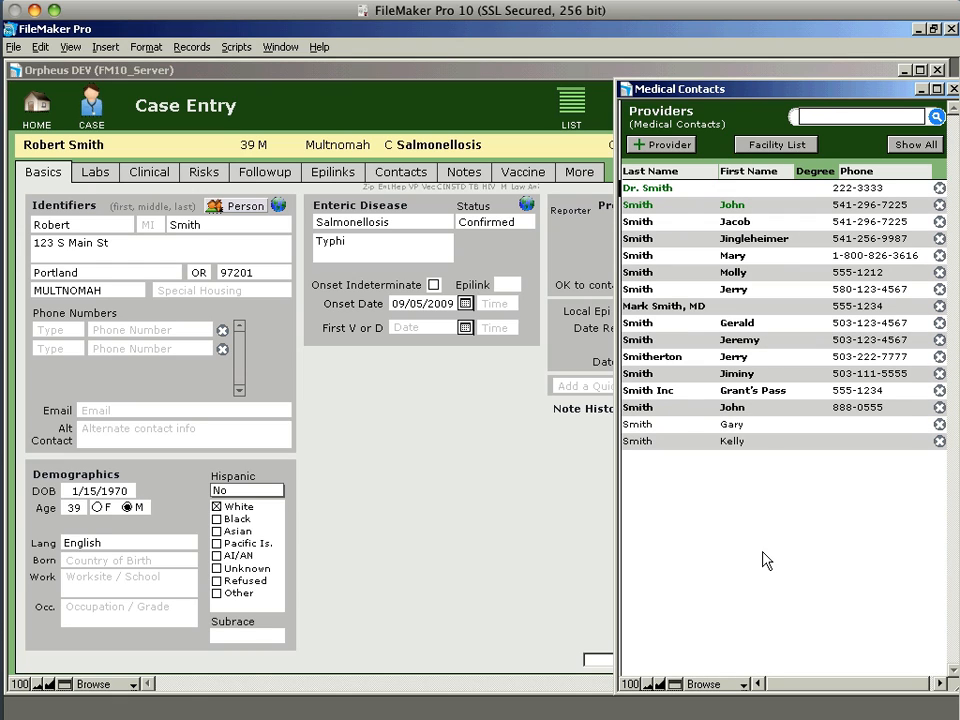
mouse_move(730, 538)
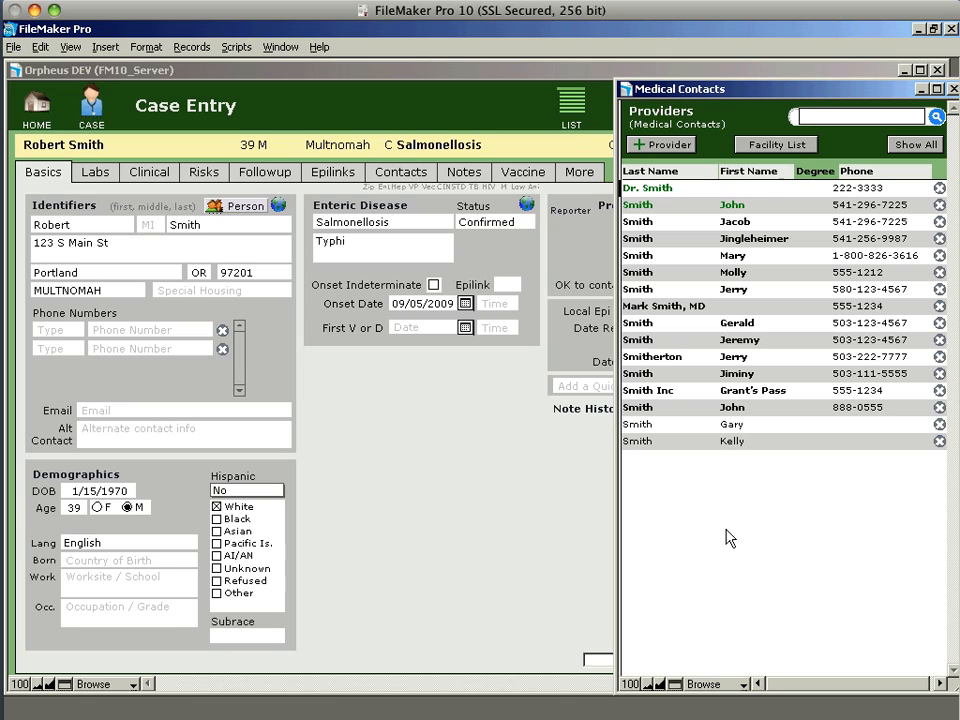
click(776, 144)
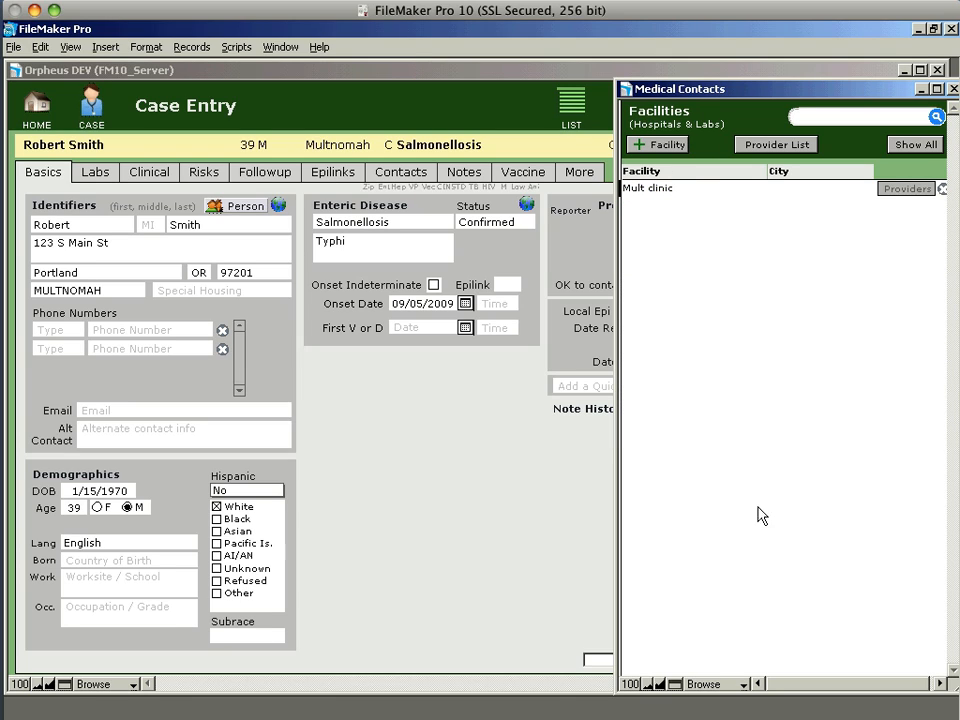
mouse_move(692, 204)
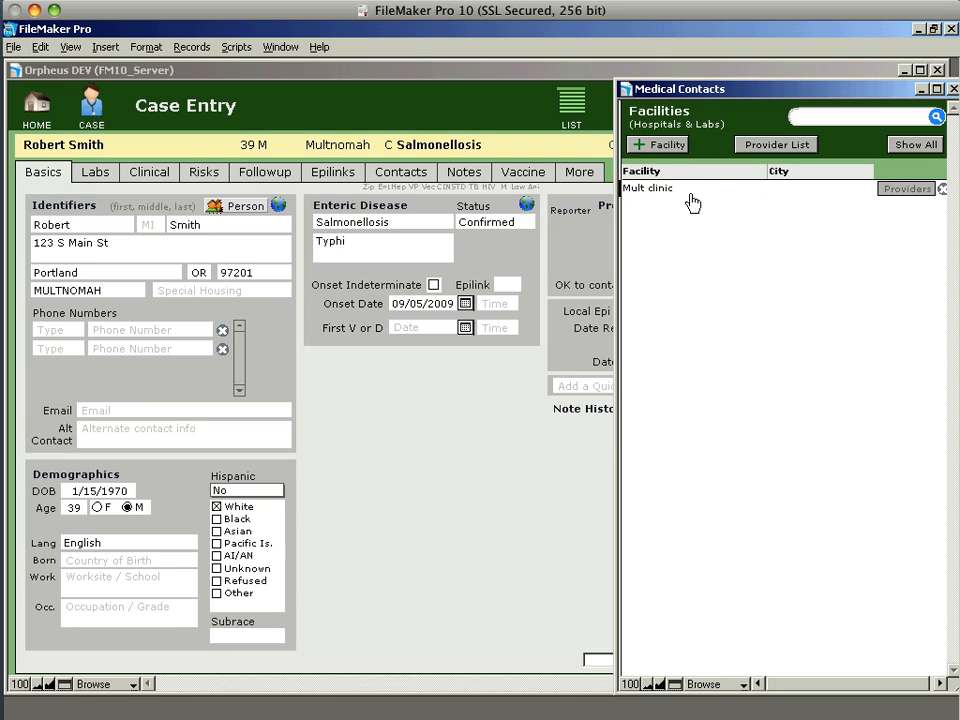
mouse_move(704, 196)
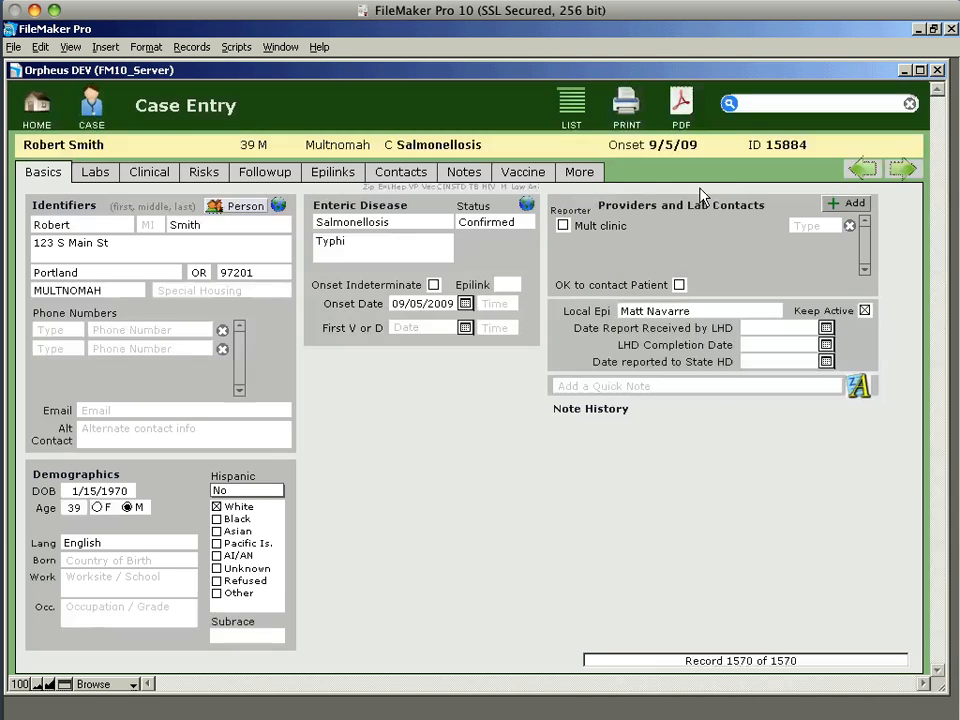
mouse_move(642, 248)
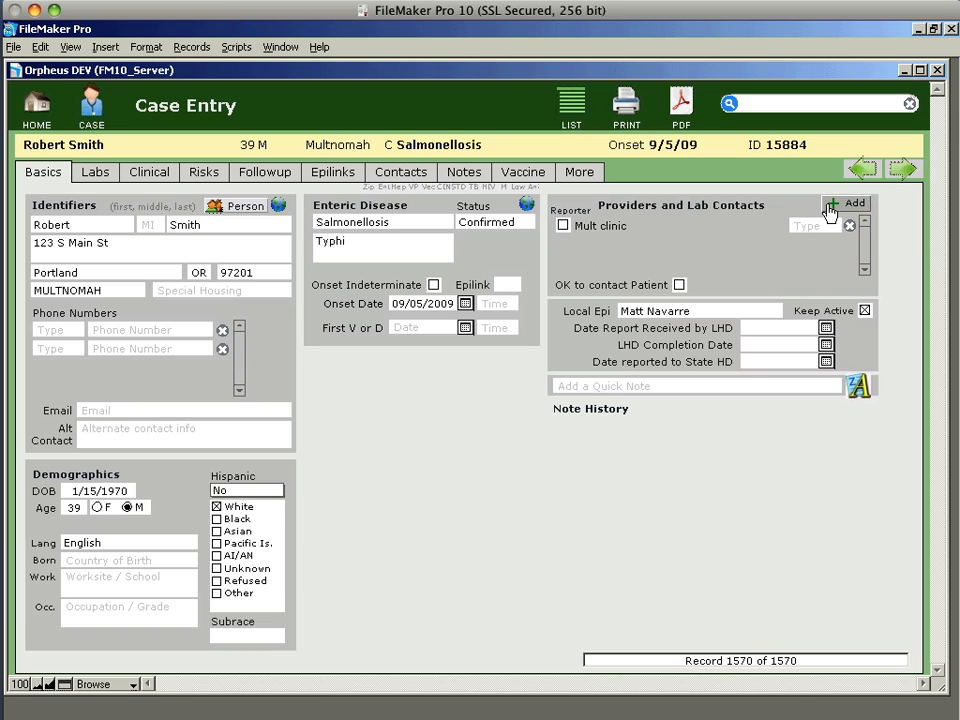
click(846, 204)
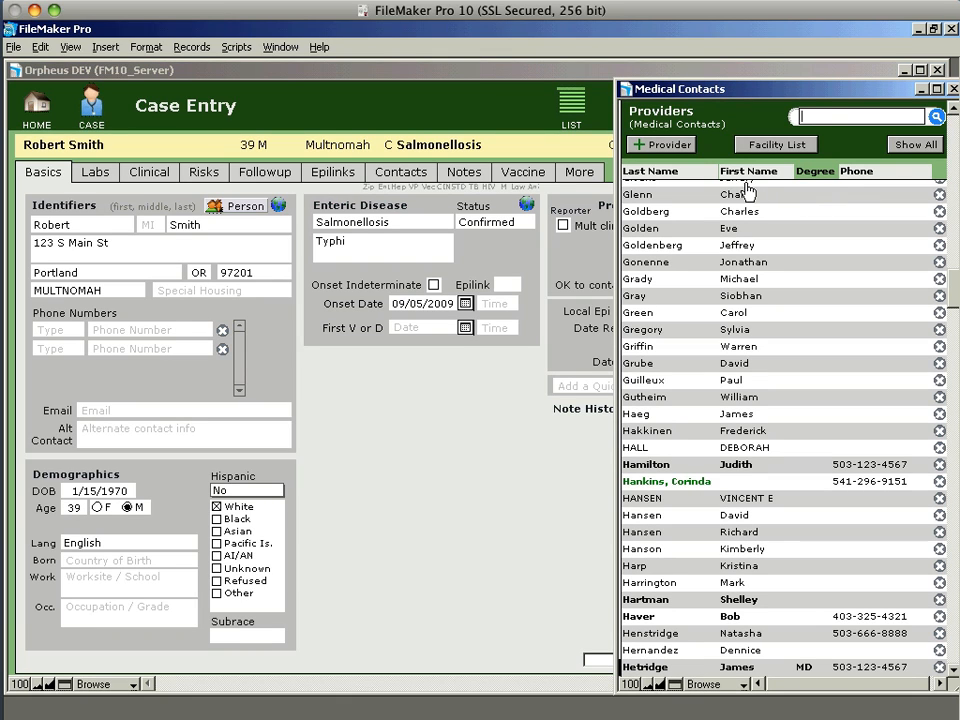
mouse_move(660, 488)
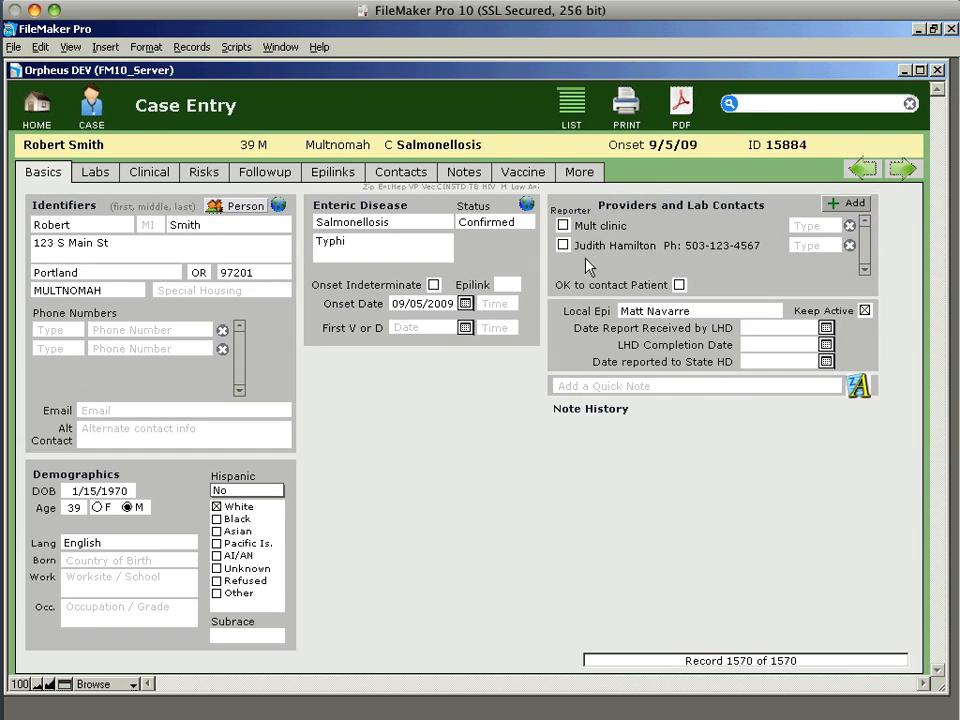
mouse_move(670, 508)
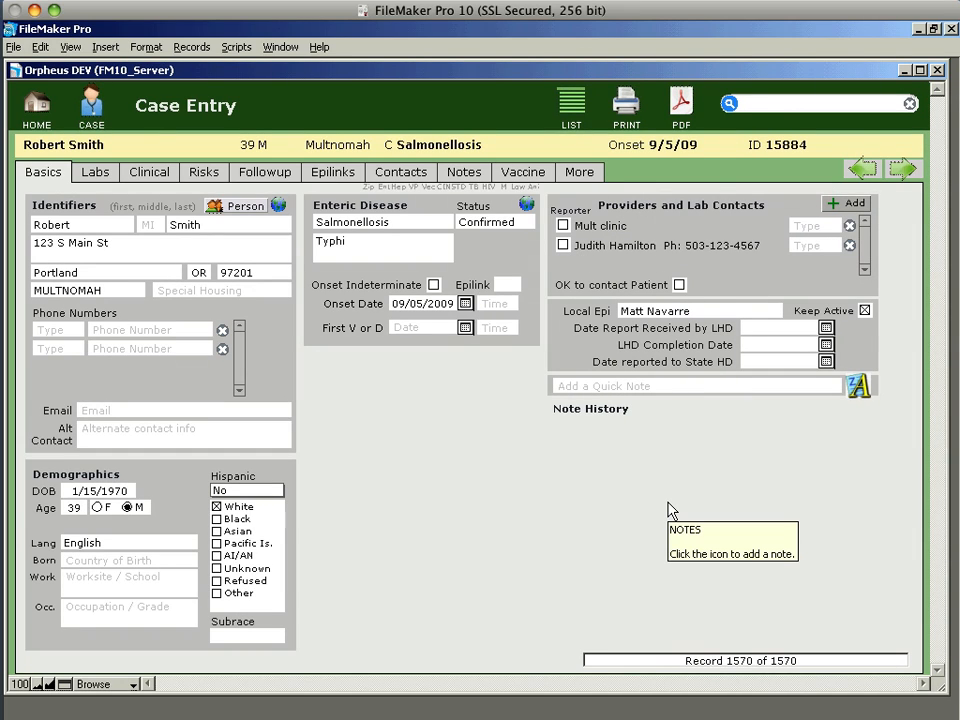
mouse_move(576, 384)
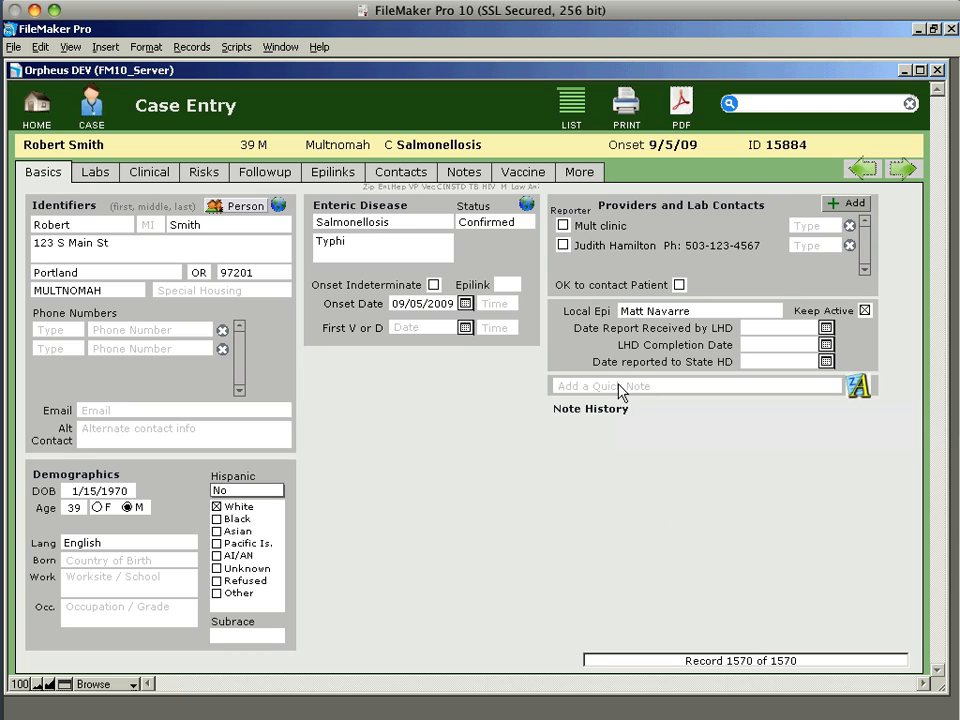
Save a quick note reading 'This is a test note' into the Note History
click(690, 384)
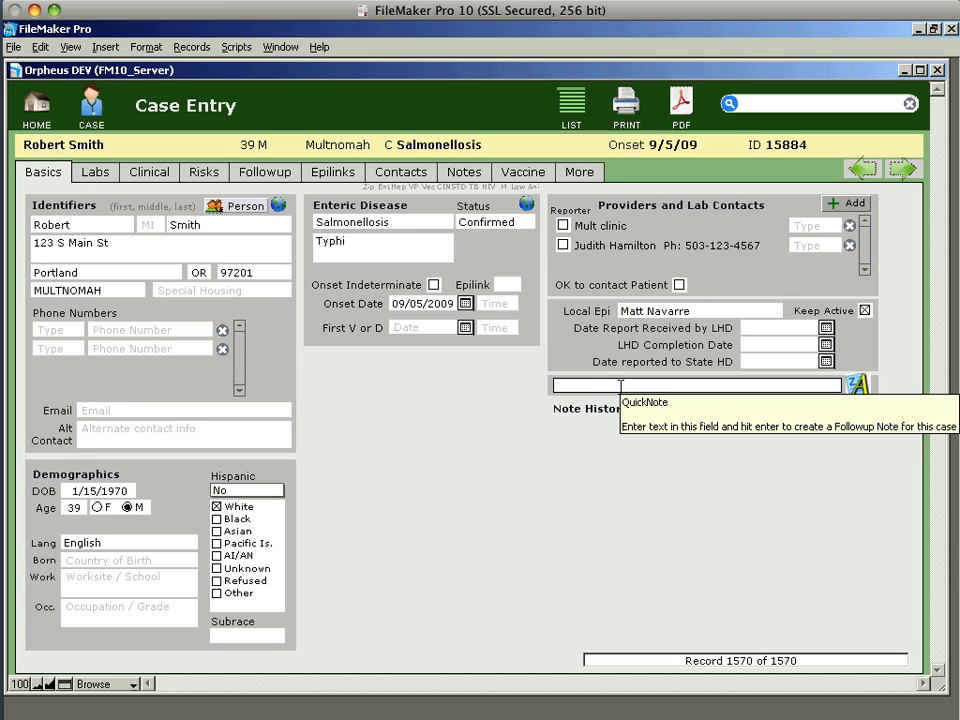
text(This is a test note)
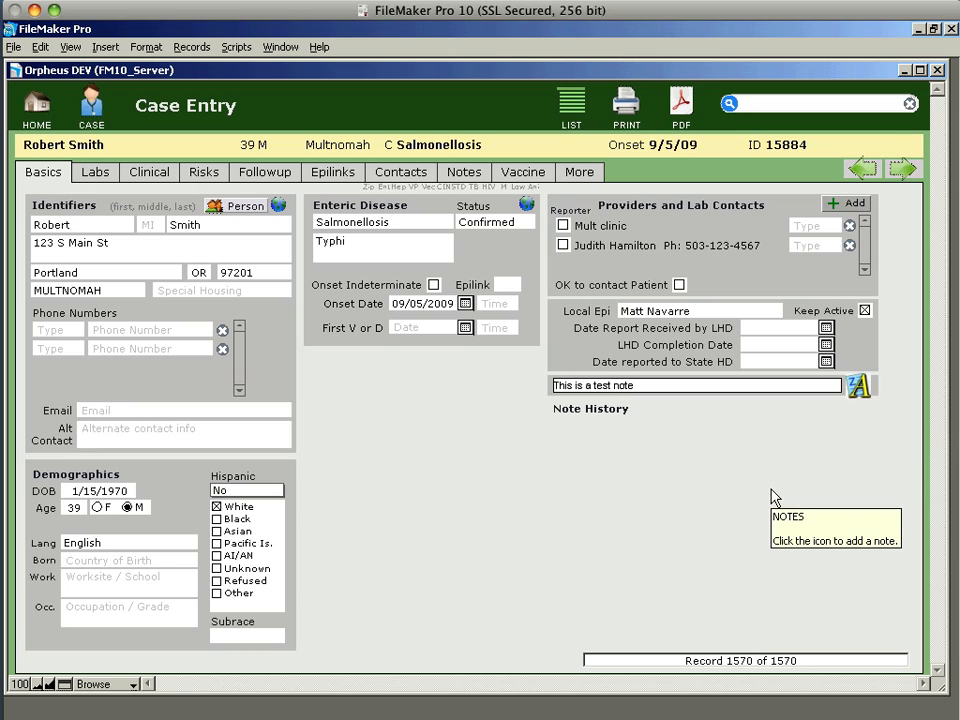
click(856, 386)
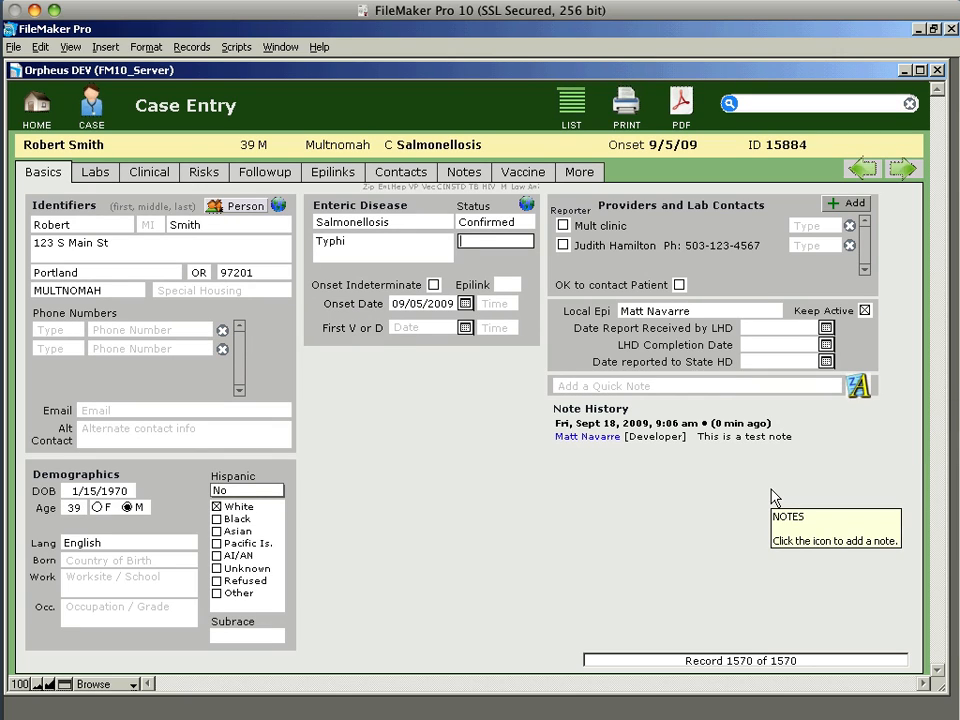
mouse_move(776, 498)
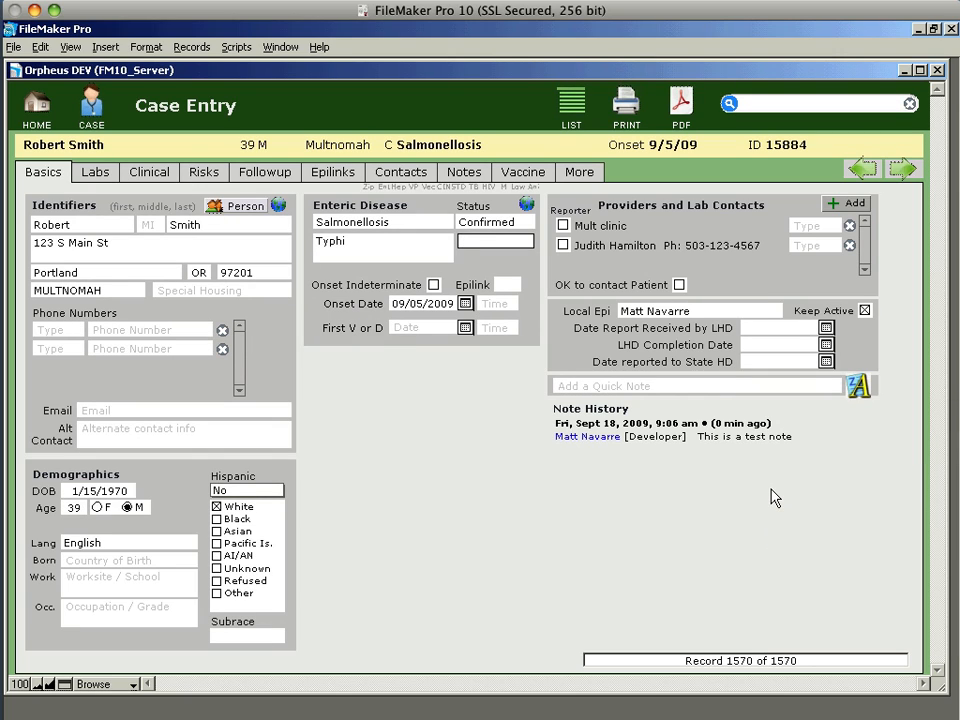
mouse_move(252, 312)
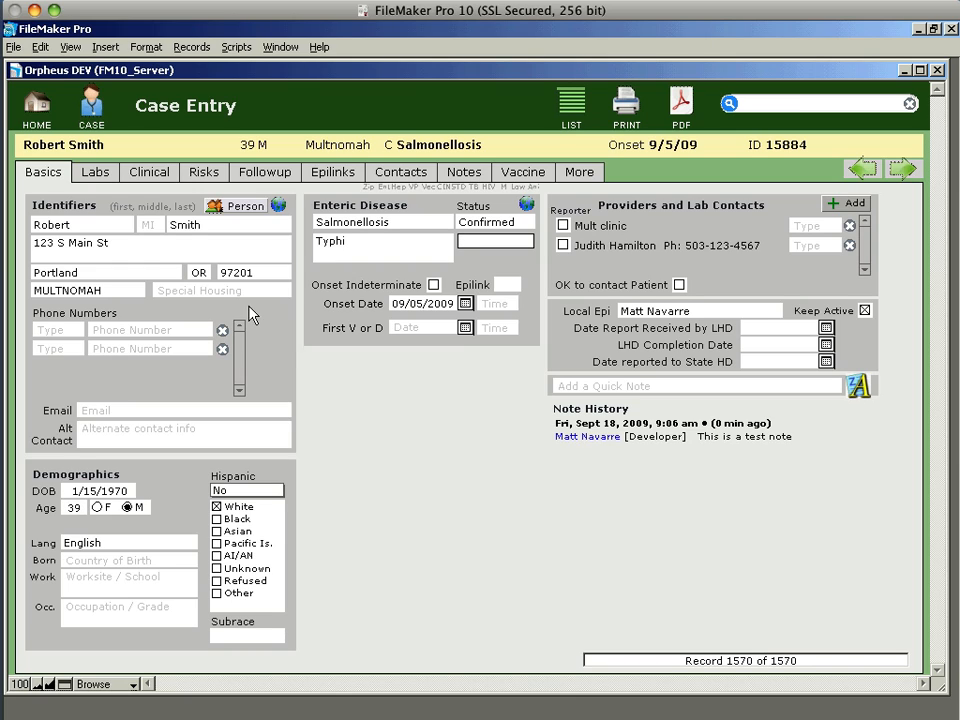
Start a new contact from the Contacts section with last name Smith
click(400, 172)
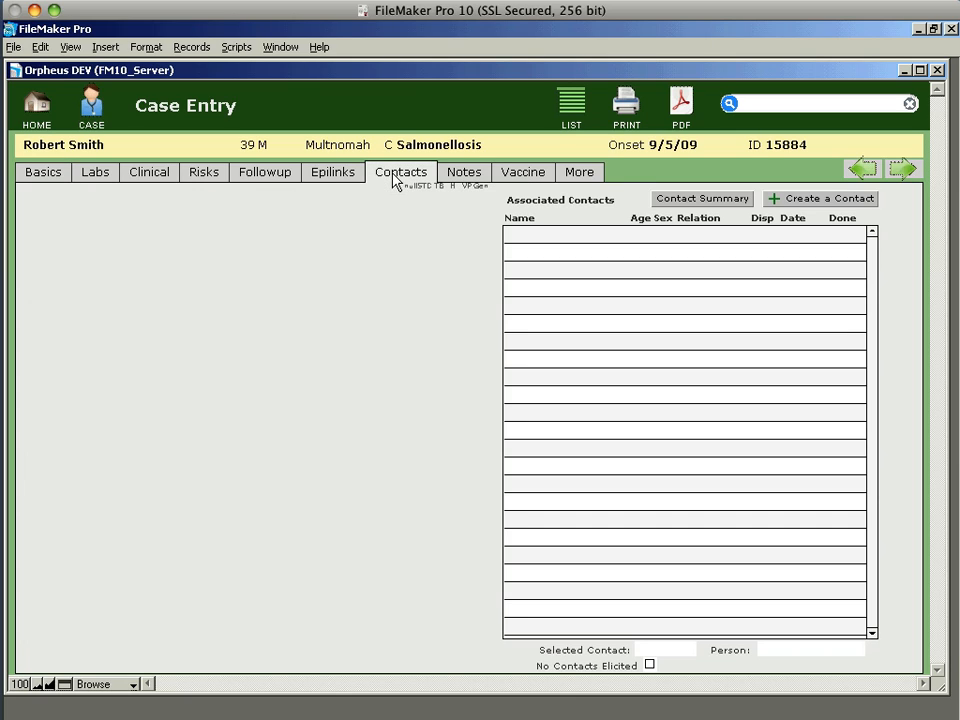
mouse_move(800, 210)
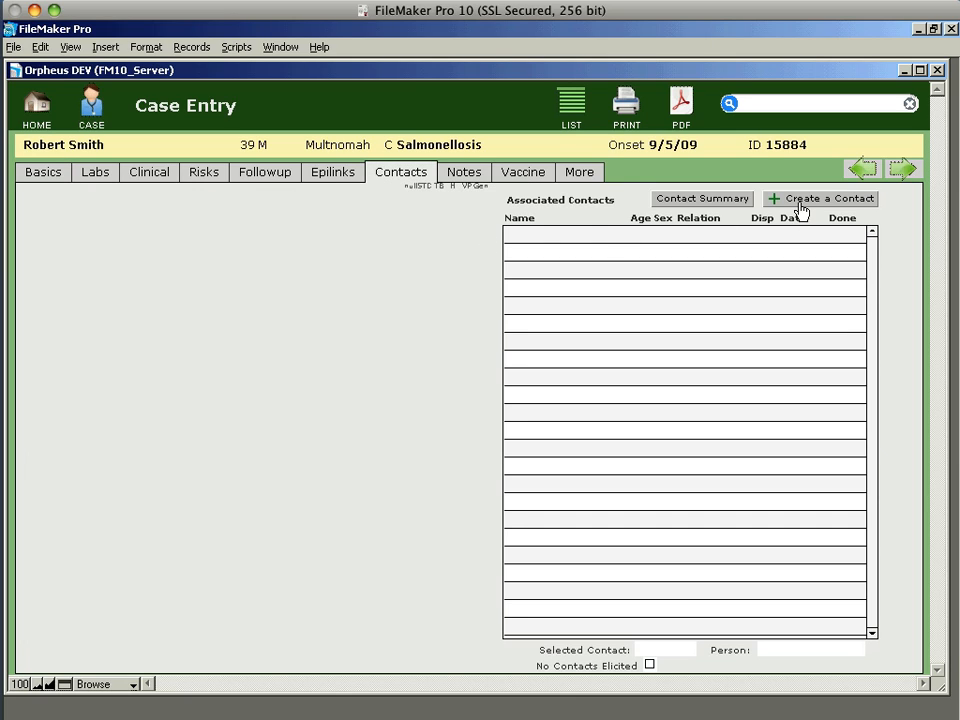
click(820, 198)
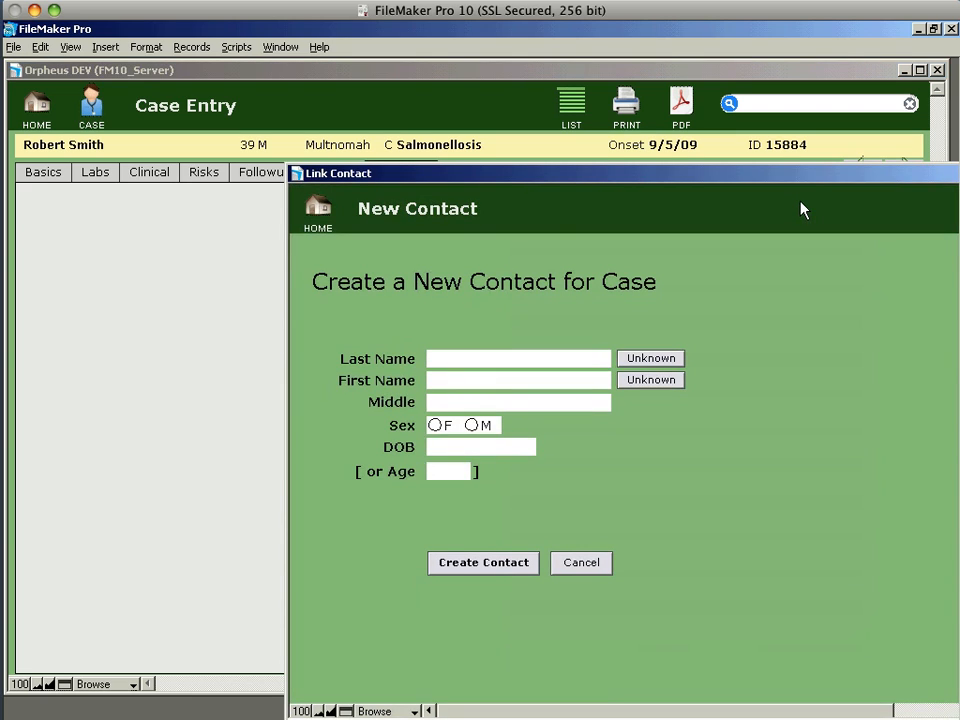
click(518, 358)
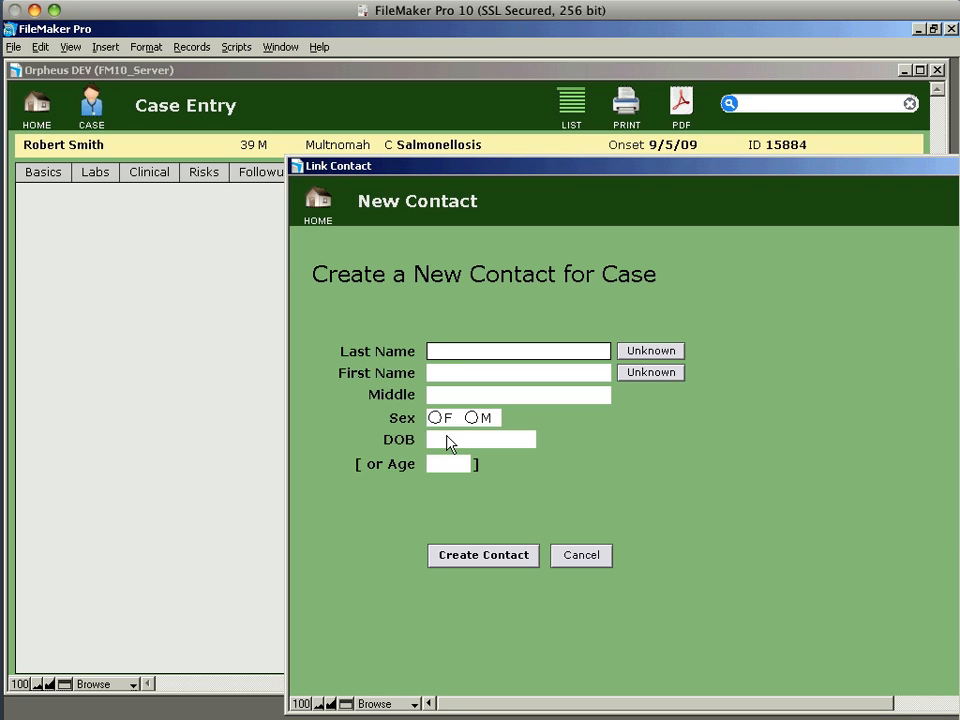
text(smith)
click(518, 372)
text(Mary)
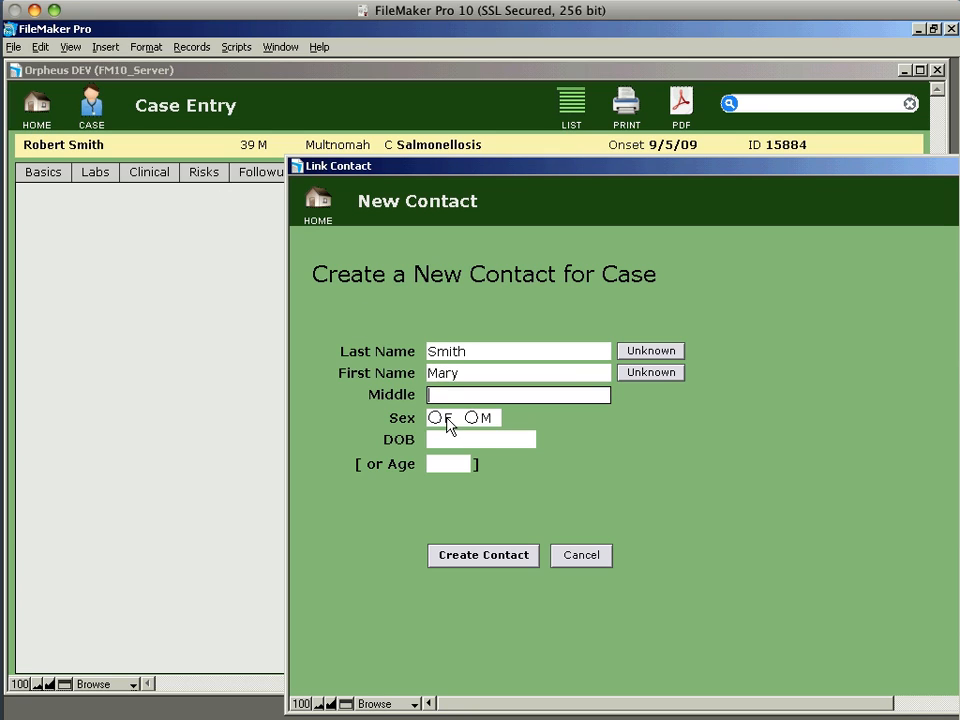
Mark the contact as female and enter date of birth 1/1/70
click(434, 418)
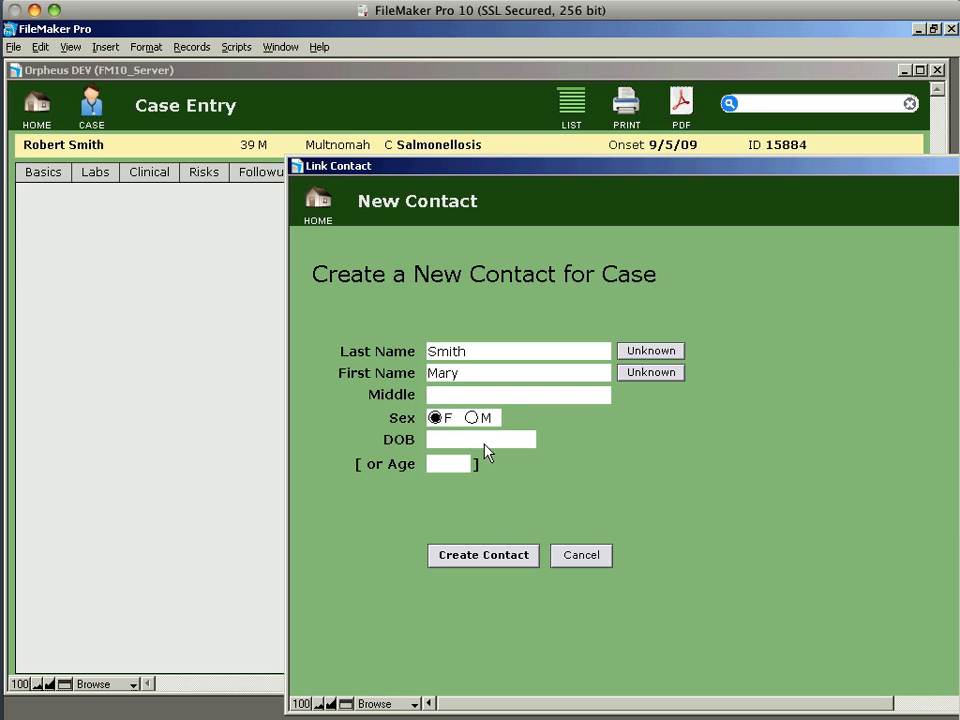
click(480, 440)
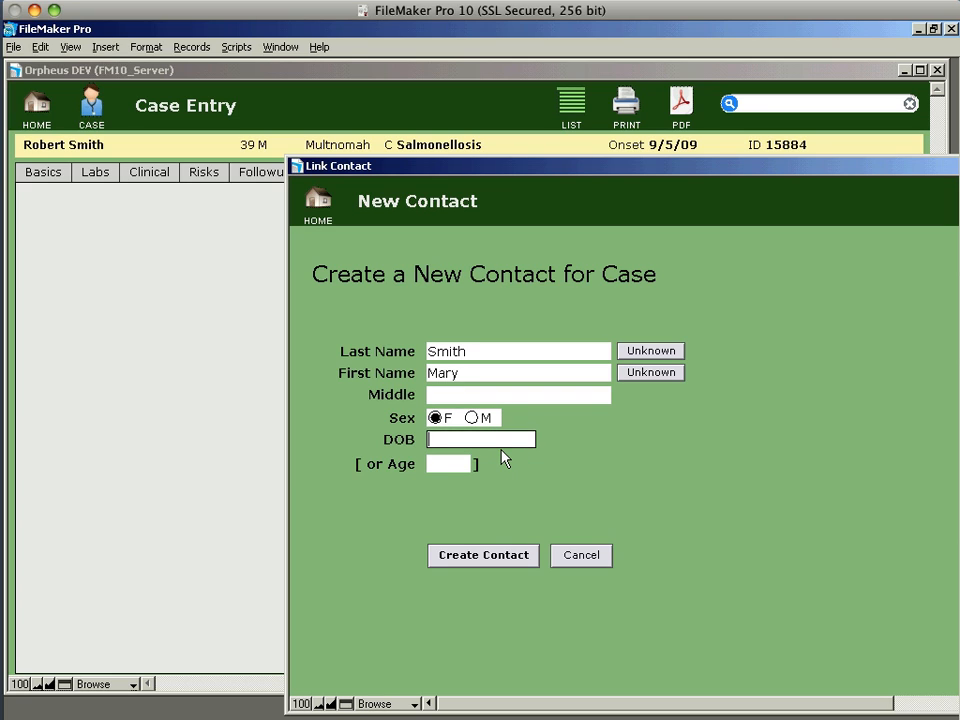
text(1/19)
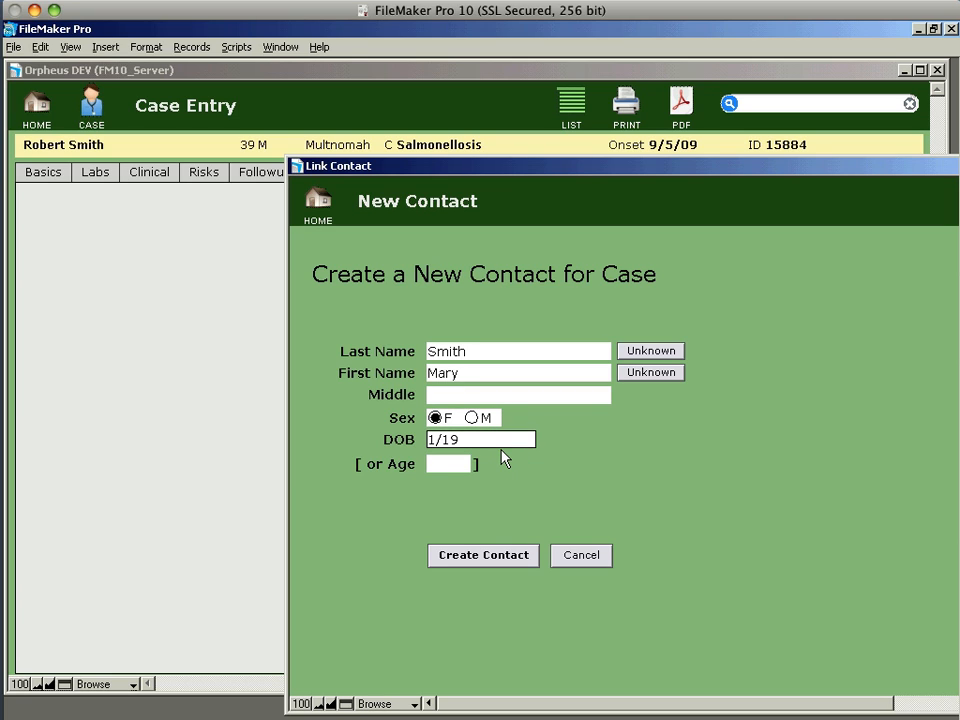
key(Backspace)
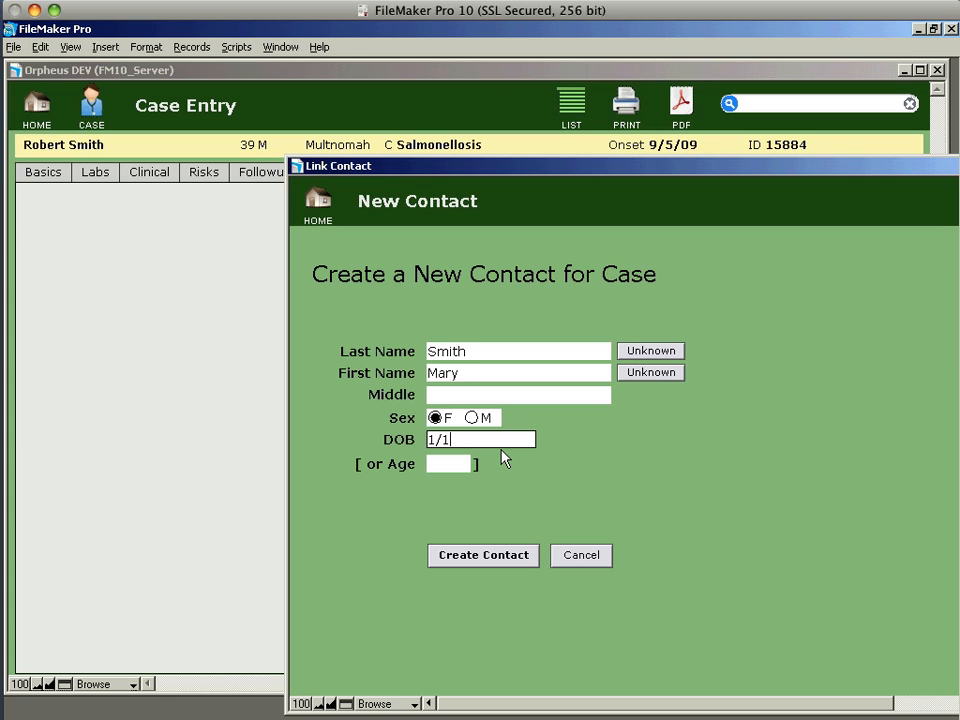
text(70)
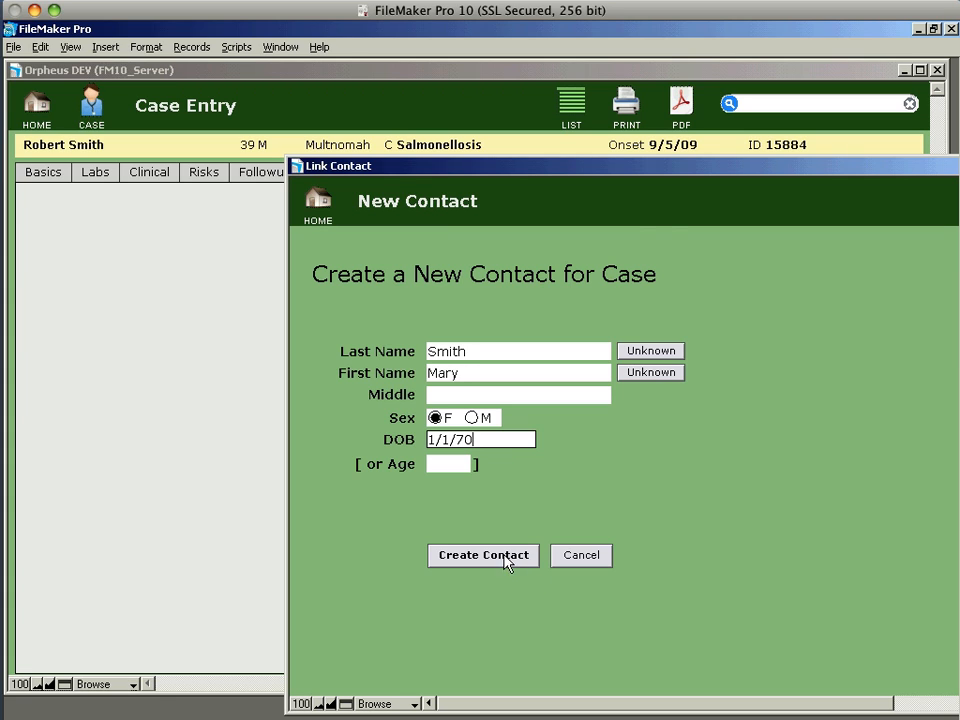
Submit the contact and pick the matching Mary Smith born 1/1/1970 as associated contact
click(484, 556)
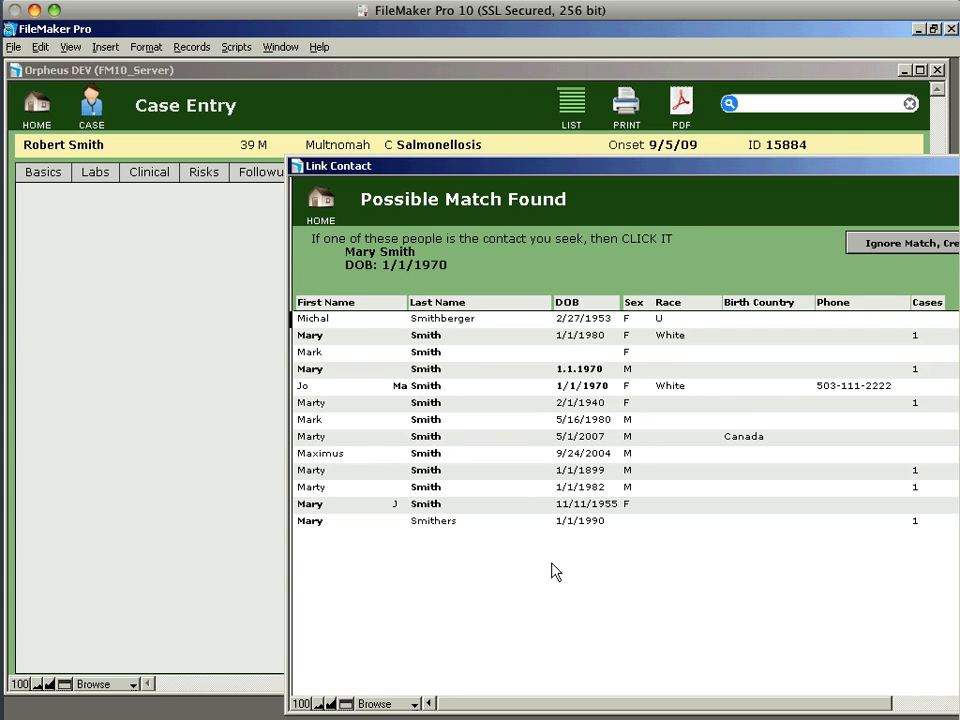
mouse_move(540, 562)
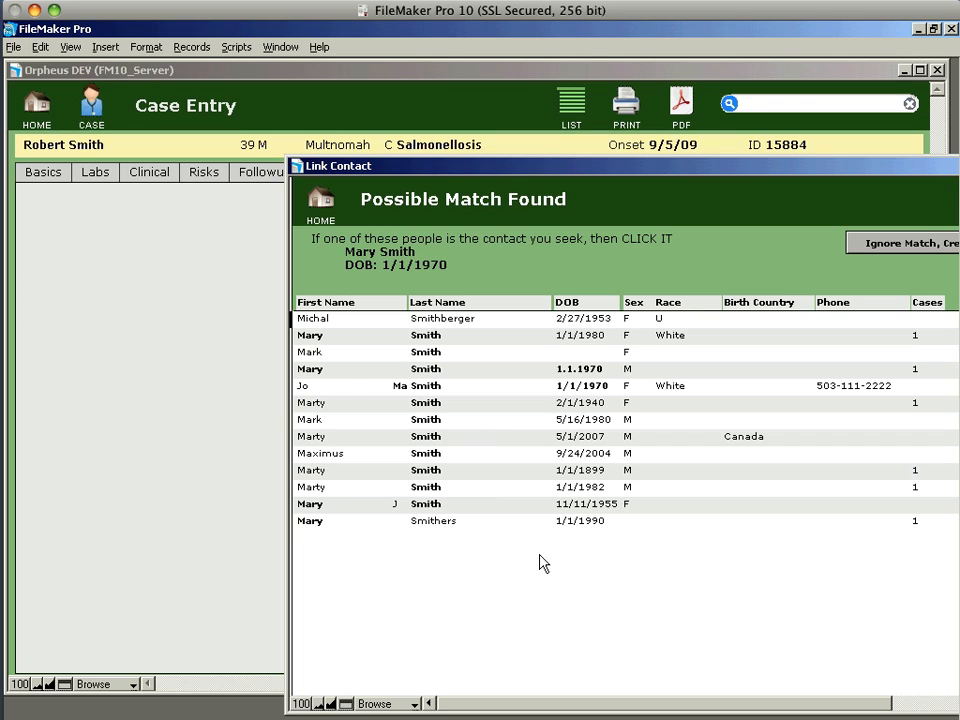
mouse_move(516, 384)
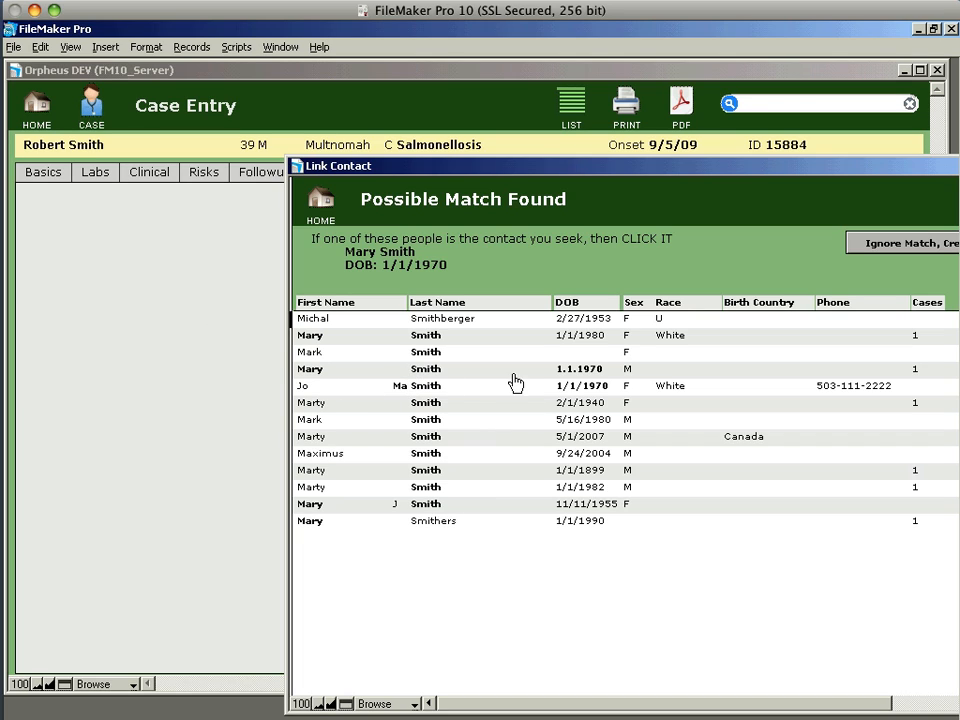
mouse_move(582, 378)
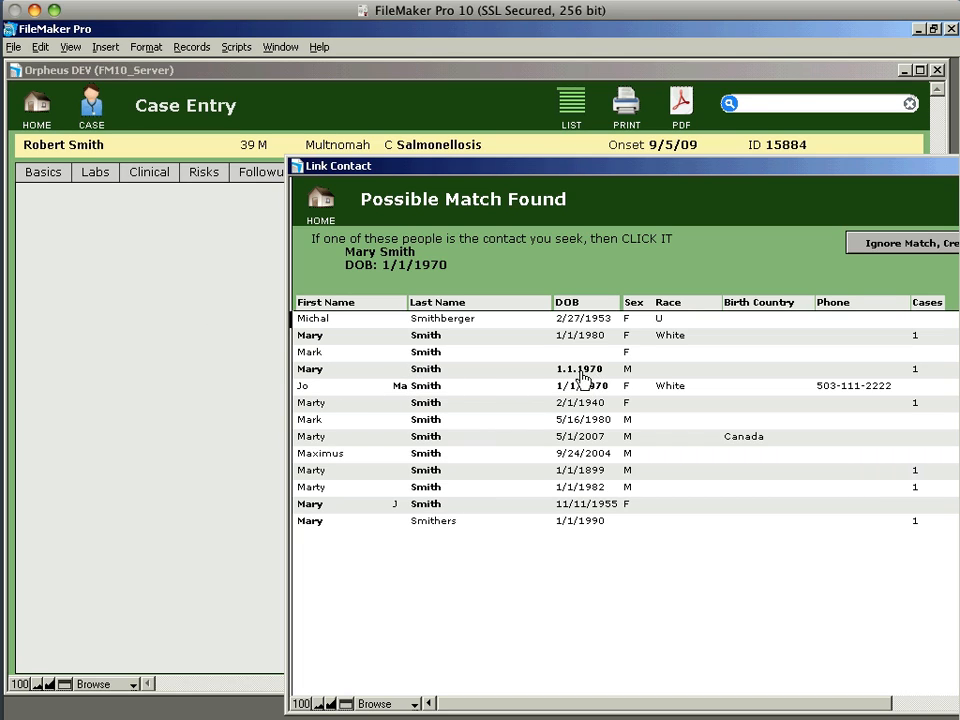
click(600, 368)
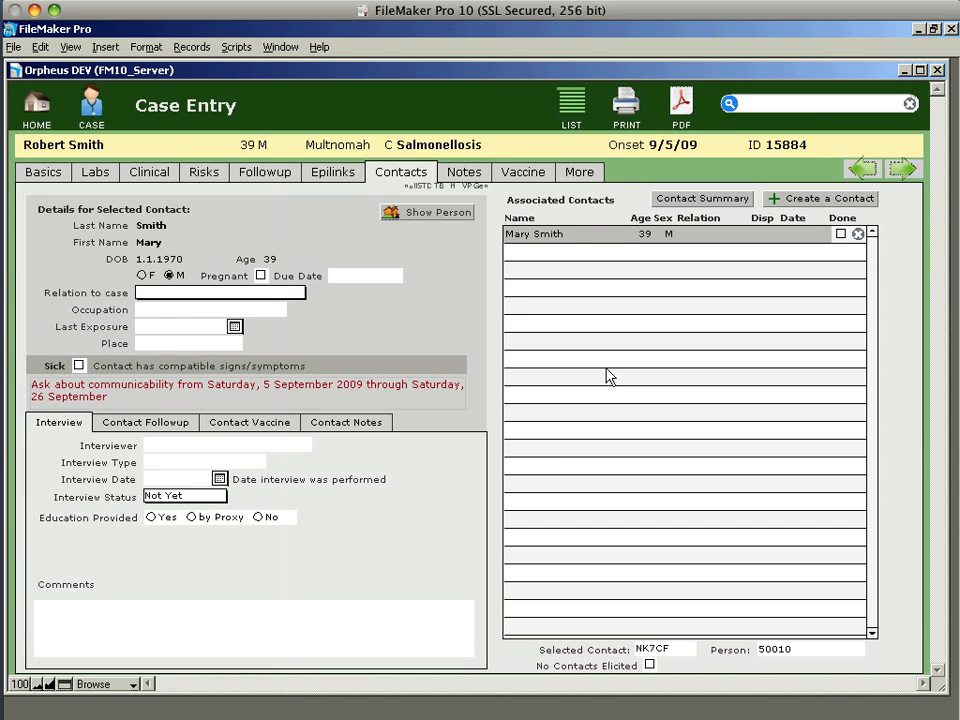
mouse_move(572, 288)
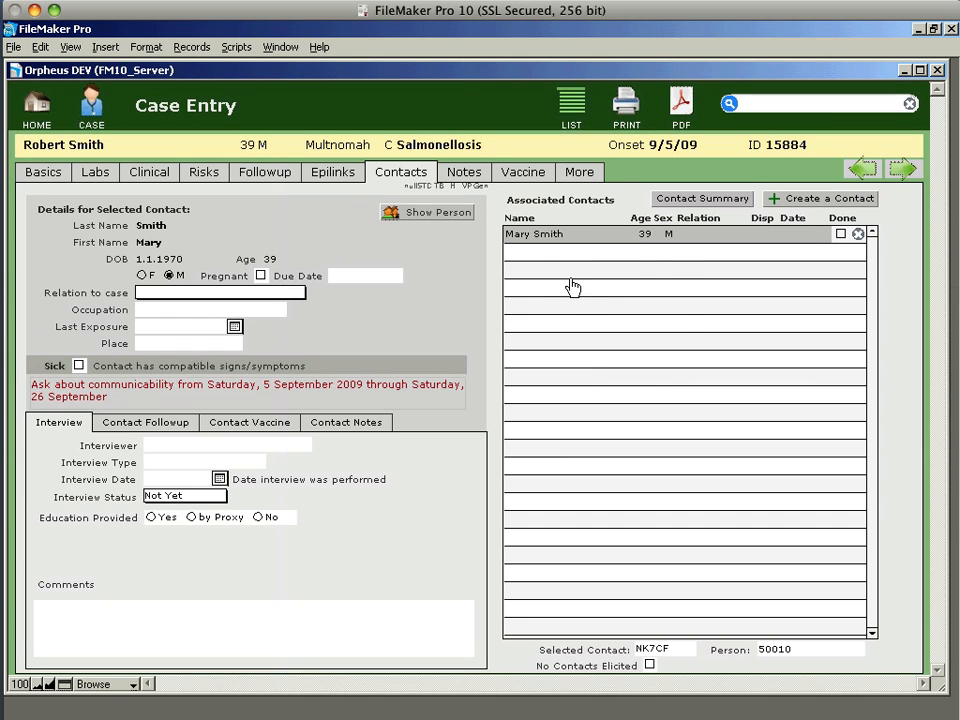
mouse_move(570, 304)
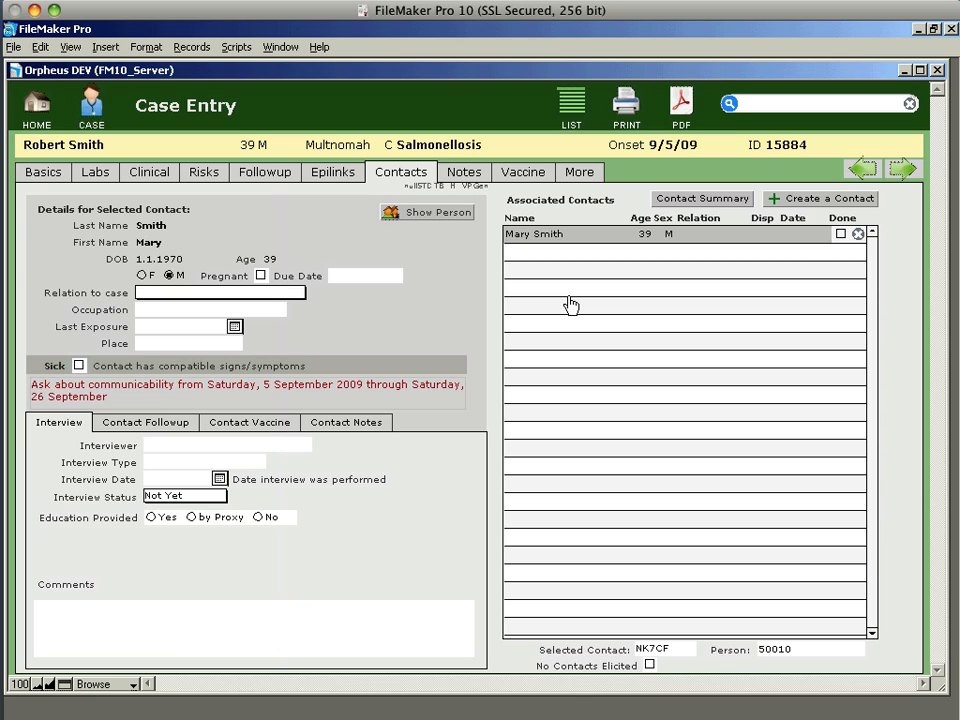
mouse_move(704, 304)
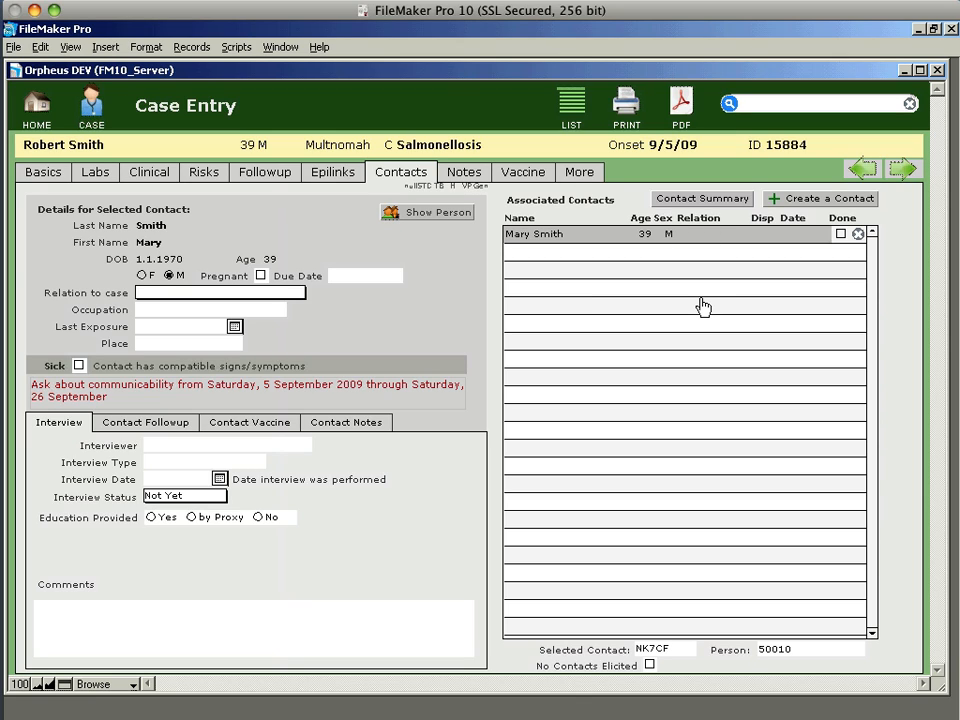
mouse_move(698, 306)
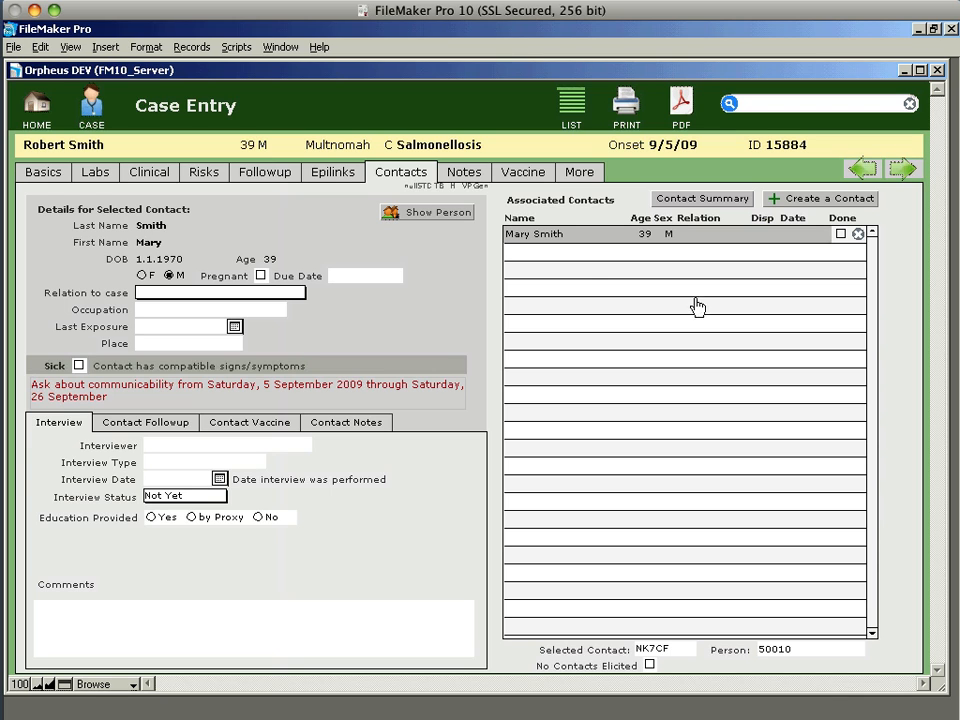
mouse_move(440, 224)
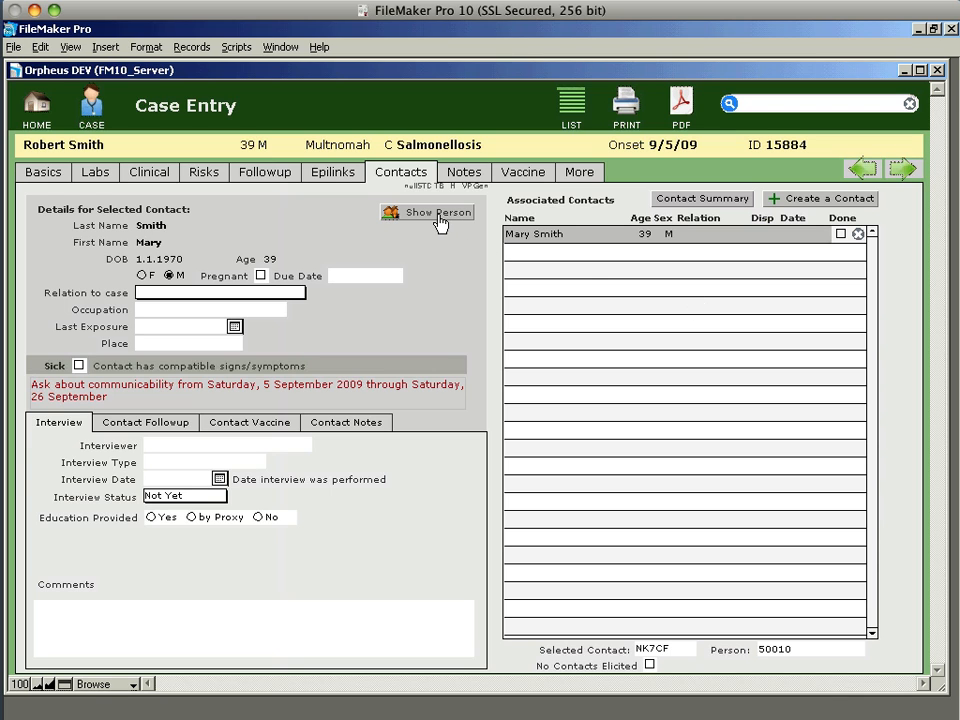
click(428, 212)
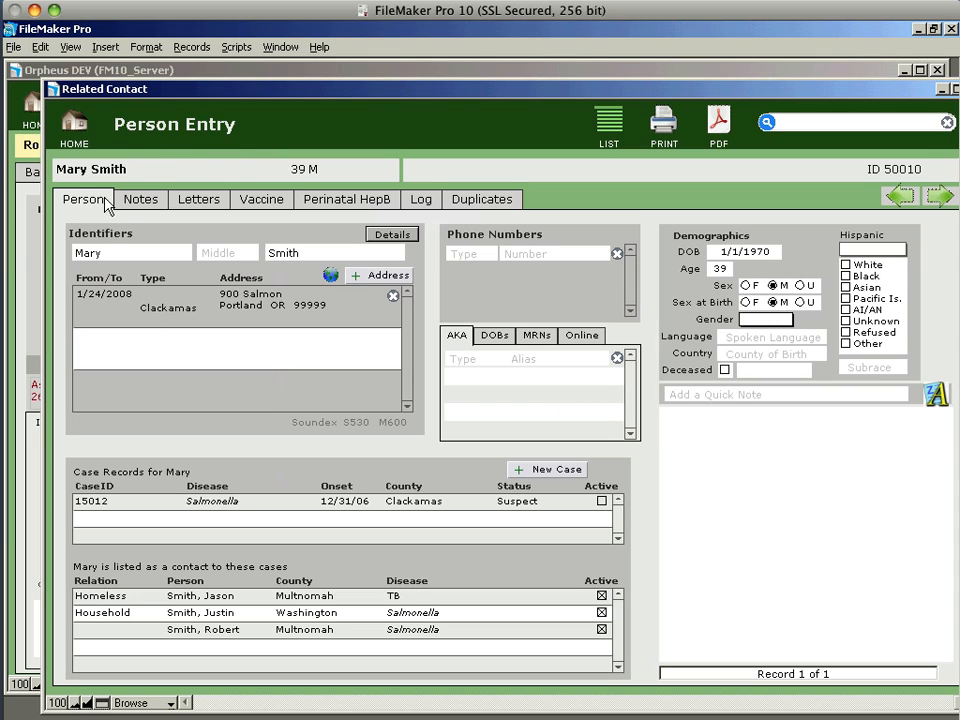
mouse_move(350, 232)
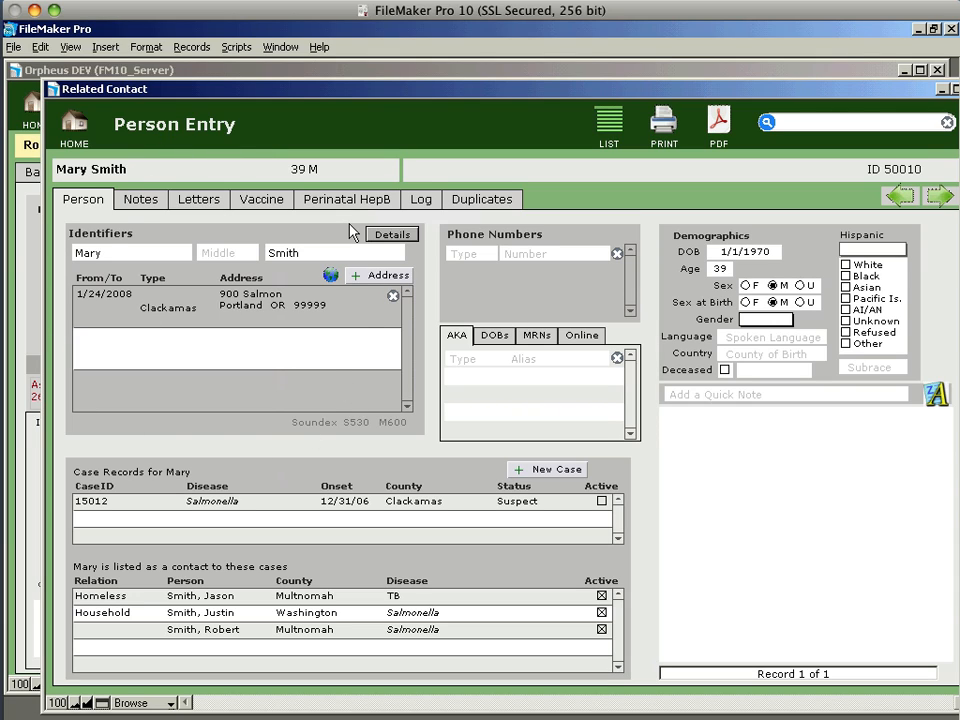
mouse_move(248, 458)
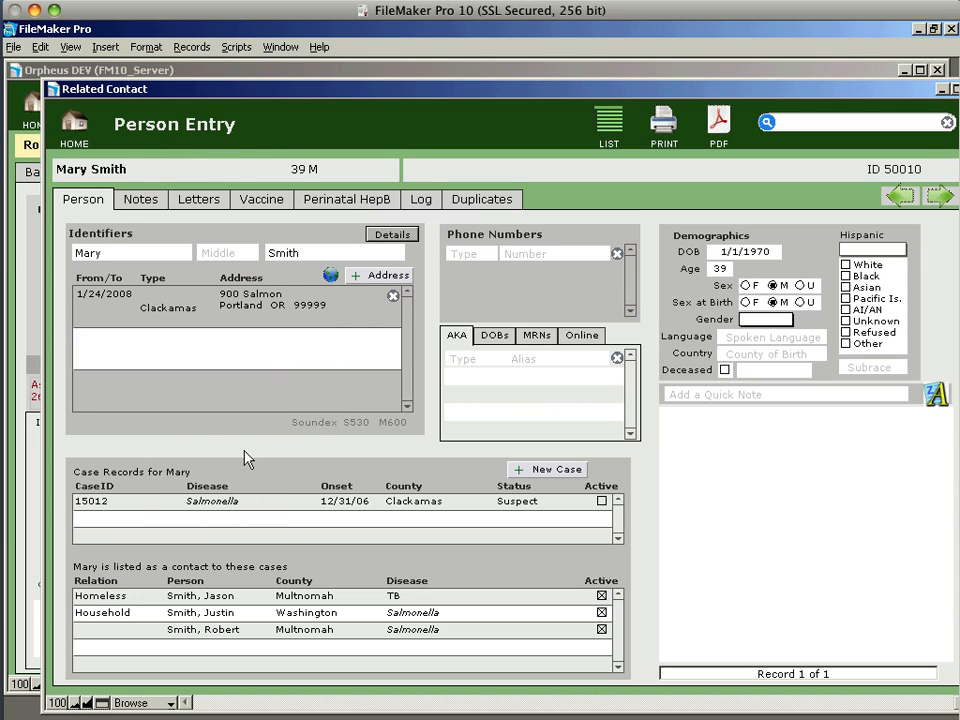
mouse_move(250, 502)
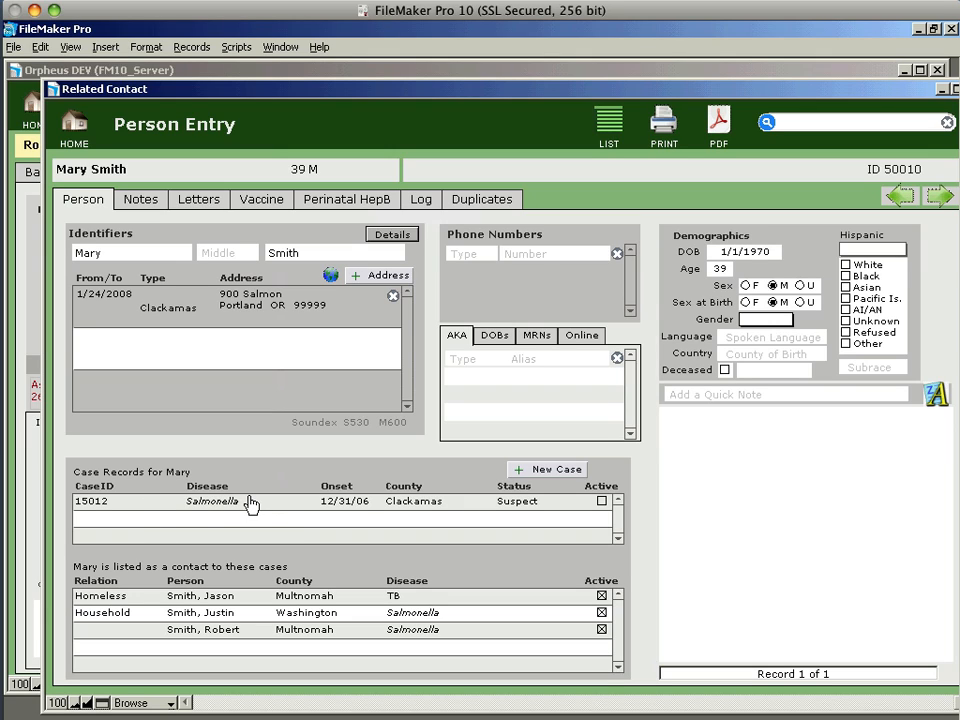
mouse_move(260, 486)
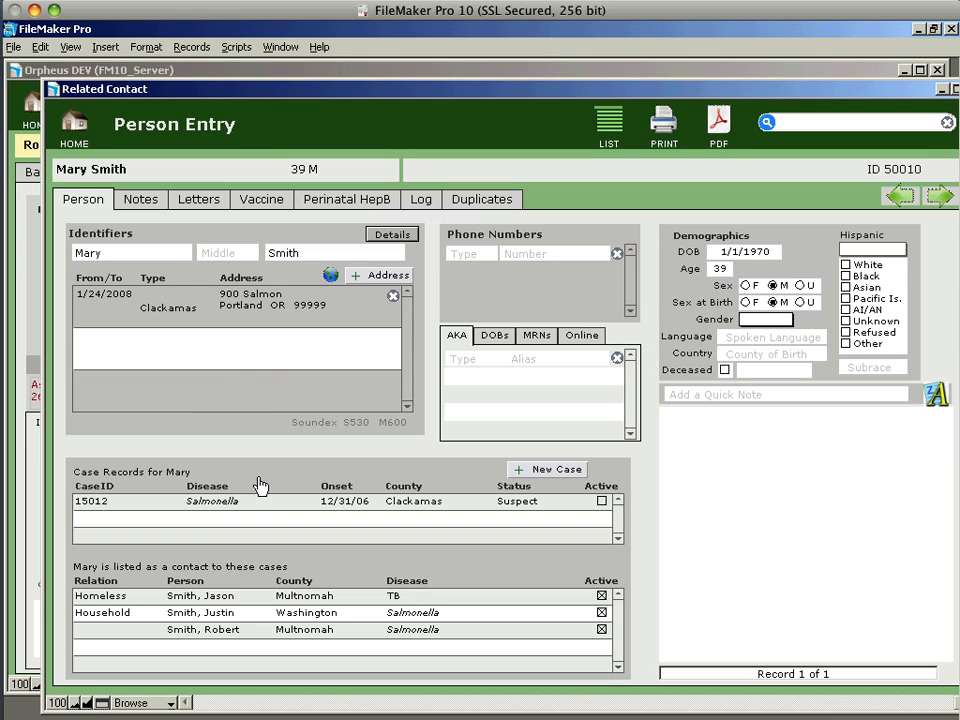
mouse_move(272, 486)
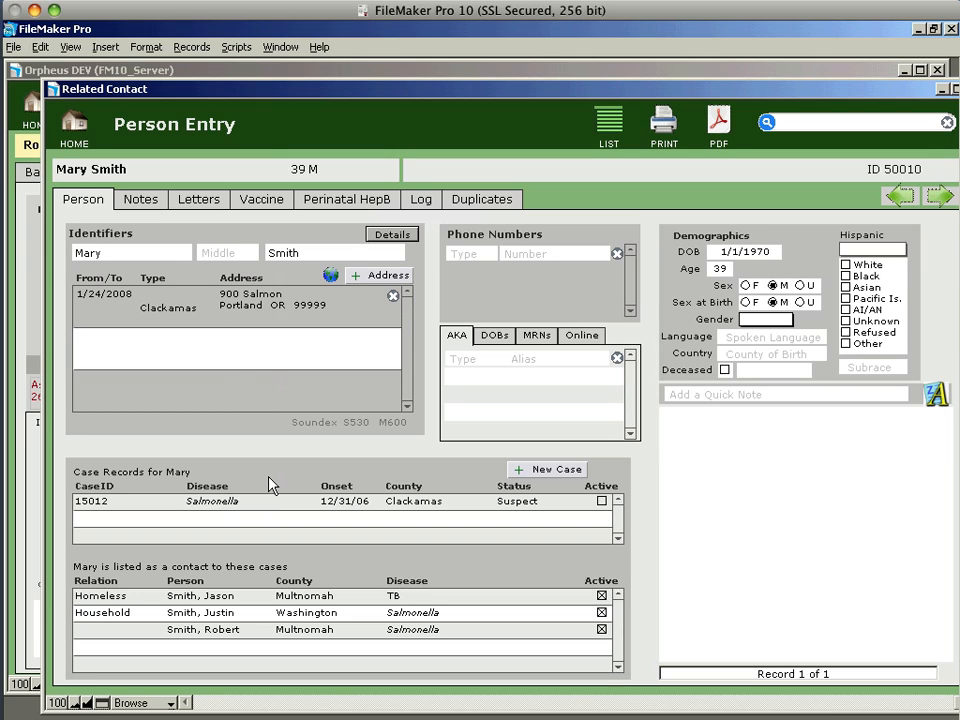
mouse_move(284, 608)
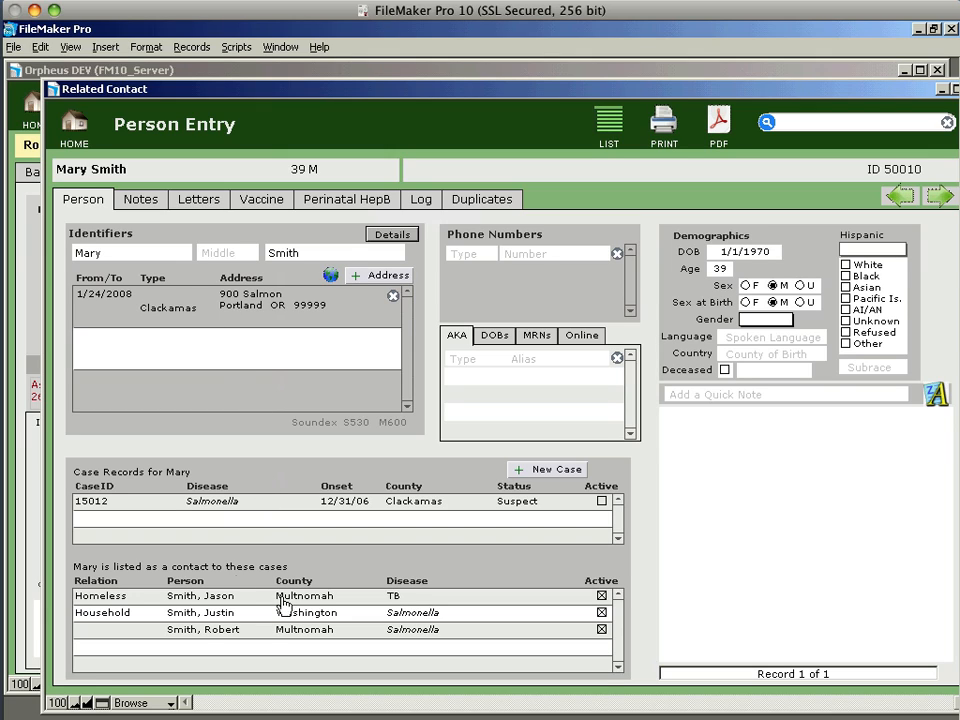
mouse_move(230, 618)
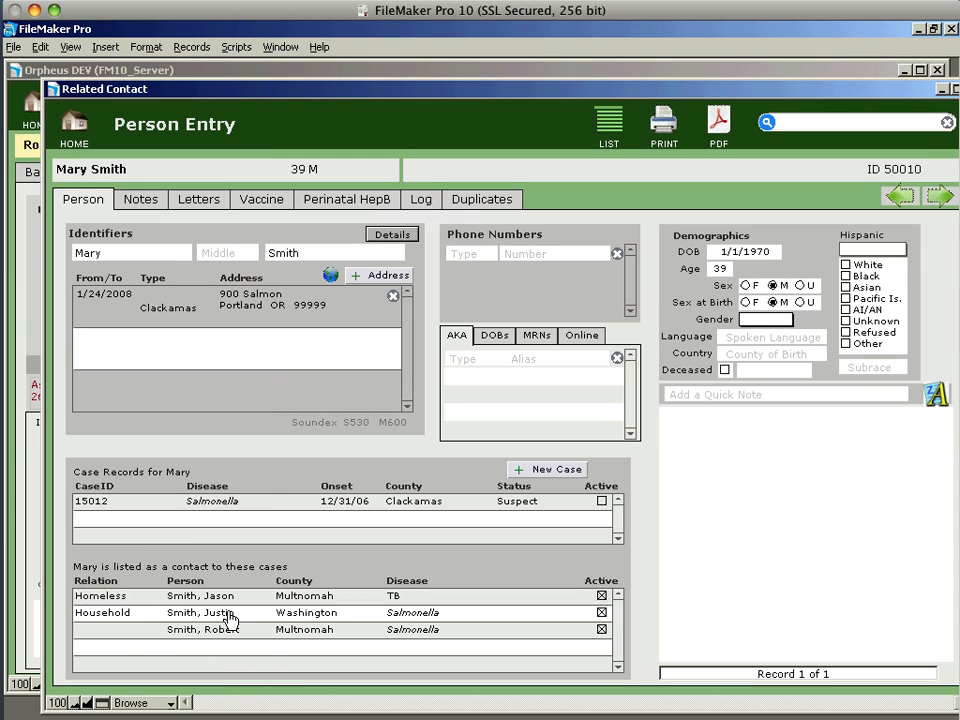
mouse_move(444, 600)
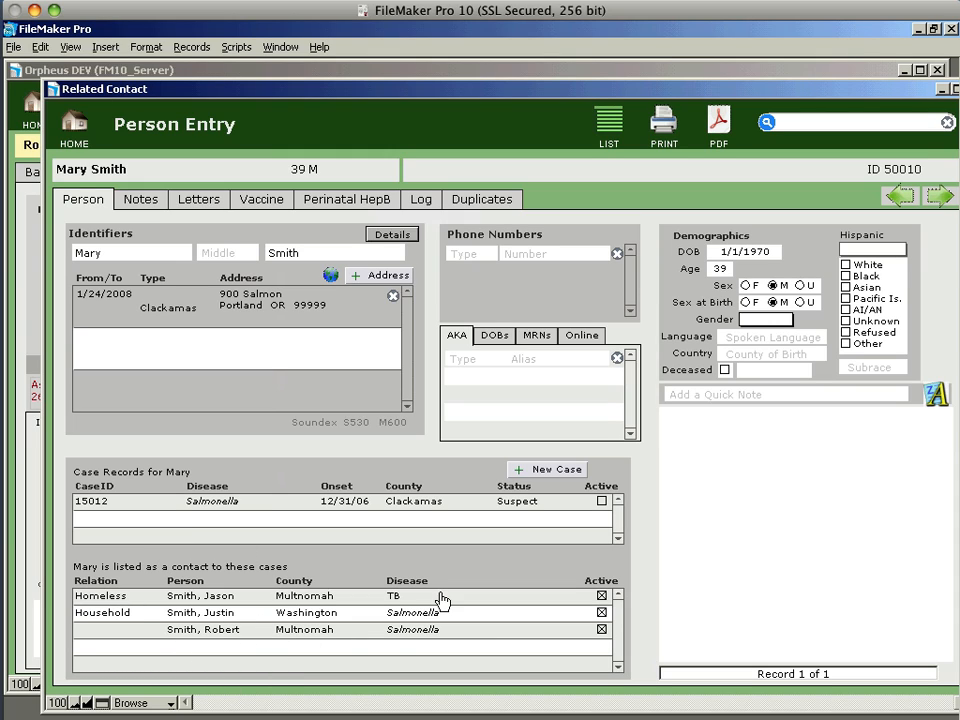
mouse_move(638, 320)
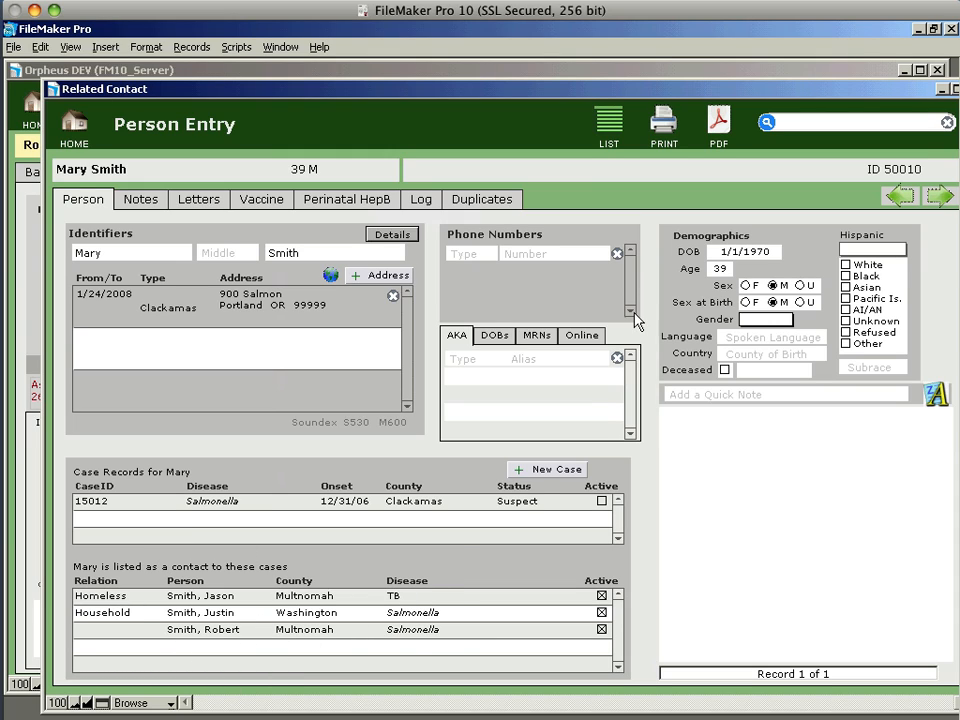
mouse_move(610, 96)
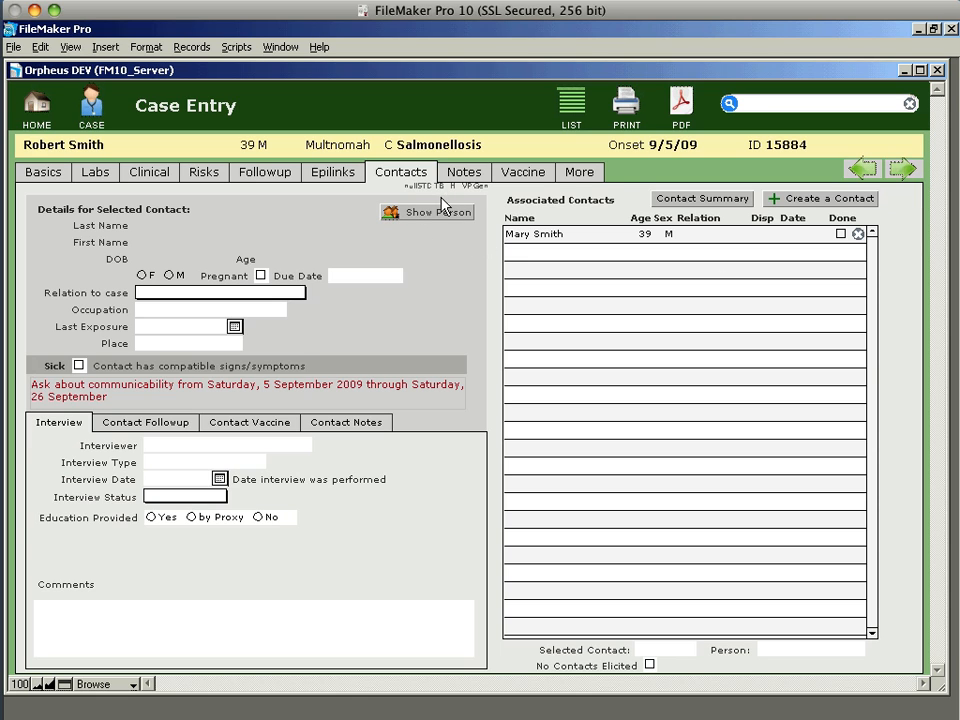
click(560, 234)
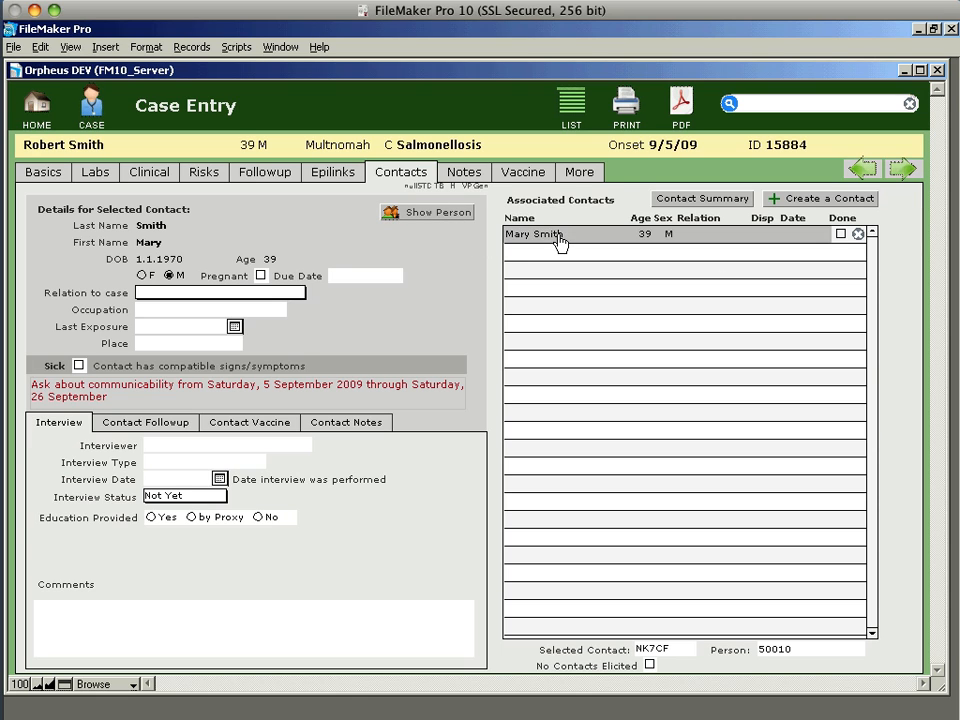
click(44, 172)
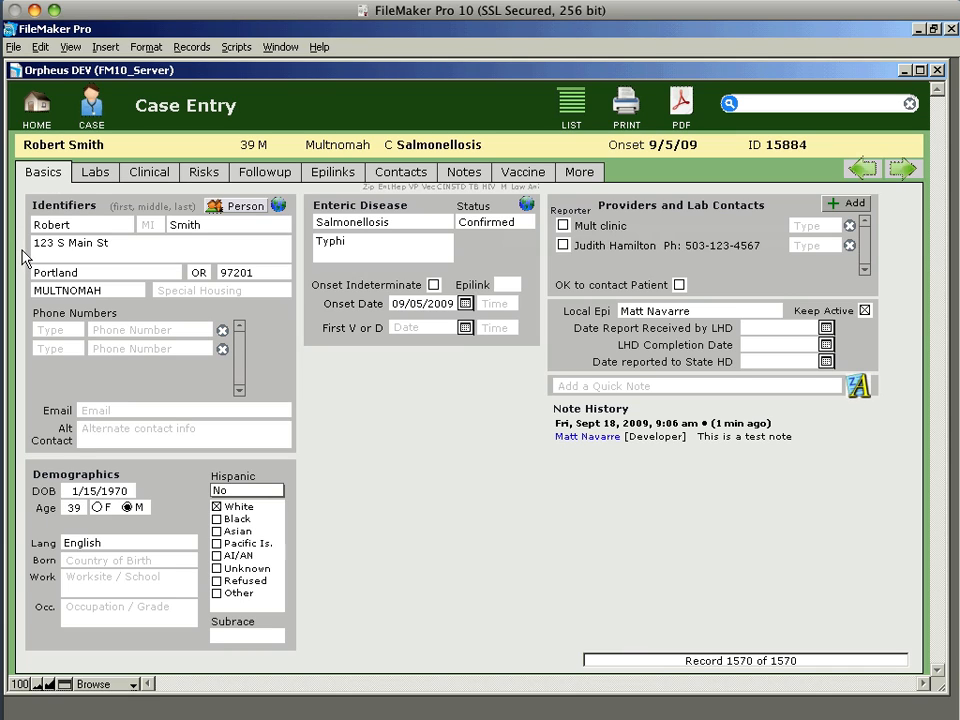
mouse_move(104, 244)
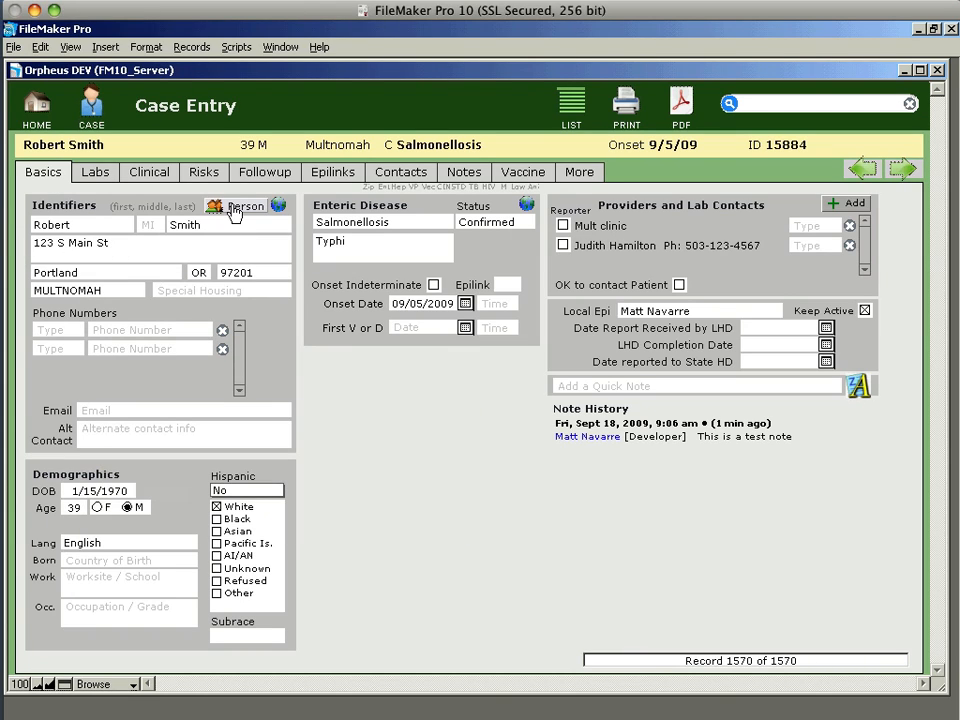
click(248, 206)
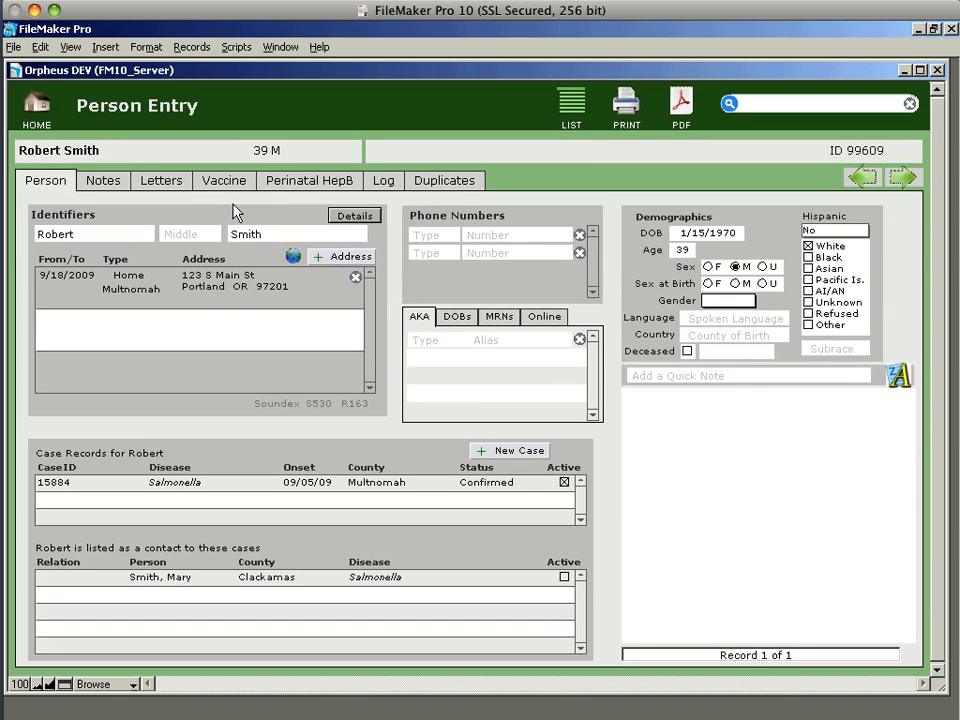
mouse_move(90, 424)
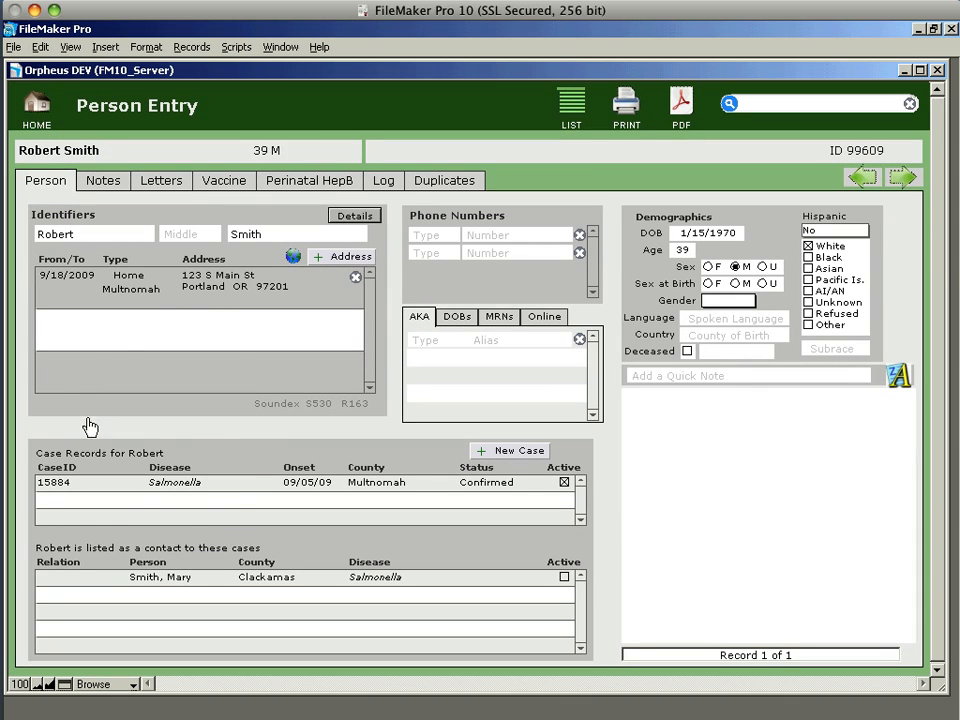
mouse_move(220, 490)
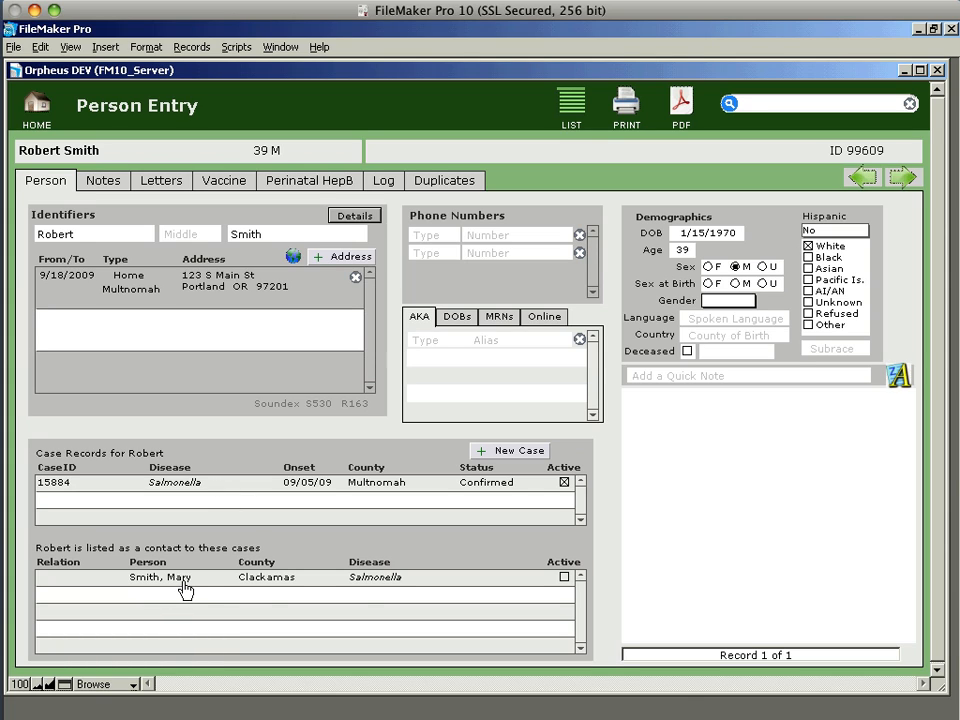
mouse_move(348, 568)
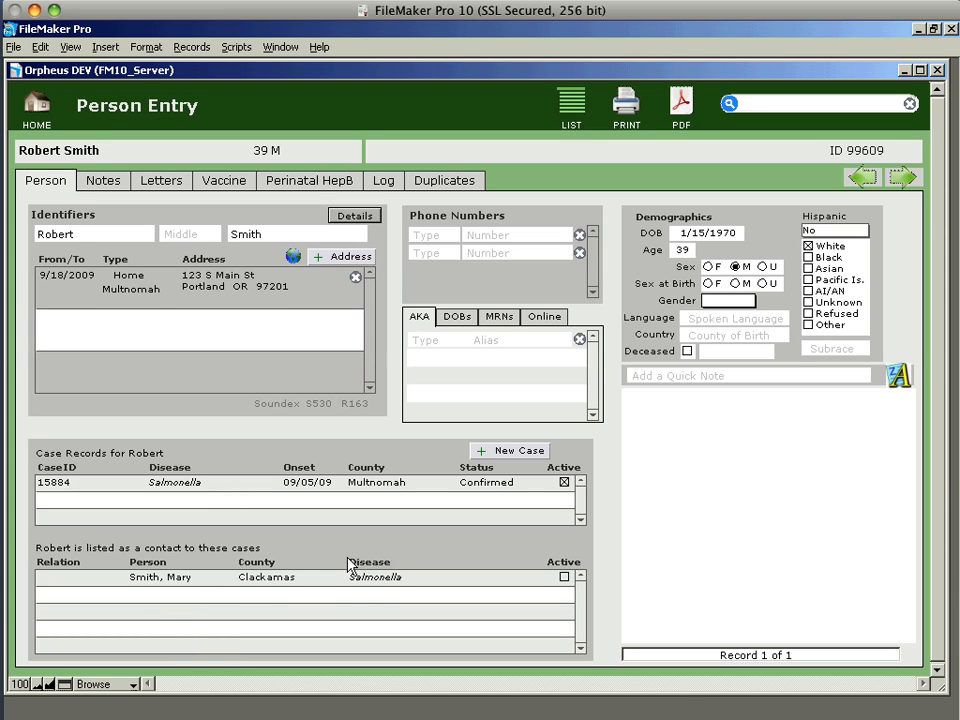
mouse_move(204, 490)
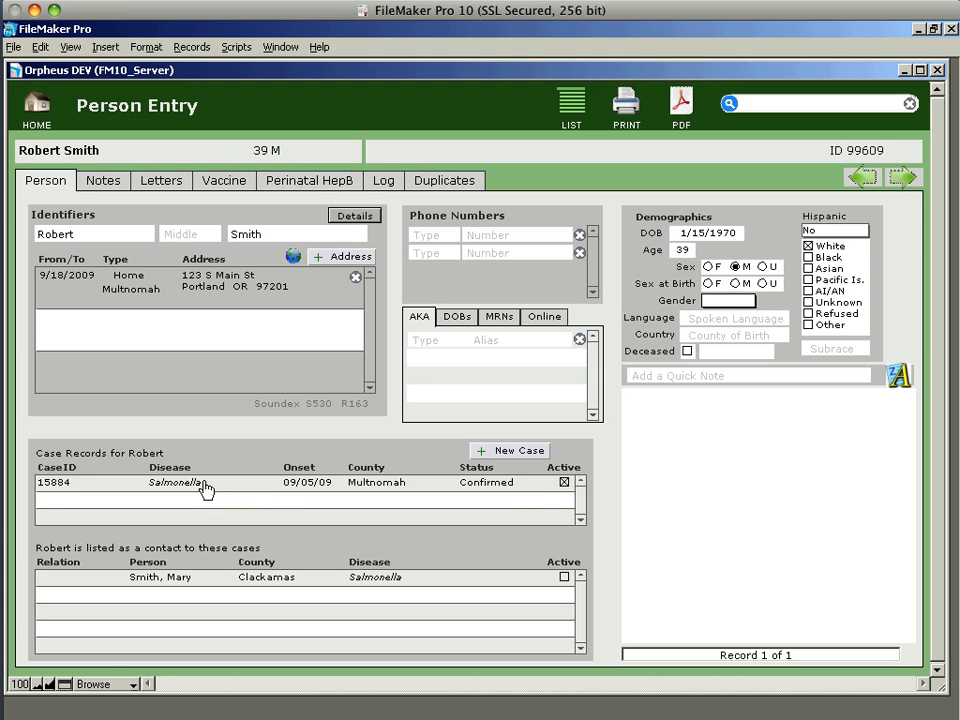